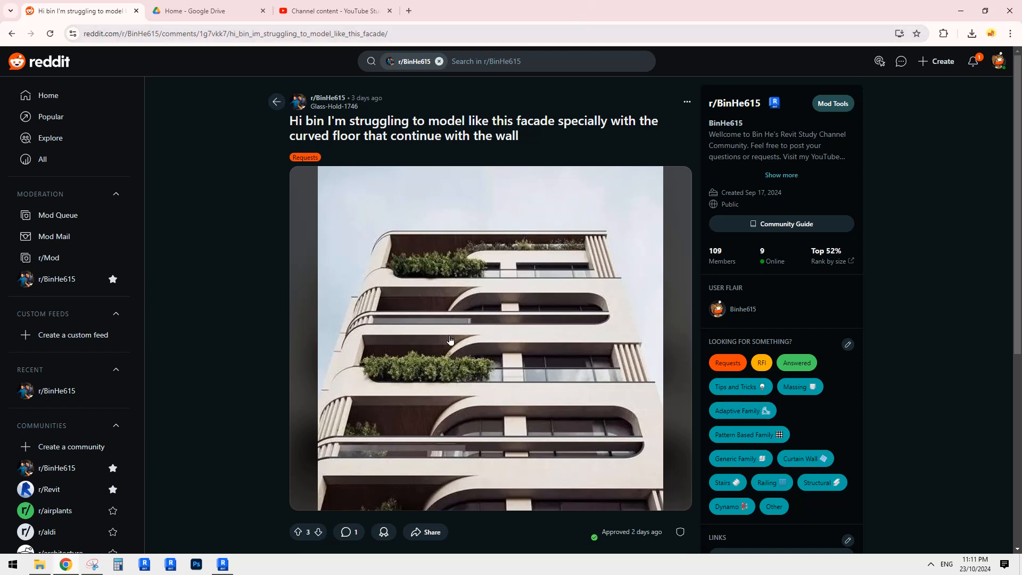
mouse_move(487, 384)
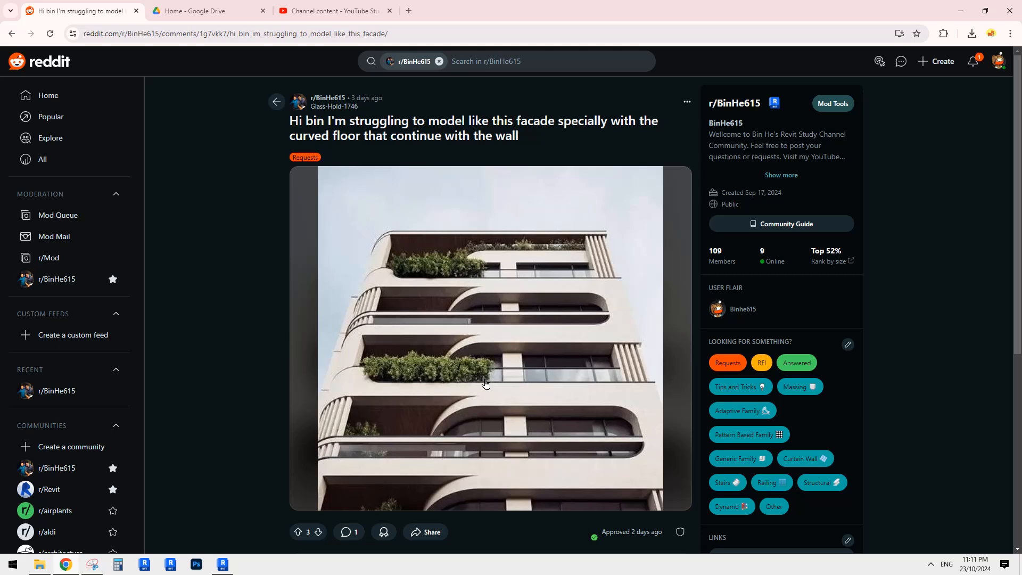
Check the reference post, then copy Level 1 upward to create Level 3 at 7600.
scroll("down", 3)
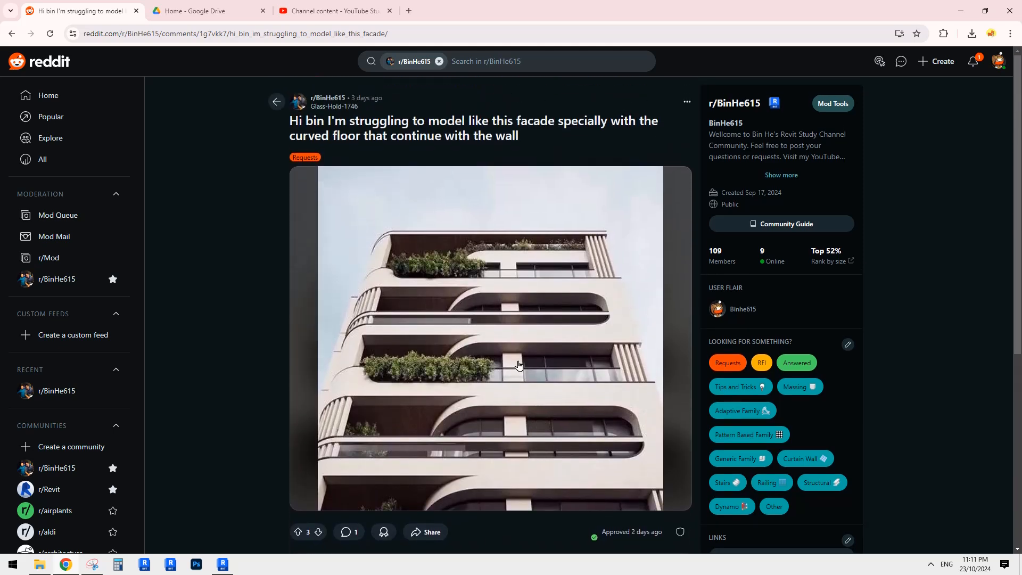
mouse_move(623, 152)
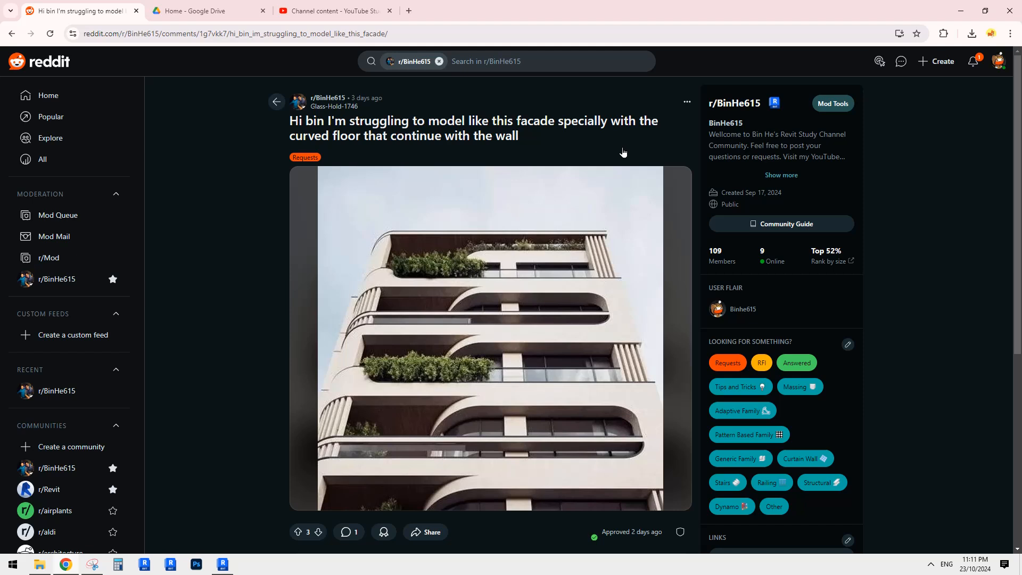
mouse_move(566, 323)
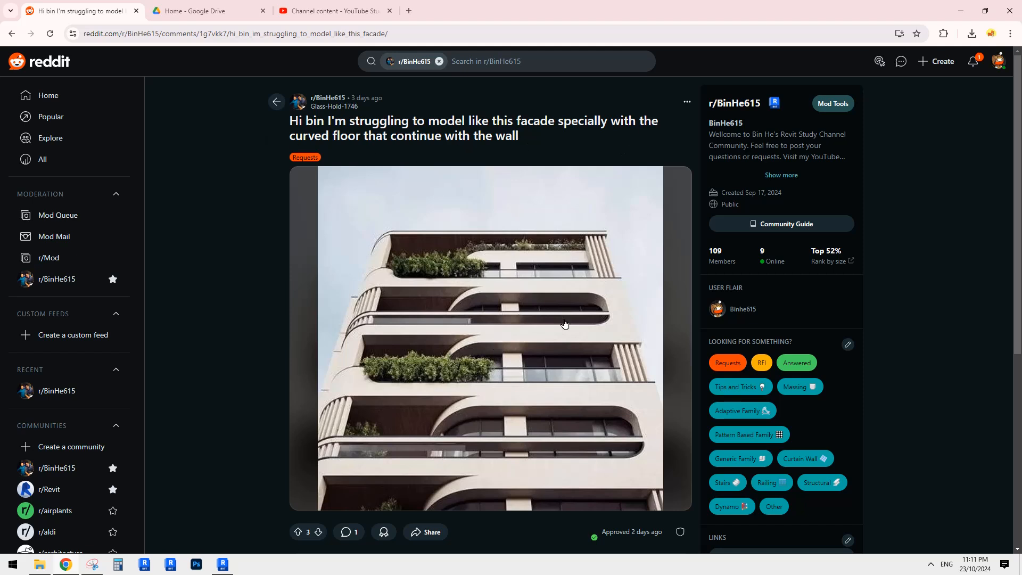
scroll("down", 3)
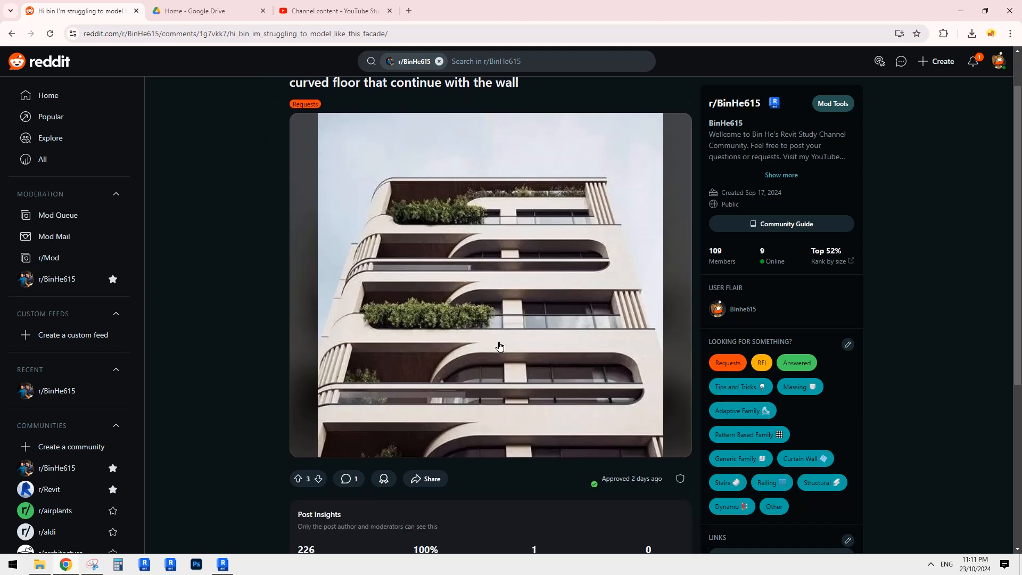
mouse_move(464, 392)
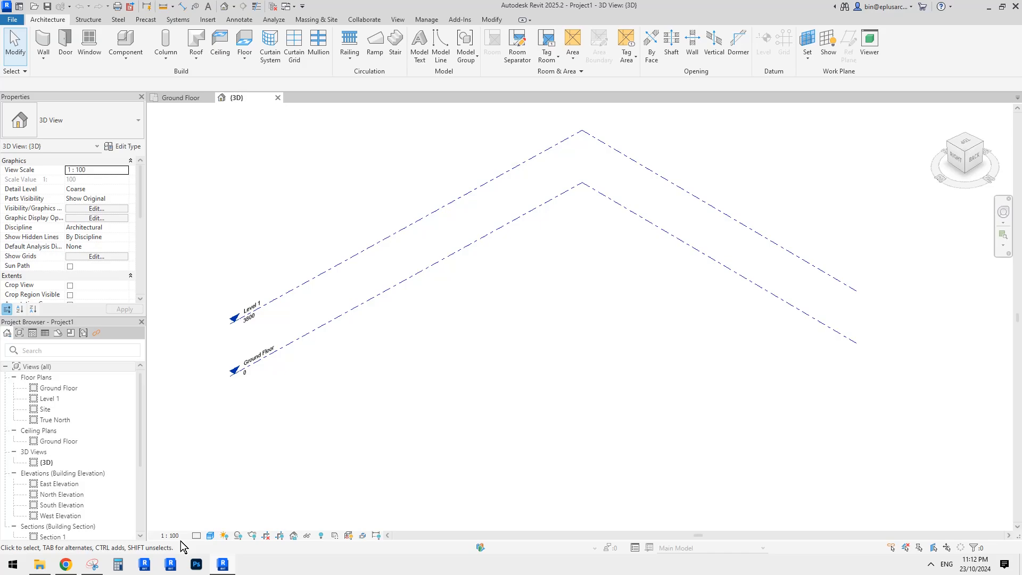
left_click(65, 563)
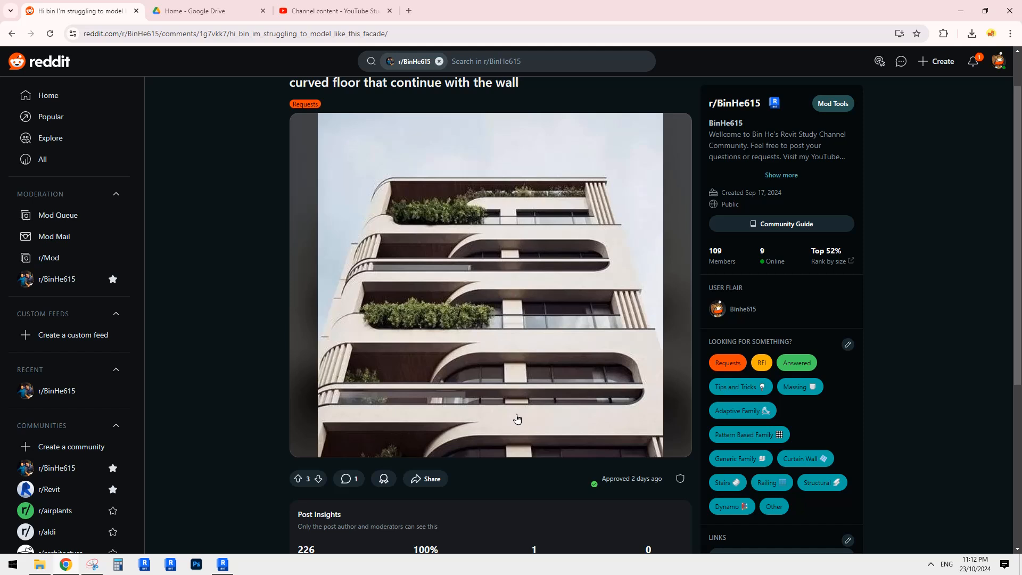
mouse_move(520, 405)
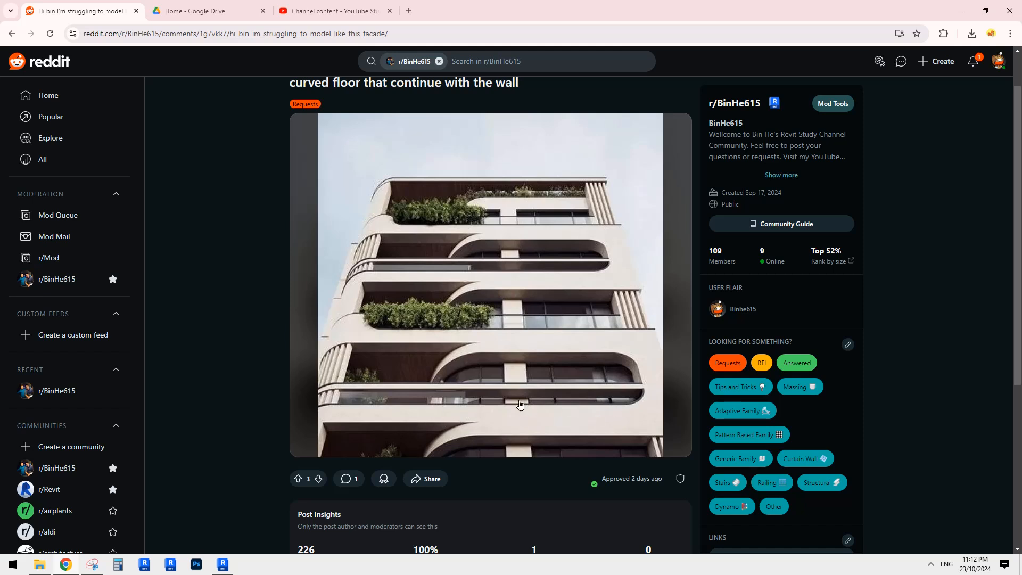
mouse_move(648, 359)
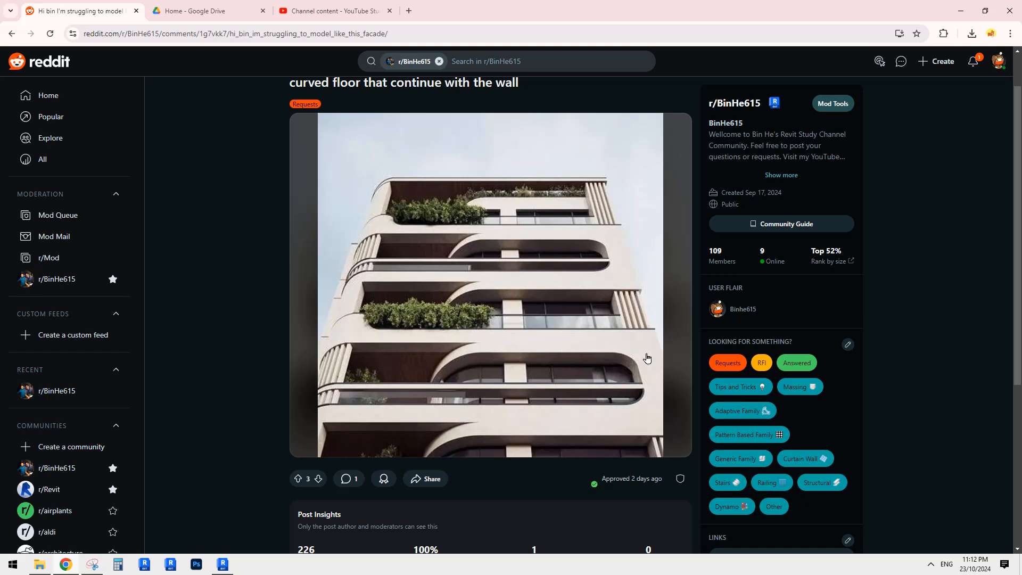
mouse_move(625, 368)
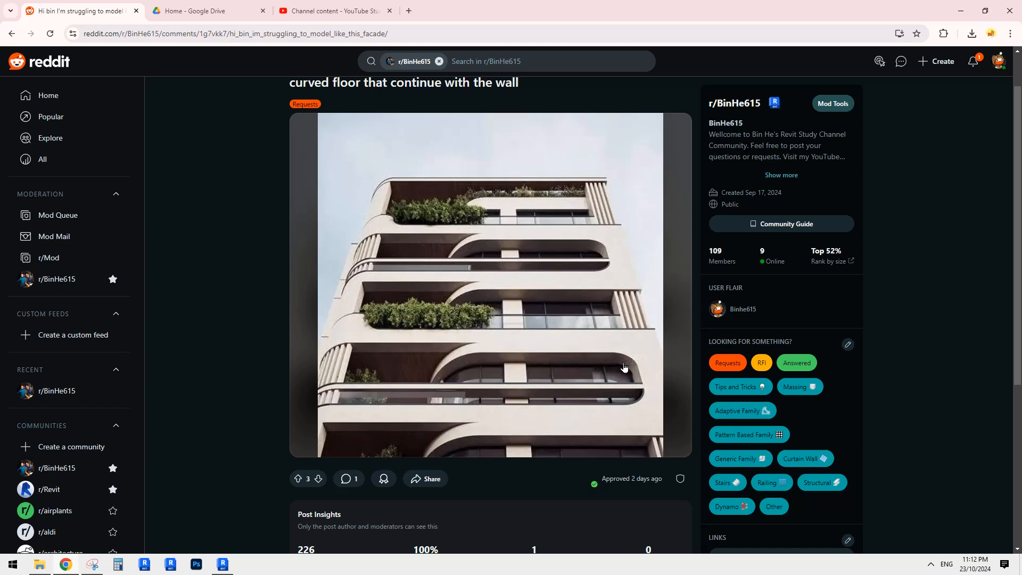
mouse_move(645, 380)
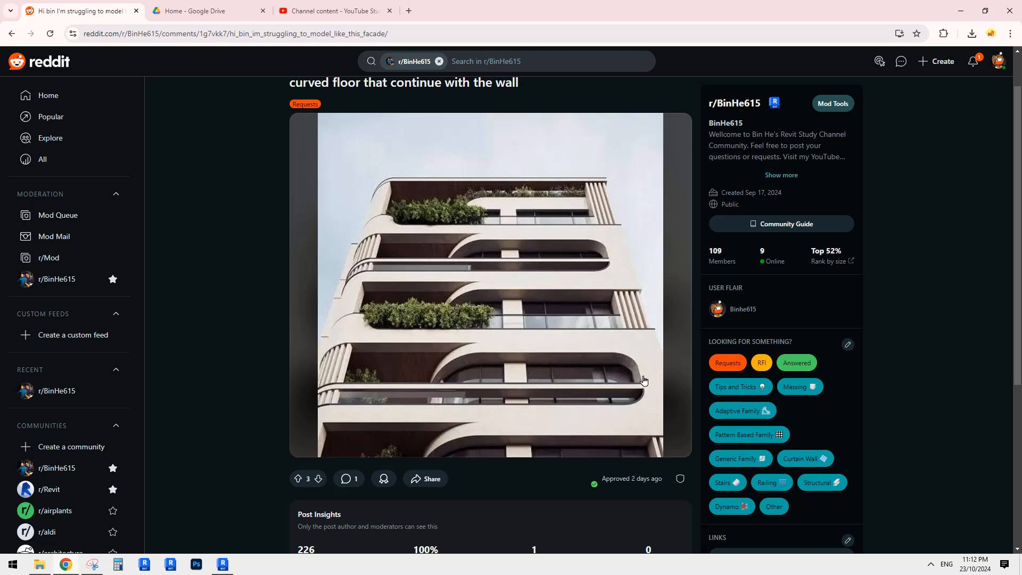
mouse_move(428, 348)
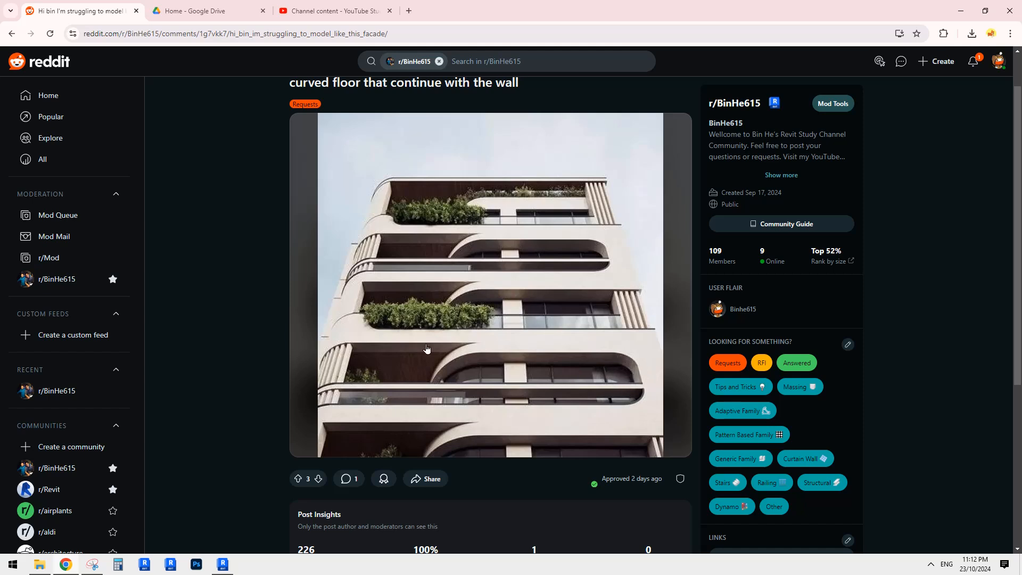
mouse_move(416, 421)
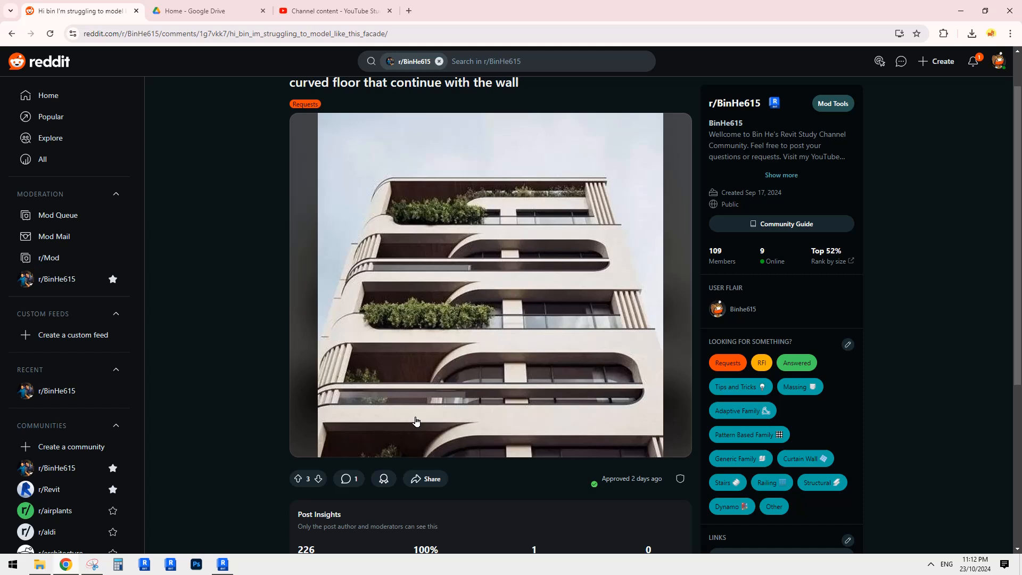
mouse_move(436, 421)
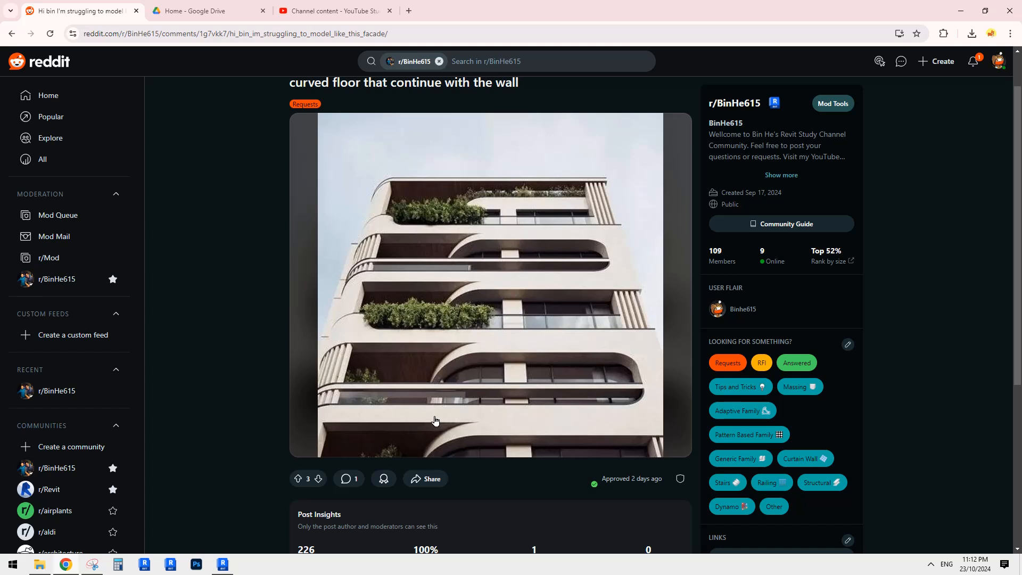
mouse_move(500, 420)
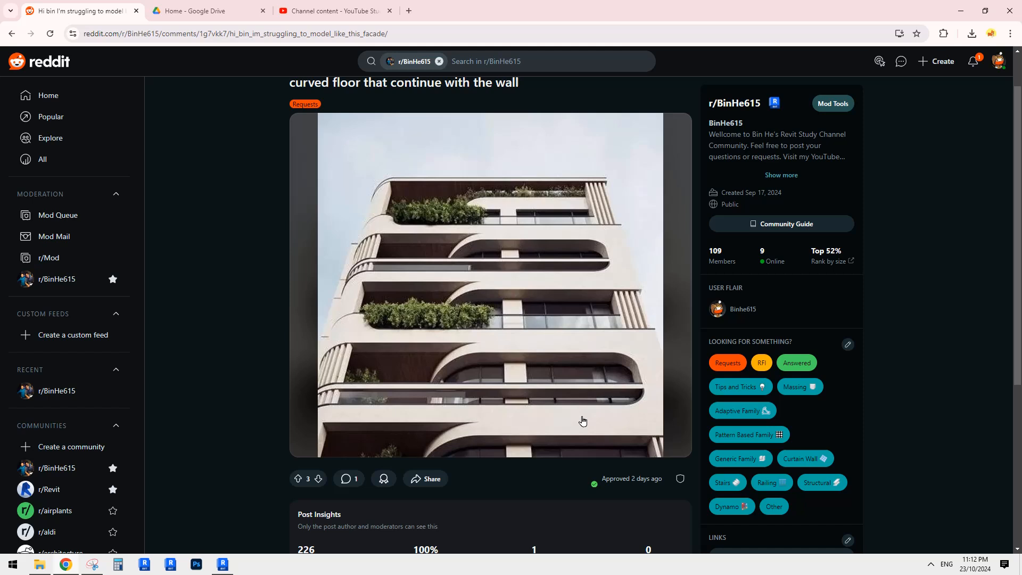
mouse_move(625, 405)
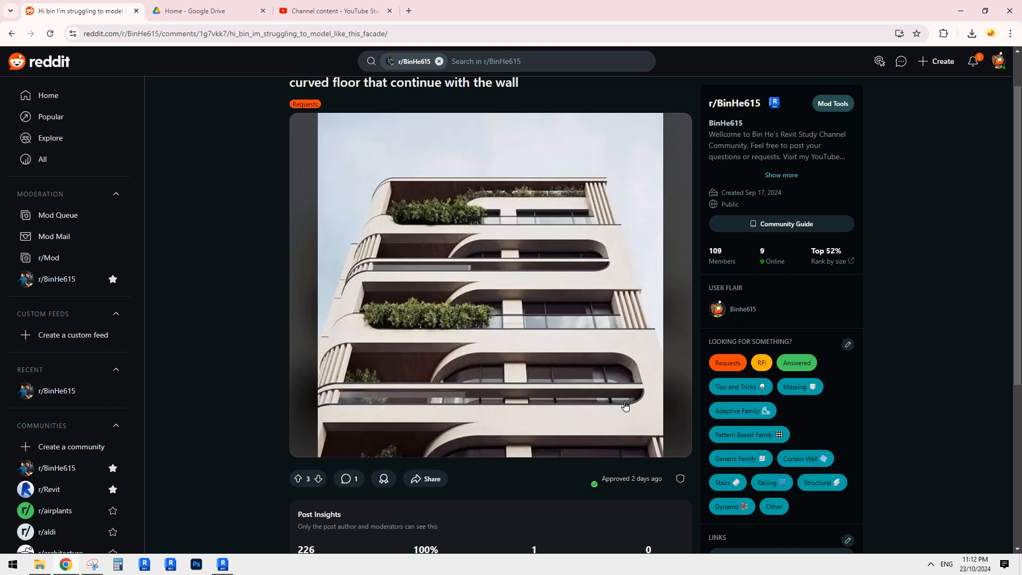
mouse_move(488, 387)
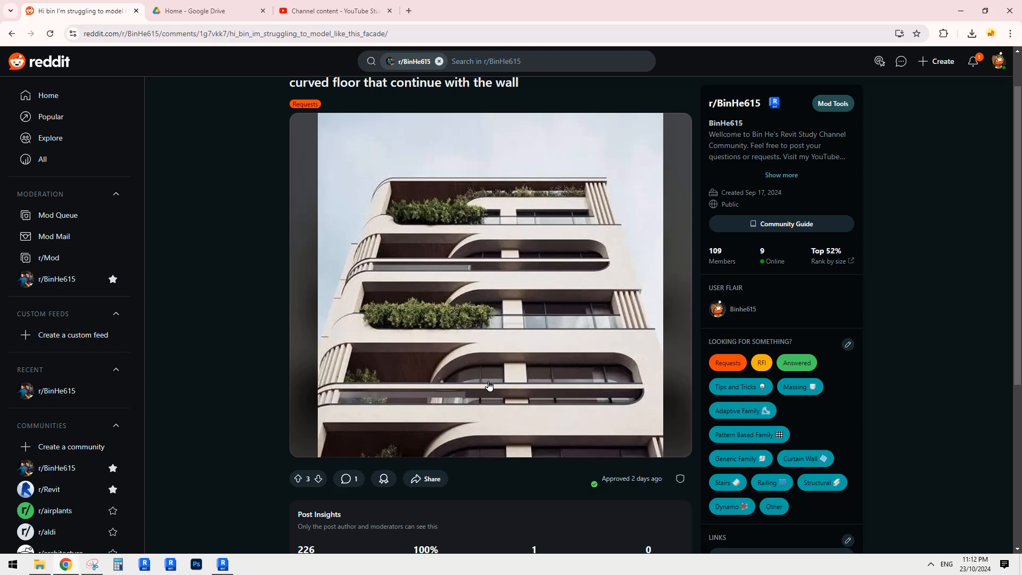
mouse_move(492, 386)
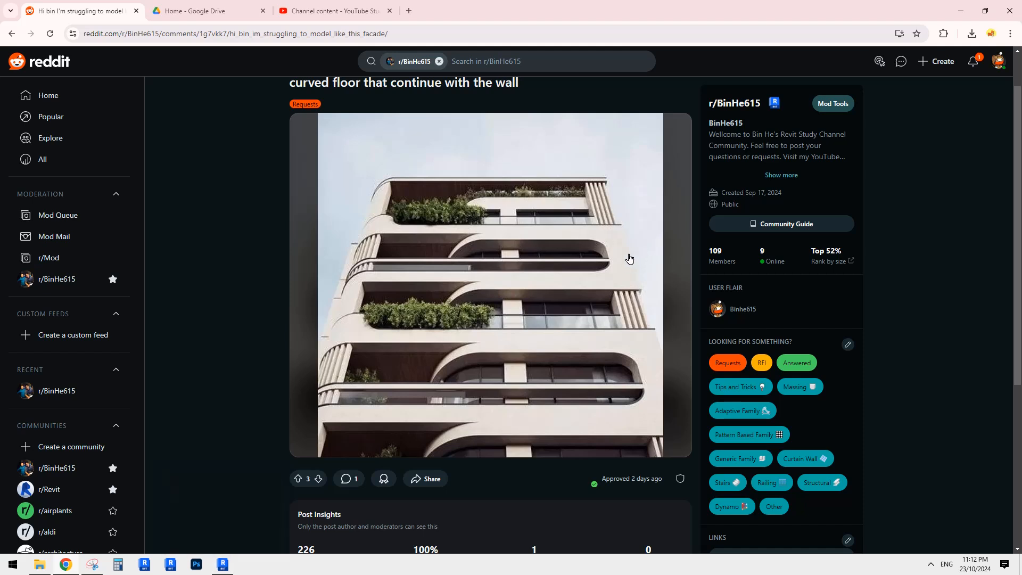
mouse_move(388, 261)
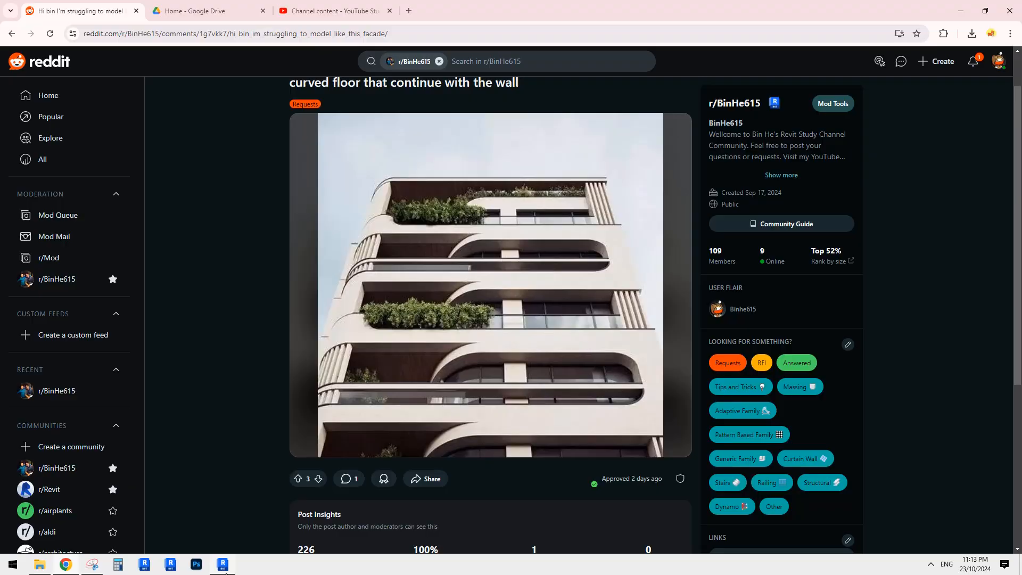
left_click(223, 565)
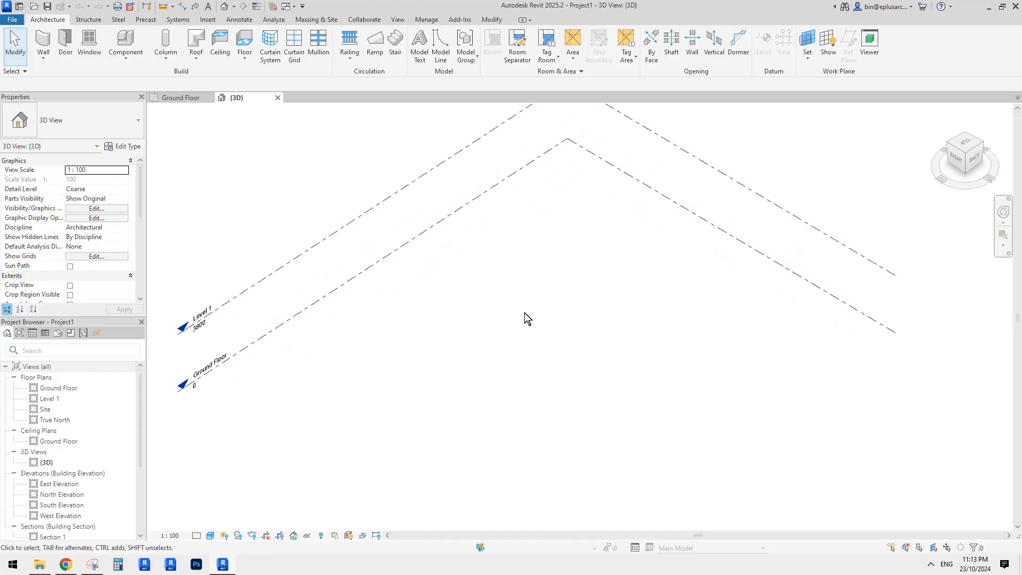
left_click(244, 42)
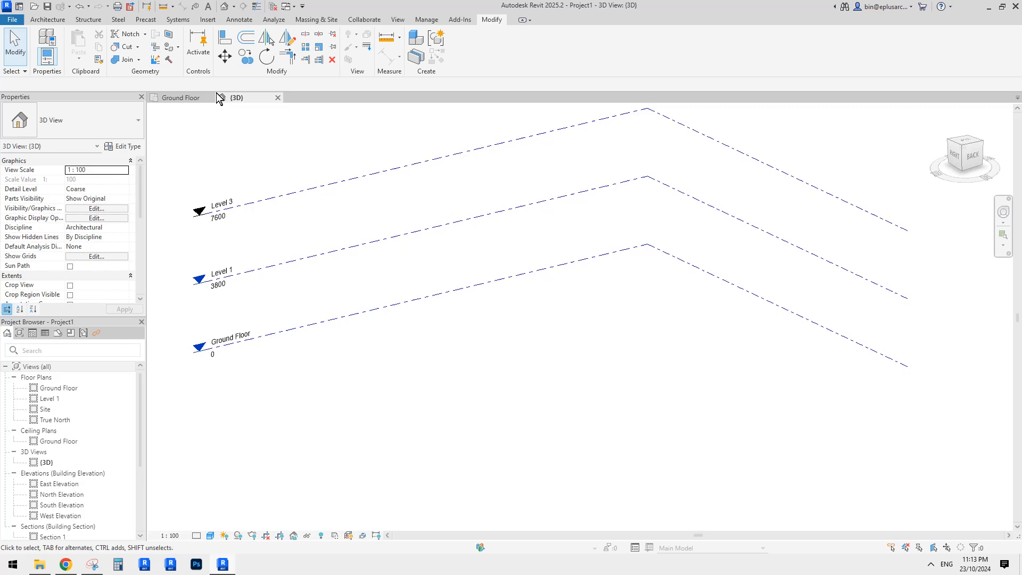
Sketch a Generic 150mm Ground Floor slab with one filleted corner, then view the reference photo.
left_click(52, 19)
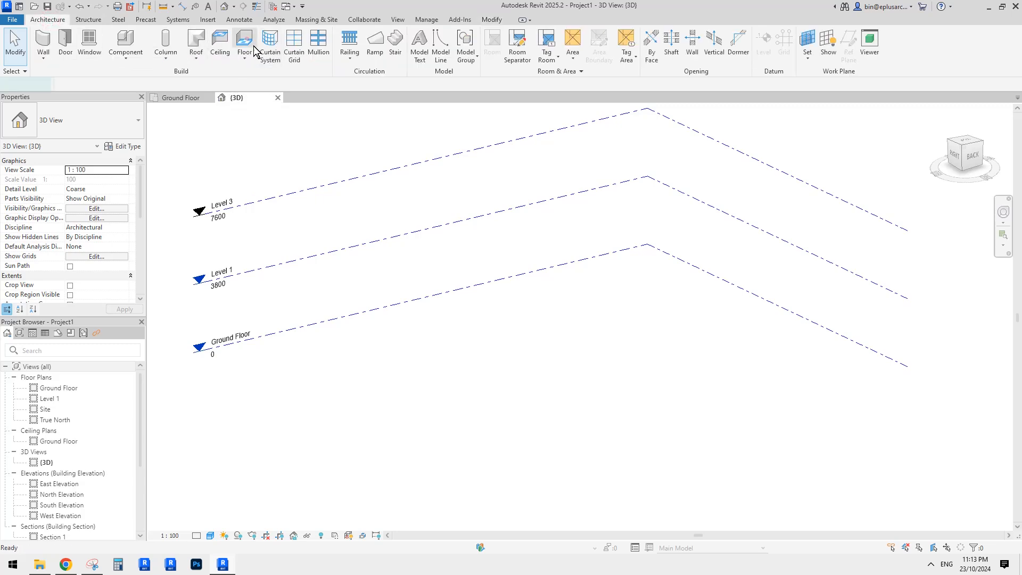
left_click(245, 40)
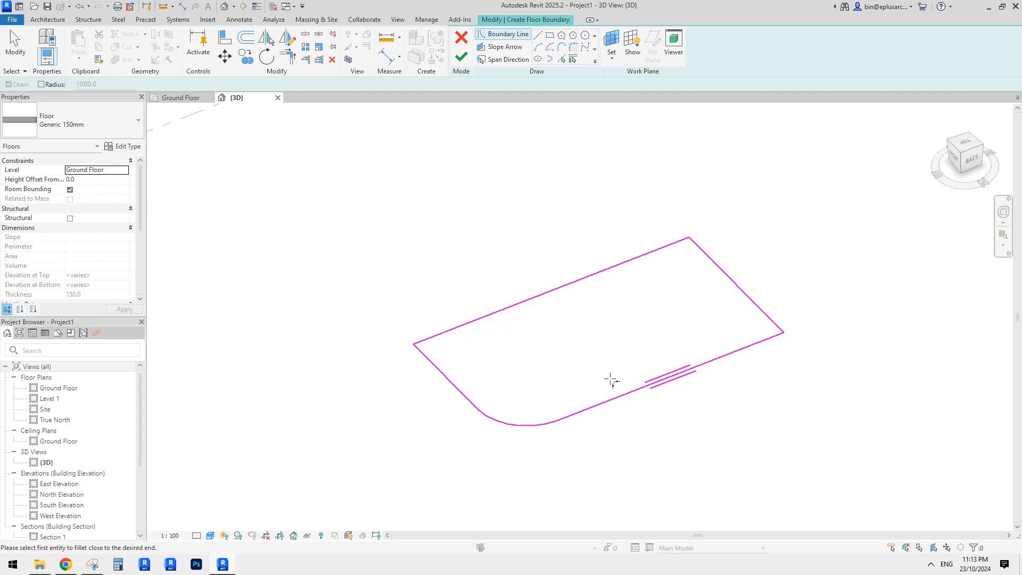
left_click(465, 51)
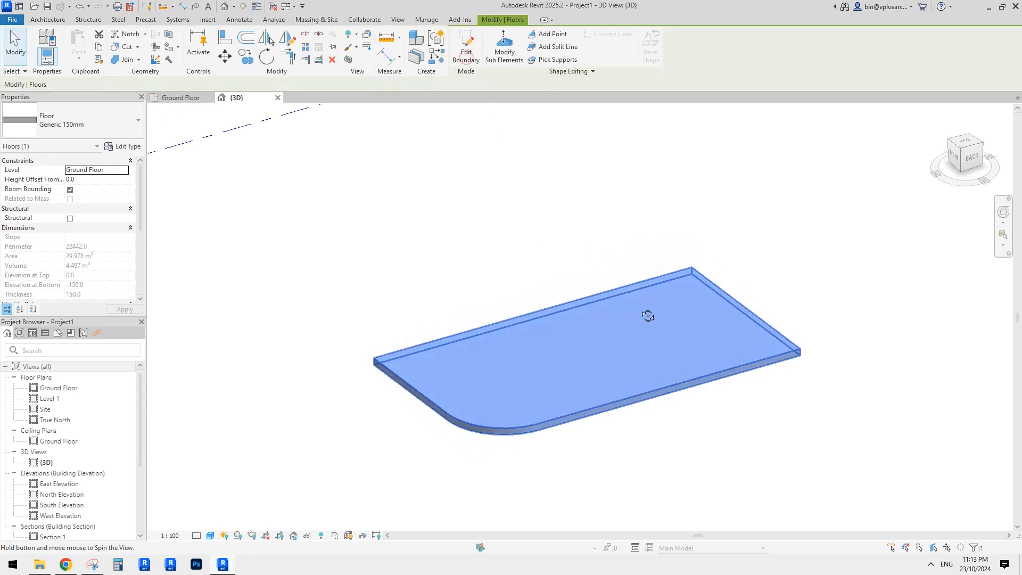
left_click(138, 121)
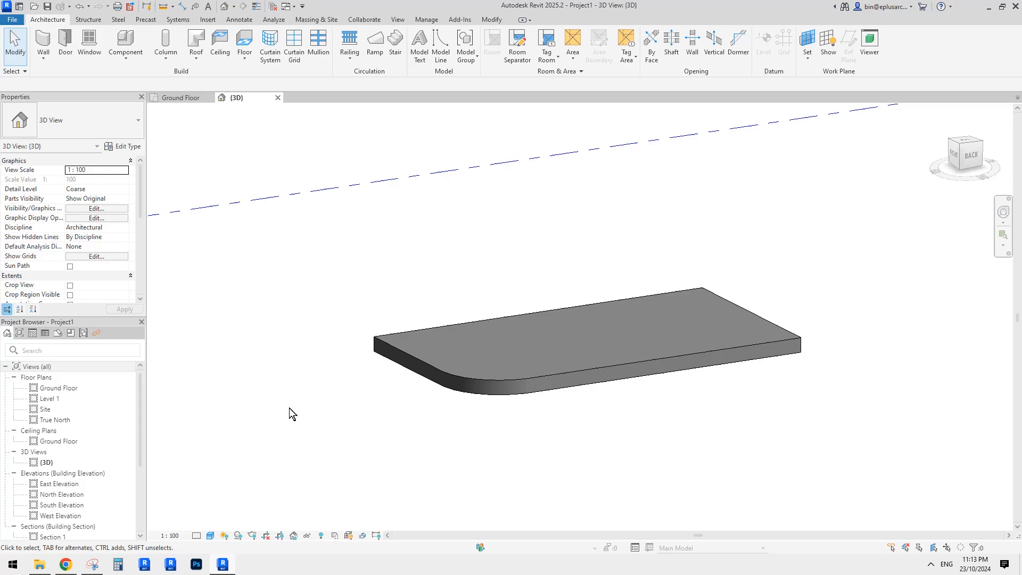
left_click(65, 564)
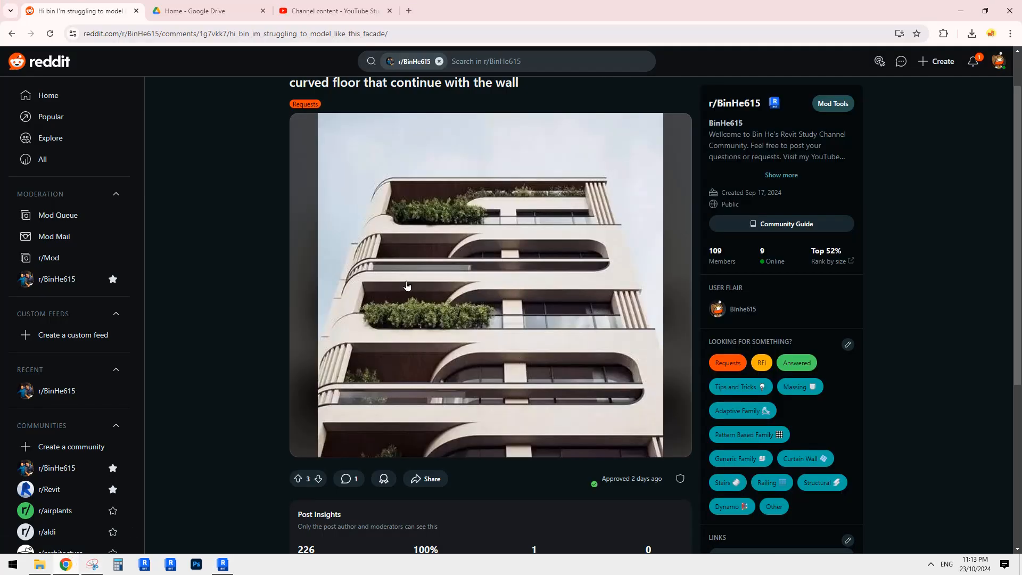
mouse_move(458, 406)
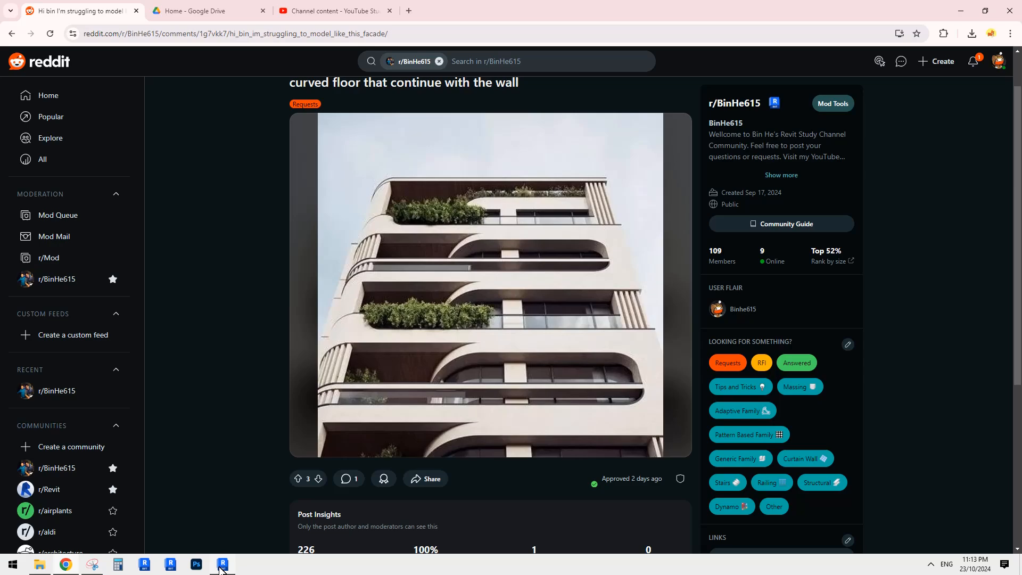
Duplicate the 300mm floor type as '450' and set its structure layer to 450 mm.
left_click(222, 564)
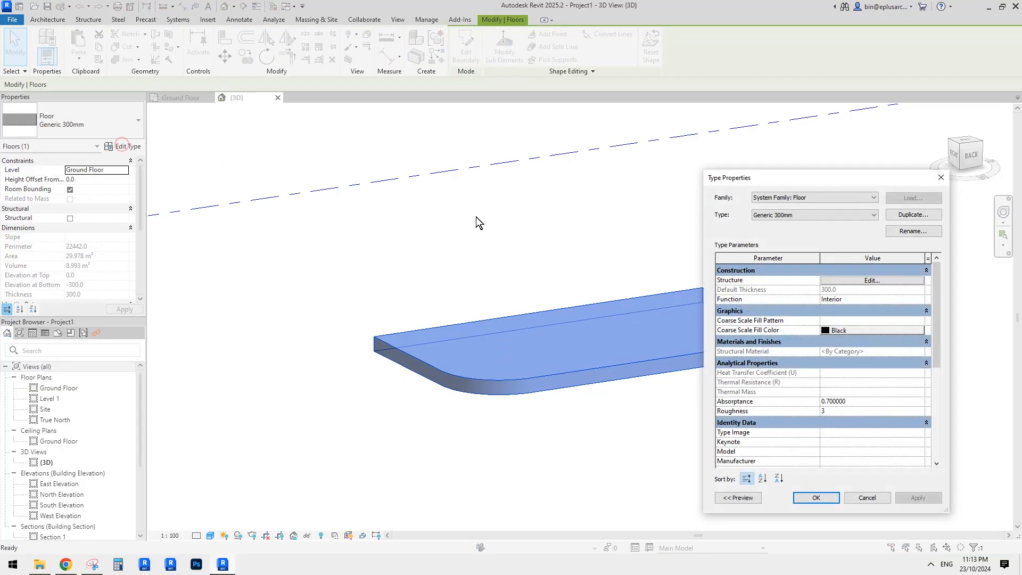
left_click(914, 215)
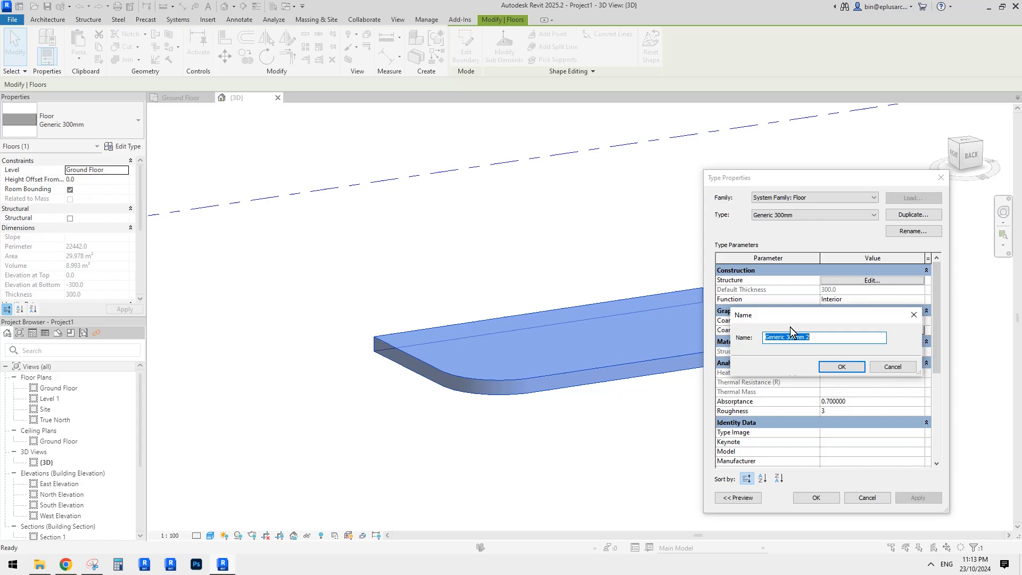
left_click(842, 367)
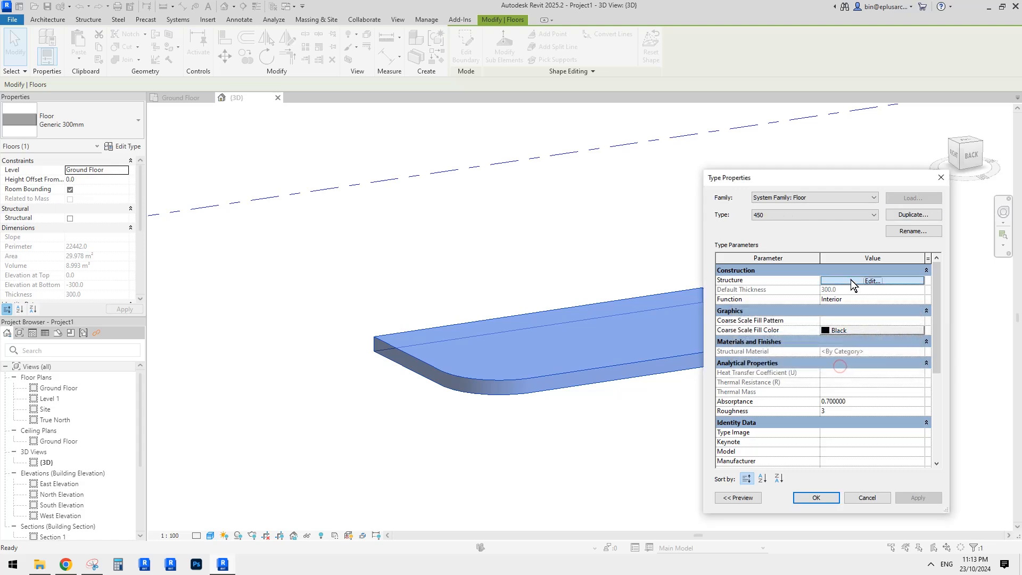
left_click(872, 281)
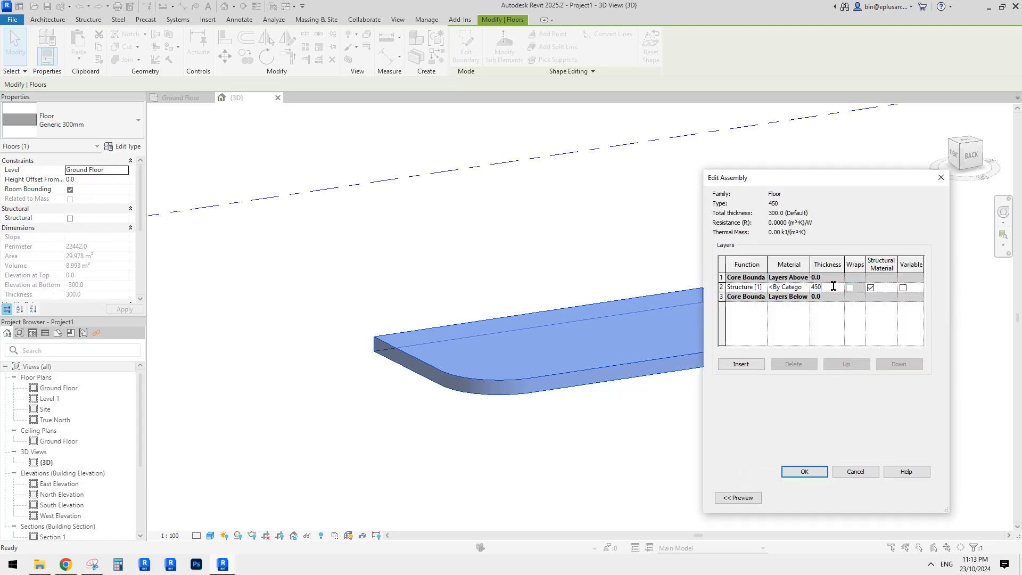
left_click(804, 472)
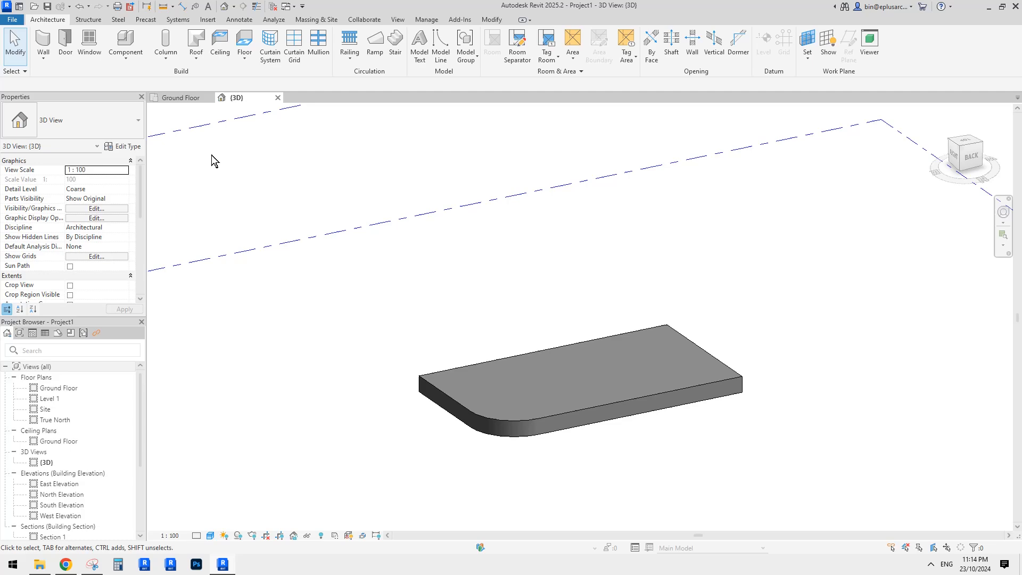
mouse_move(158, 560)
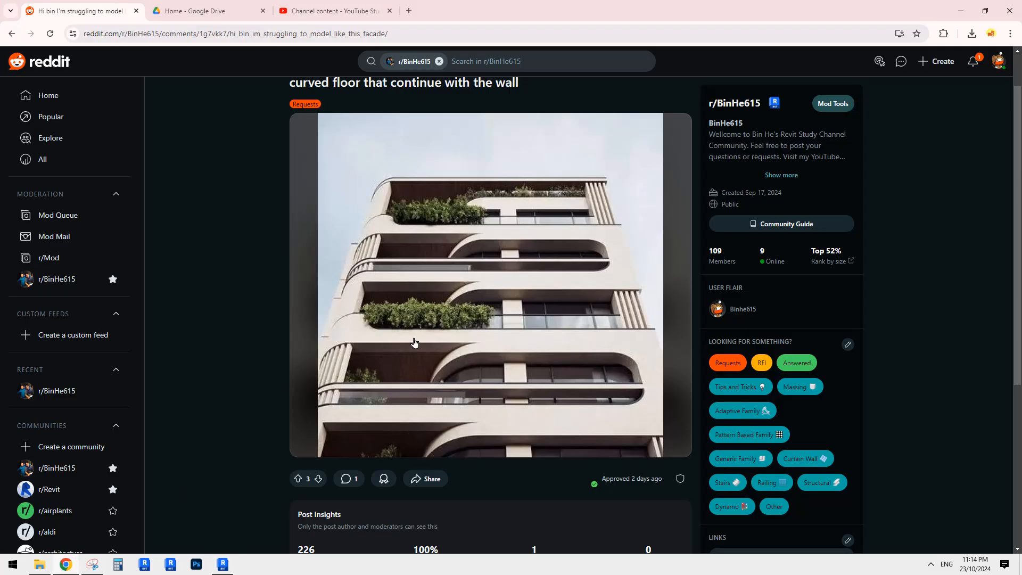
mouse_move(583, 272)
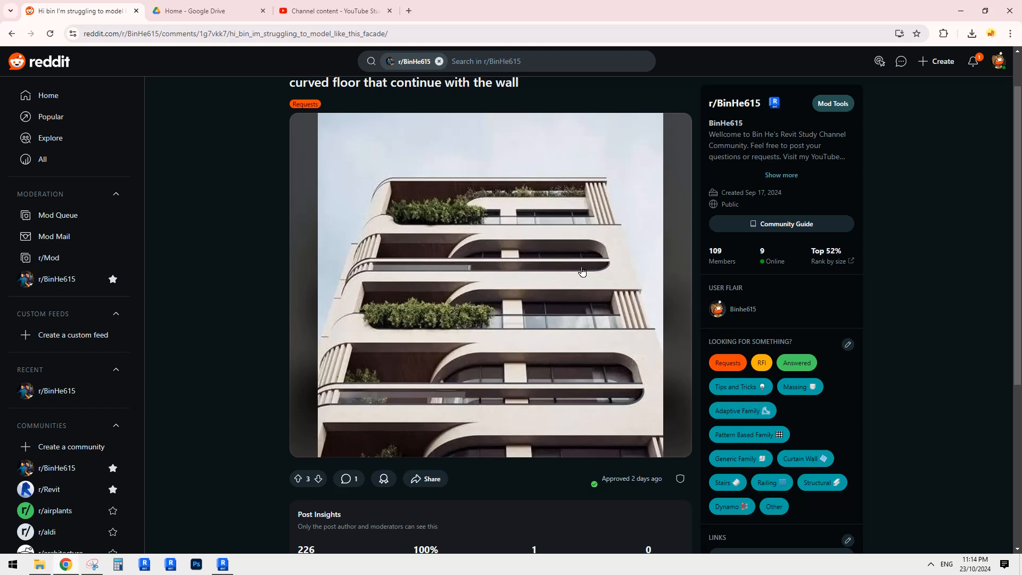
mouse_move(494, 291)
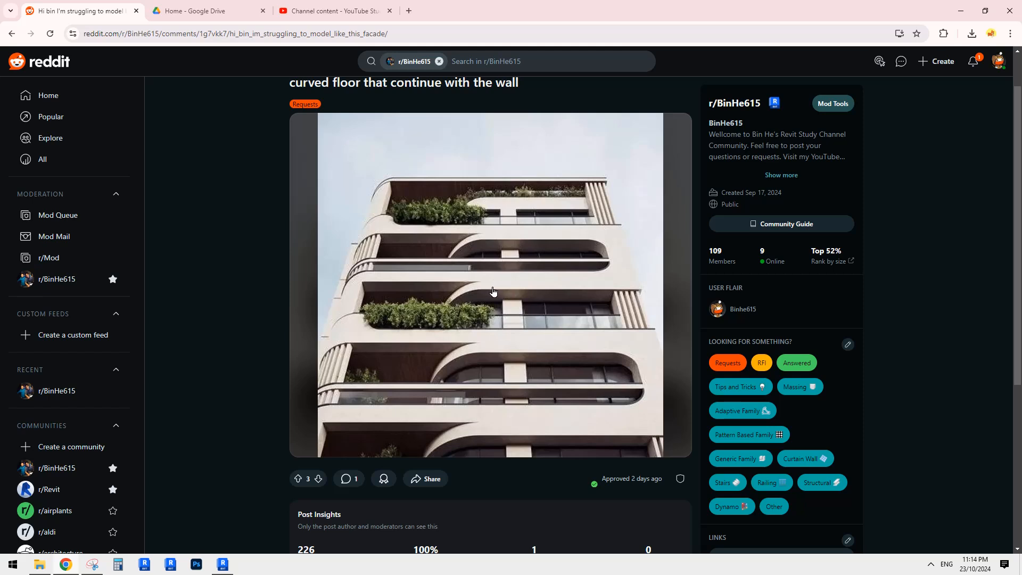
mouse_move(553, 303)
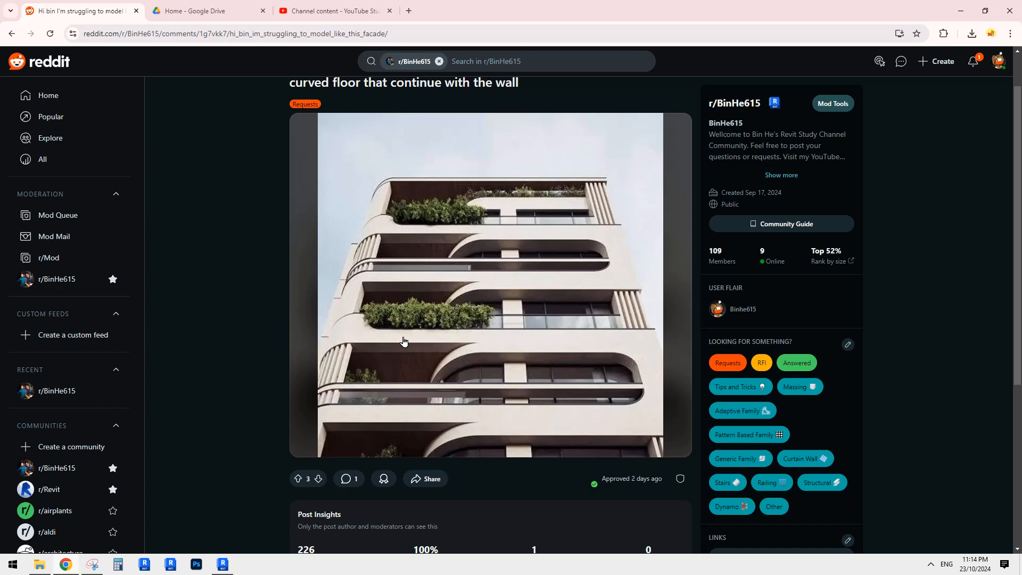
mouse_move(414, 340)
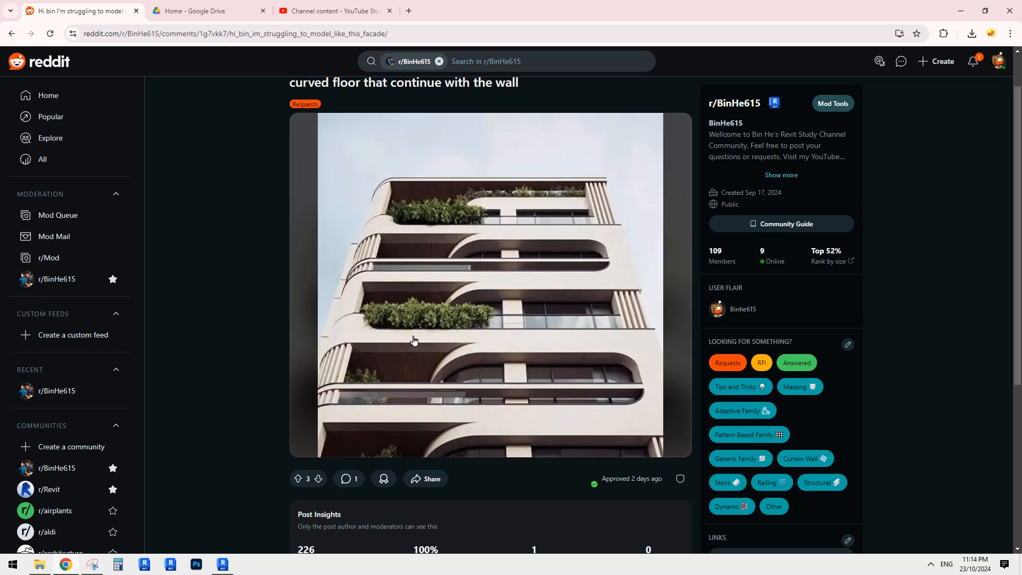
mouse_move(450, 336)
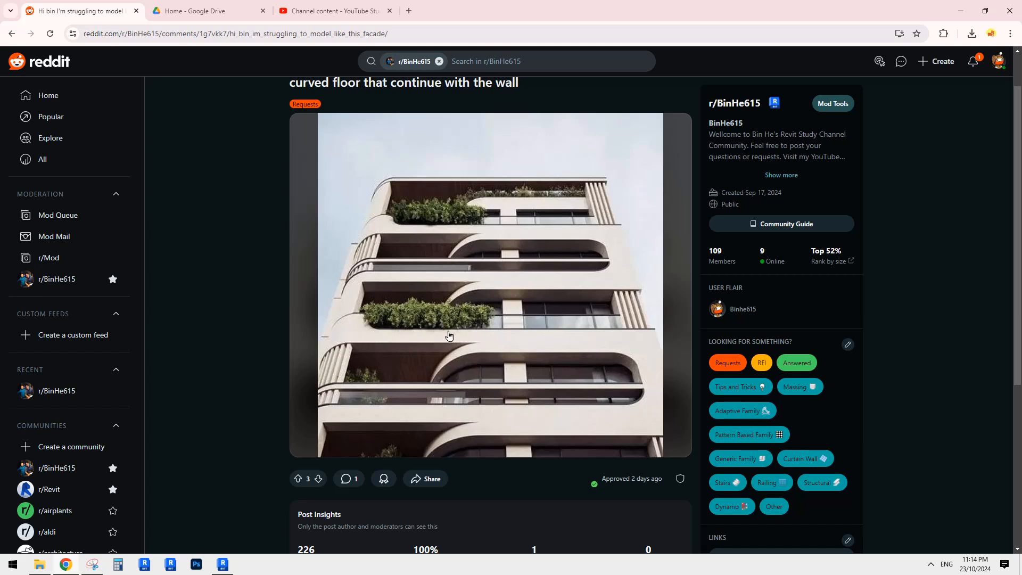
mouse_move(366, 325)
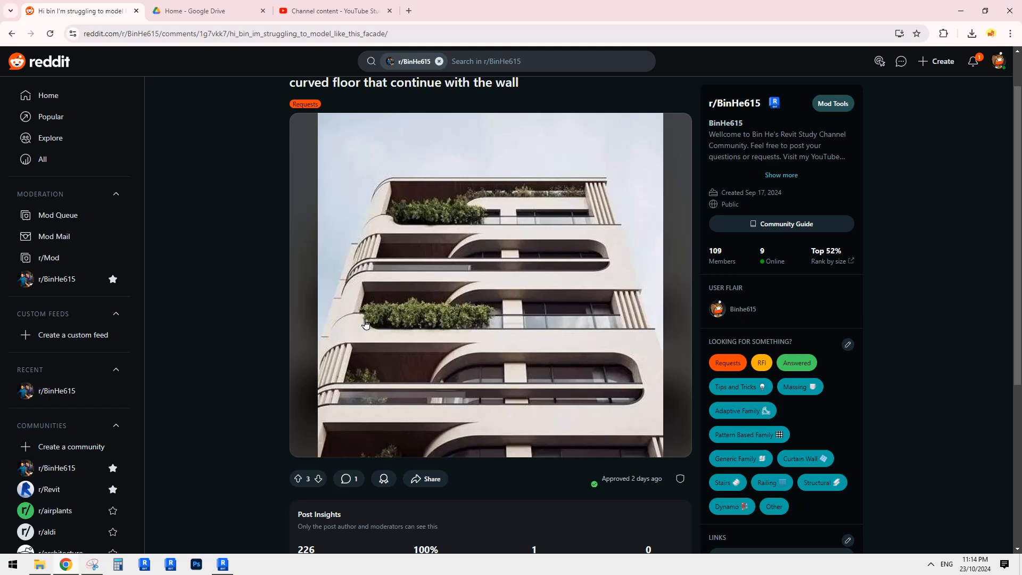
mouse_move(401, 239)
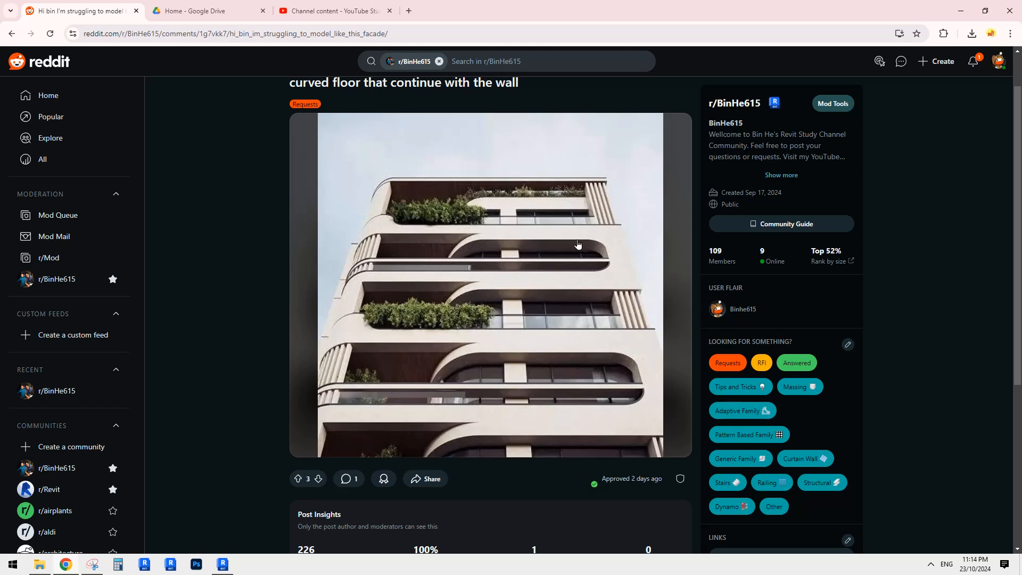
mouse_move(407, 334)
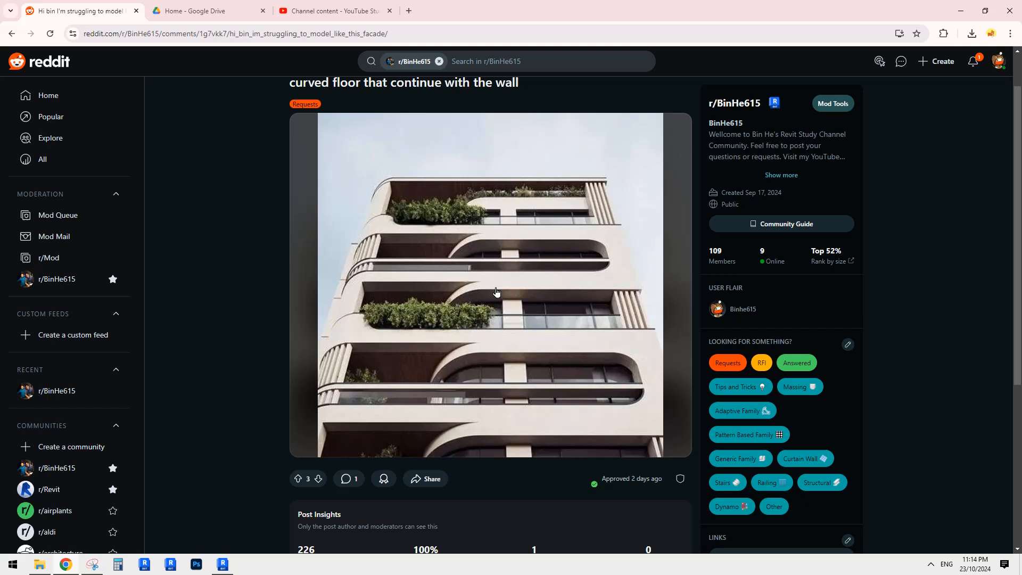
mouse_move(463, 292)
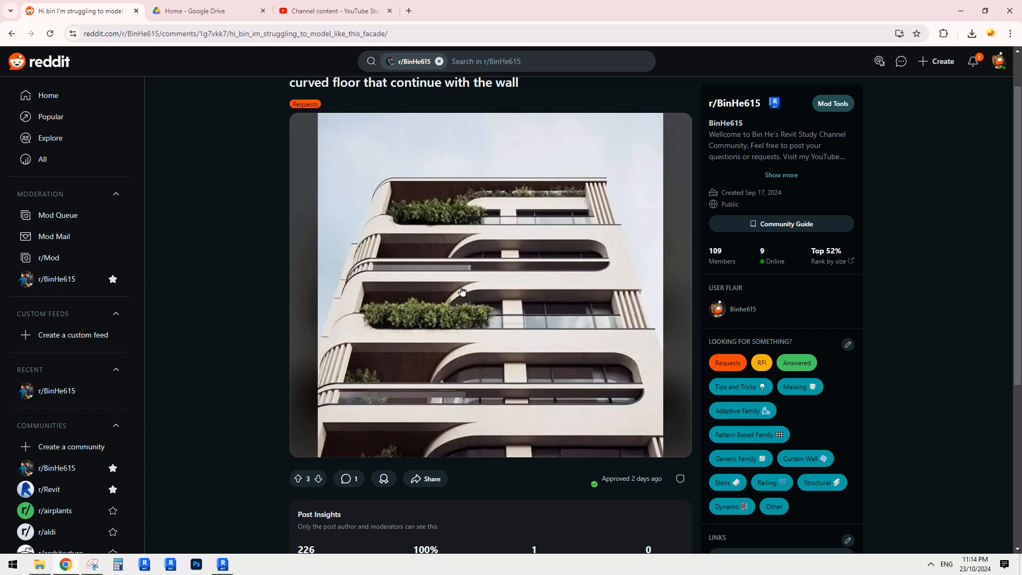
mouse_move(471, 294)
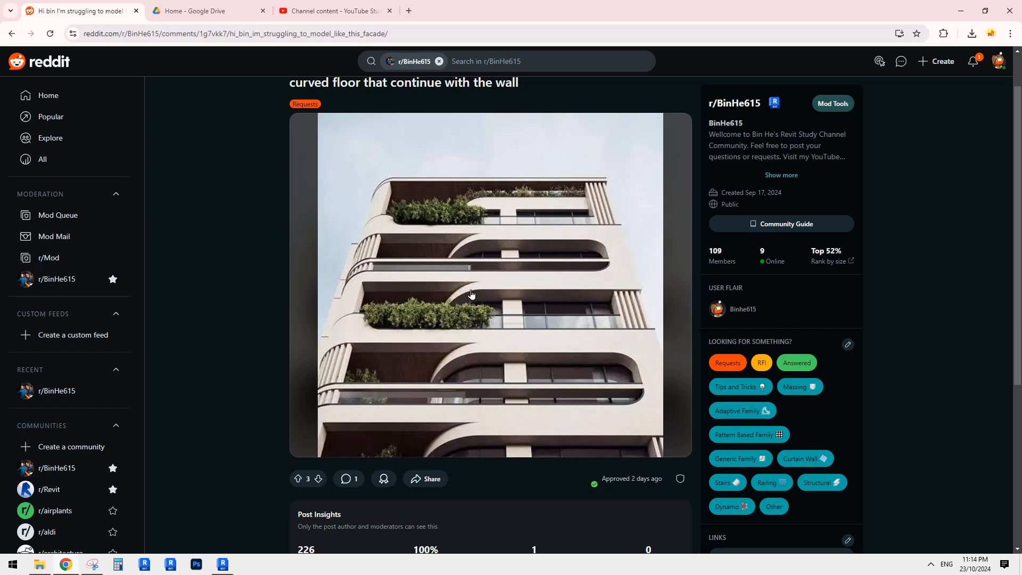
mouse_move(458, 296)
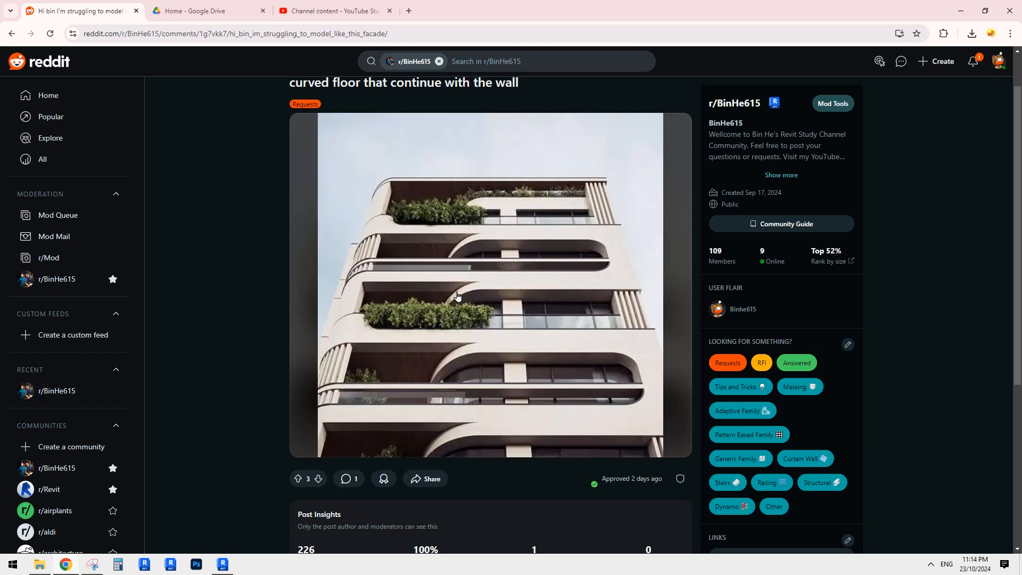
mouse_move(346, 339)
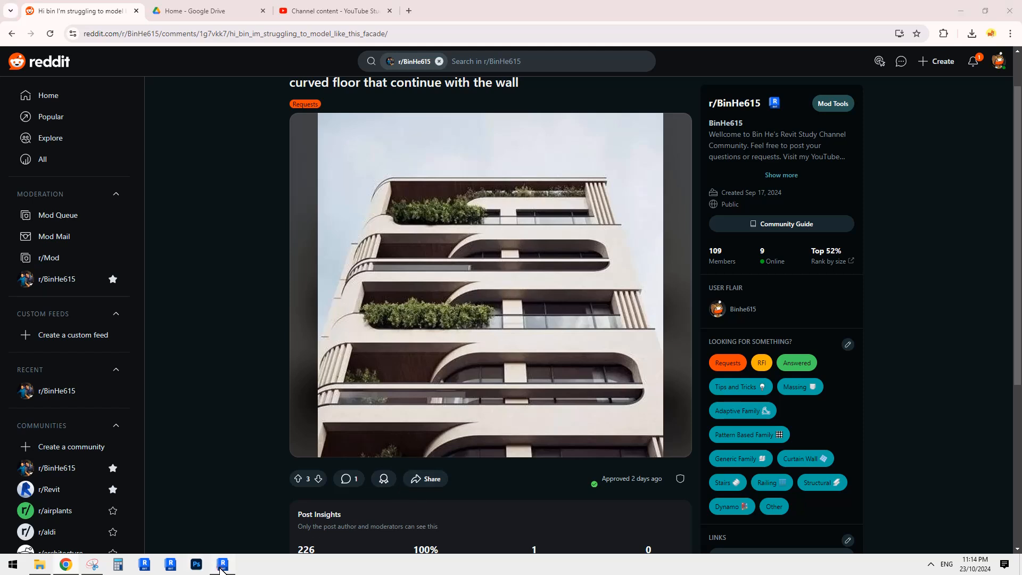
Assign the finish material to the 450 floor type's structure layer.
left_click(223, 564)
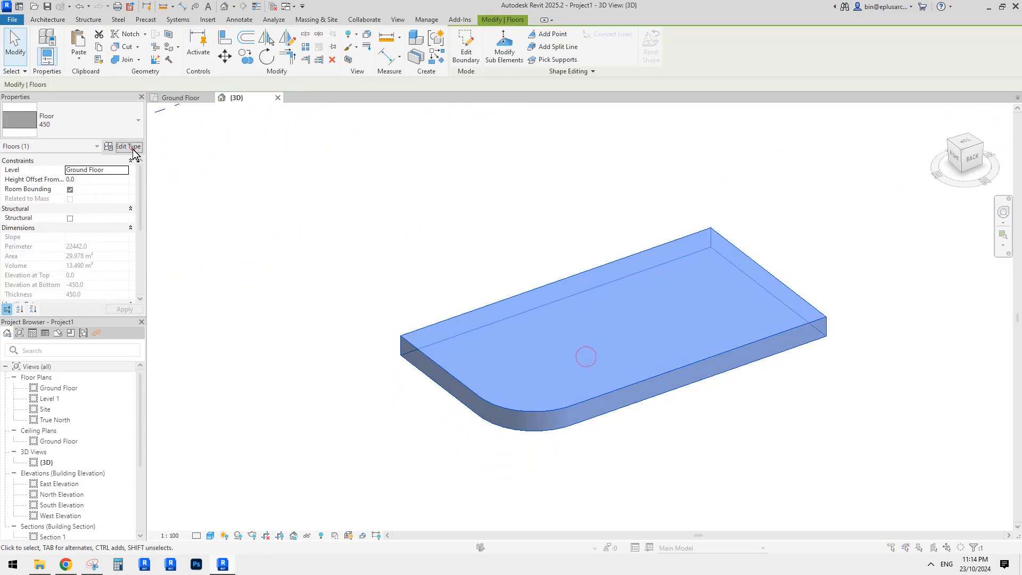
left_click(128, 146)
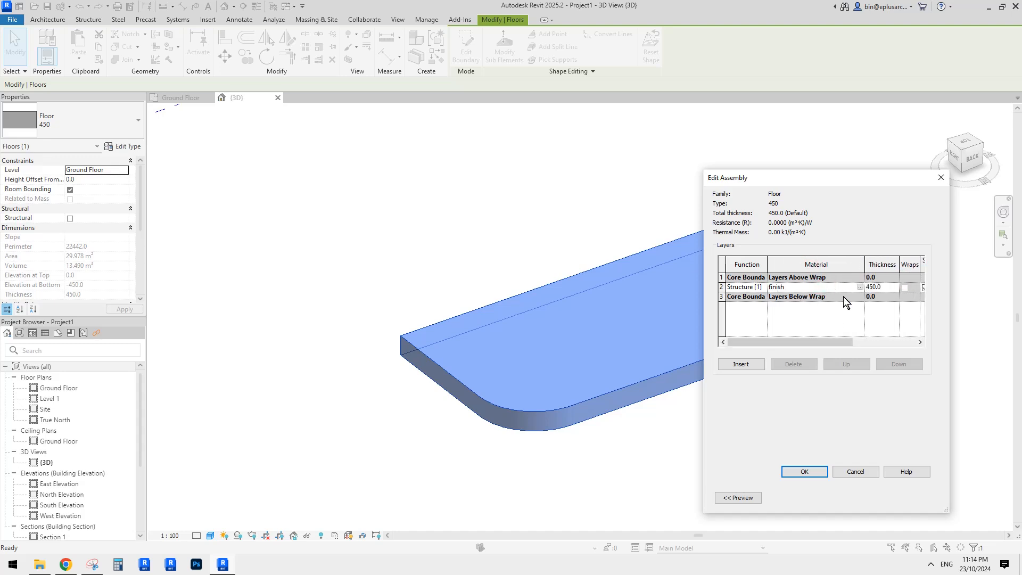
left_click(805, 471)
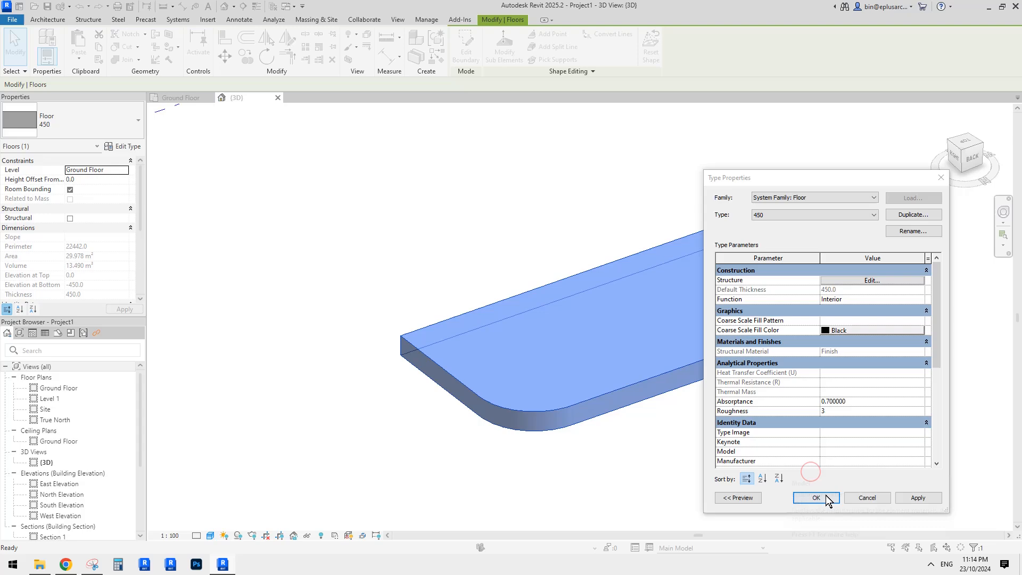
left_click(817, 498)
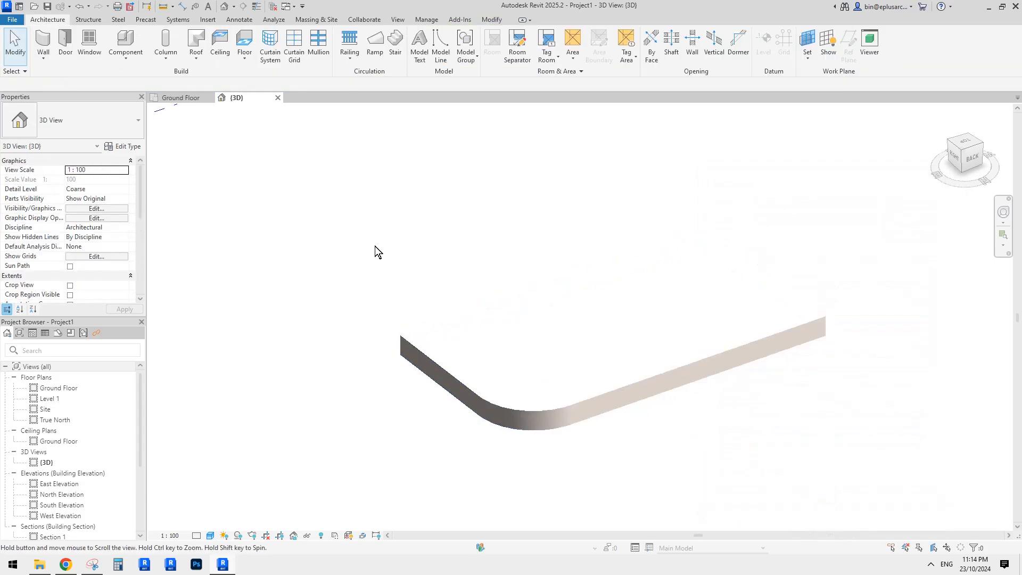
left_click(43, 37)
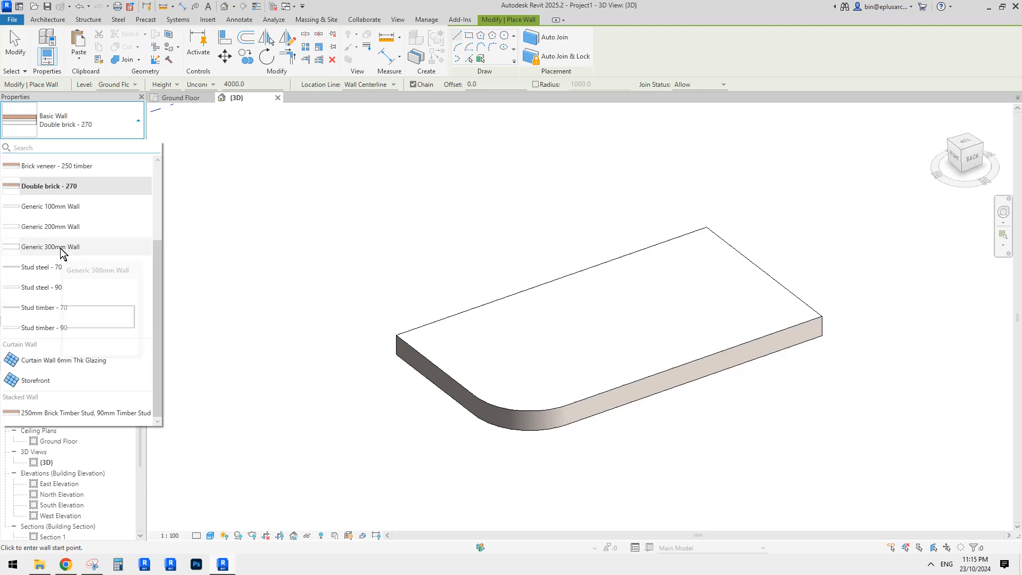
Set the wall to Generic 300mm, Finish Face: Exterior location line, height to Level 1.
left_click(50, 248)
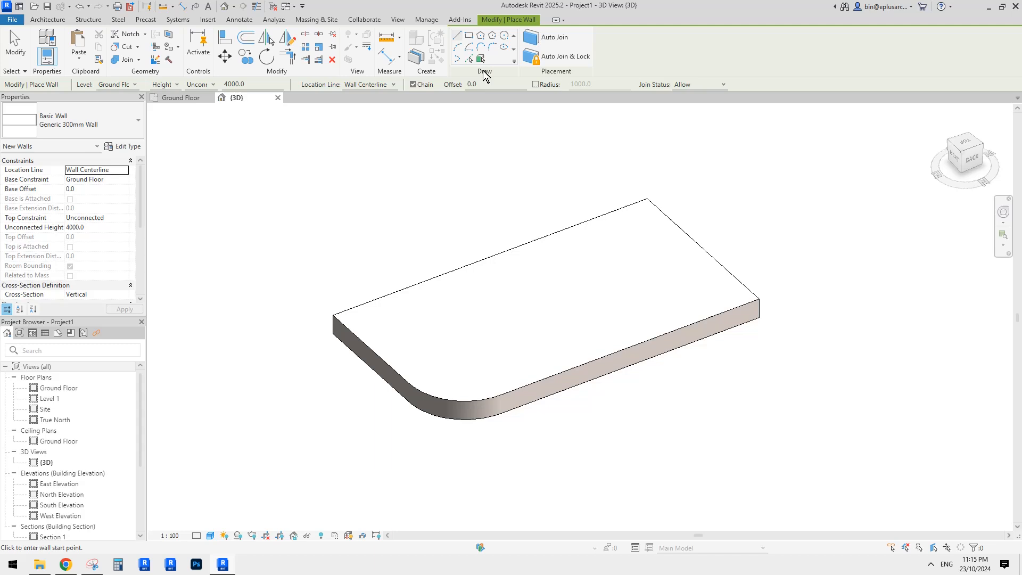
mouse_move(480, 59)
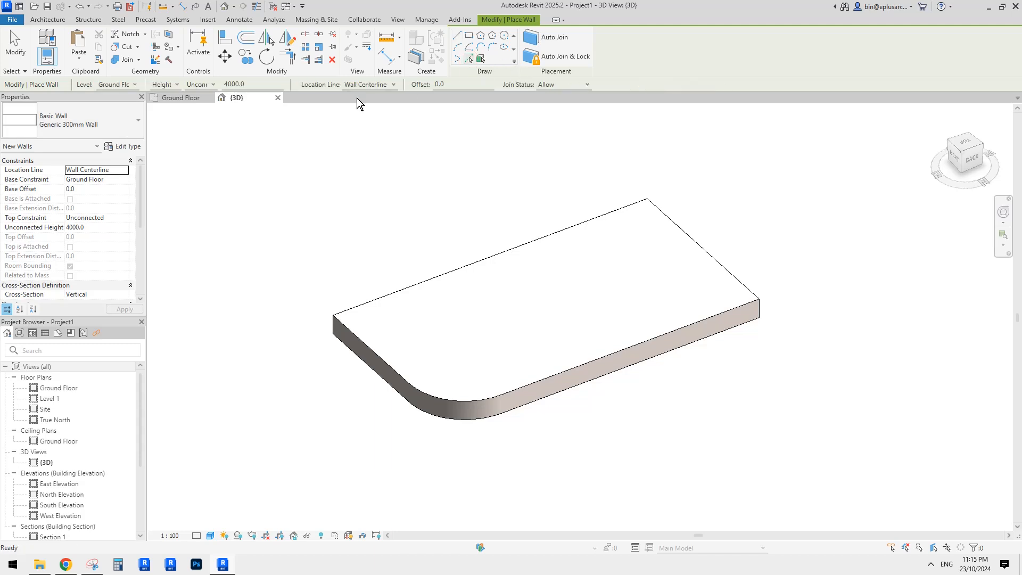
left_click(392, 84)
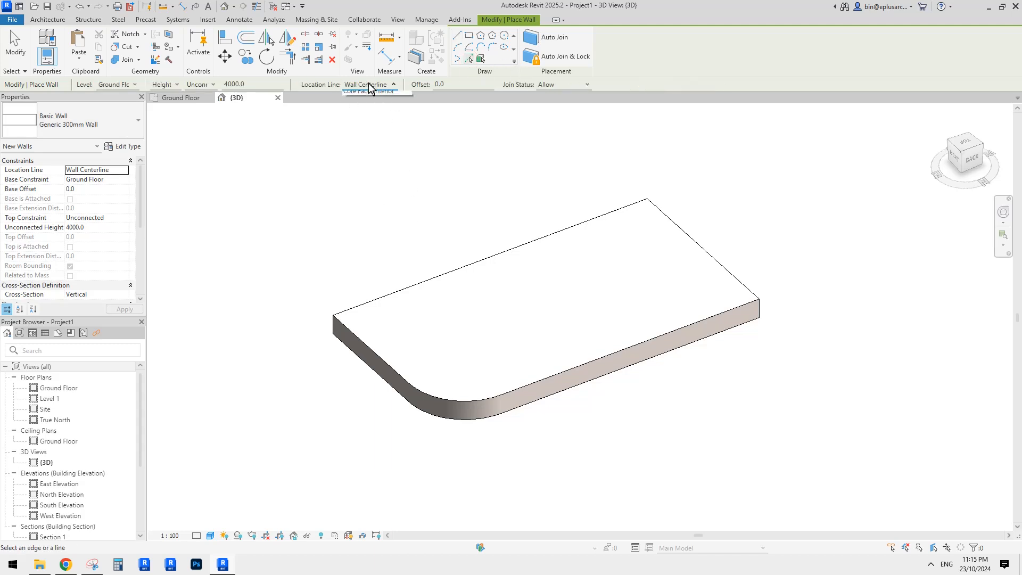
left_click(367, 90)
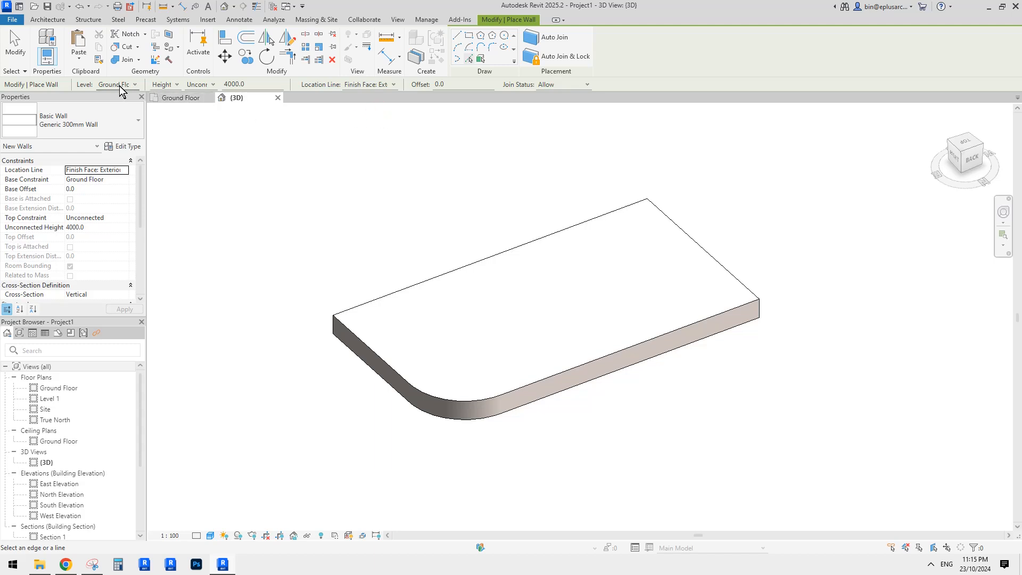
mouse_move(225, 92)
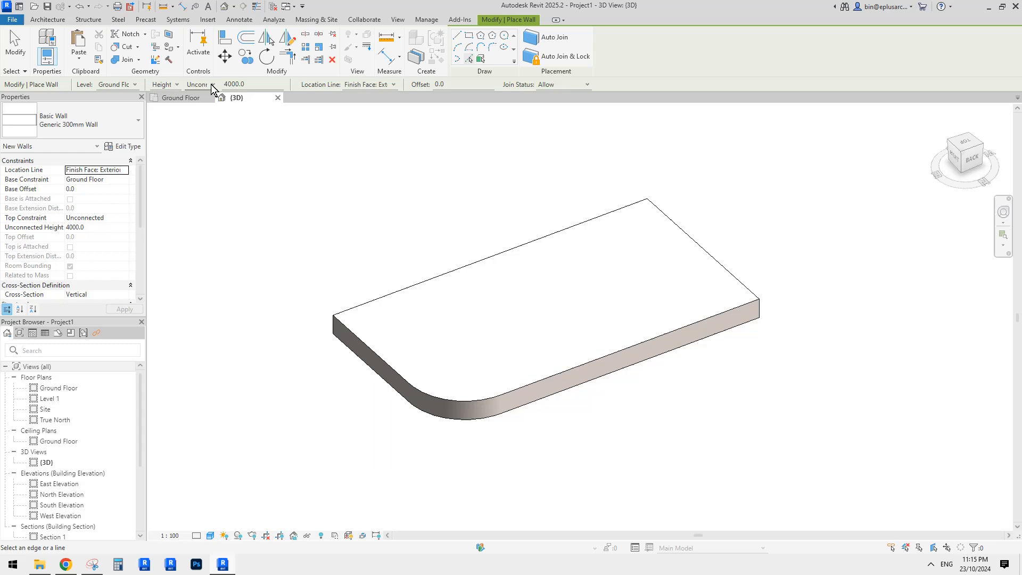
left_click(209, 84)
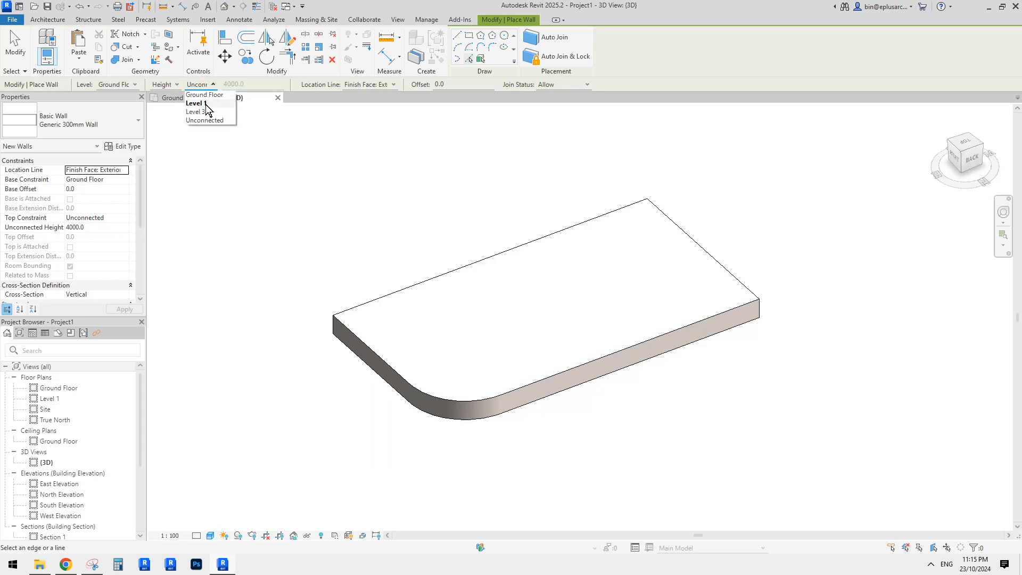
left_click(194, 103)
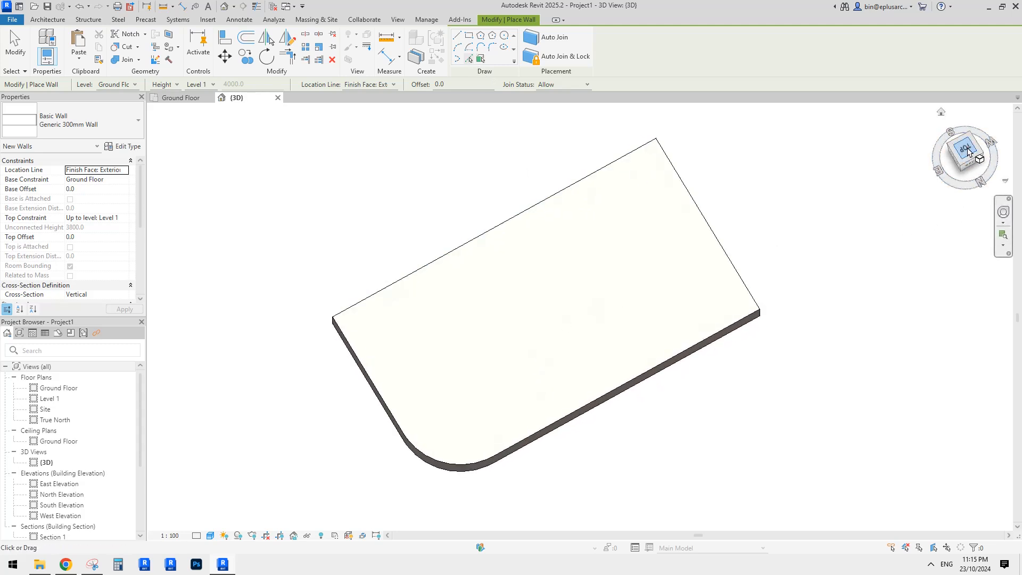
Switch the 3D view to TOP on the ViewCube to see the slab outline.
left_click(481, 58)
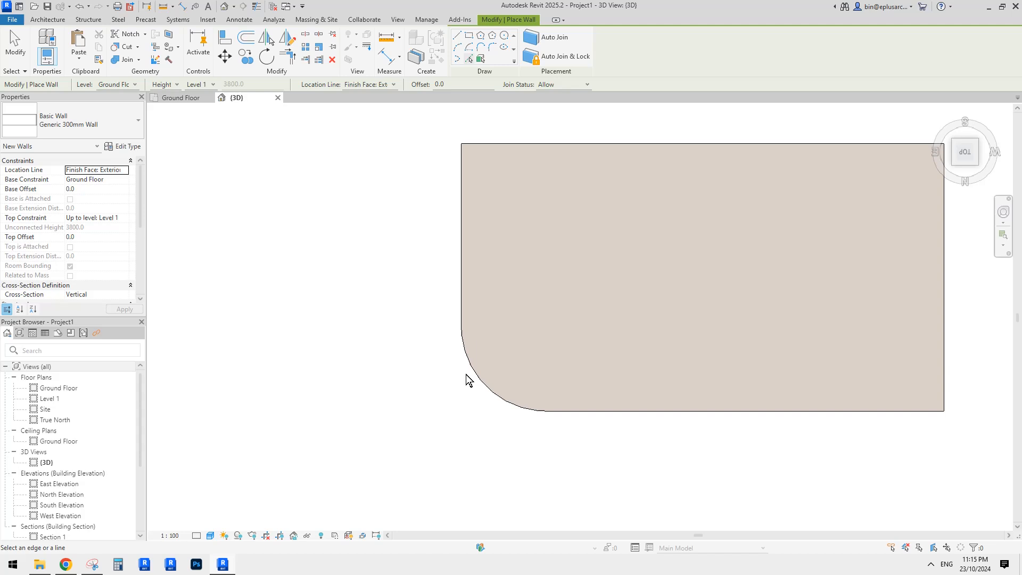
mouse_move(474, 381)
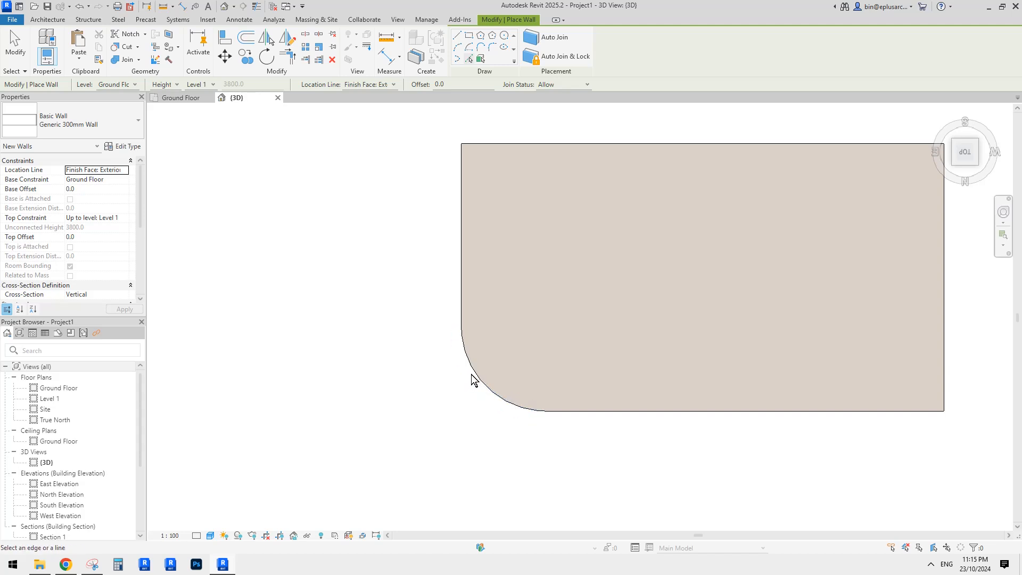
mouse_move(475, 380)
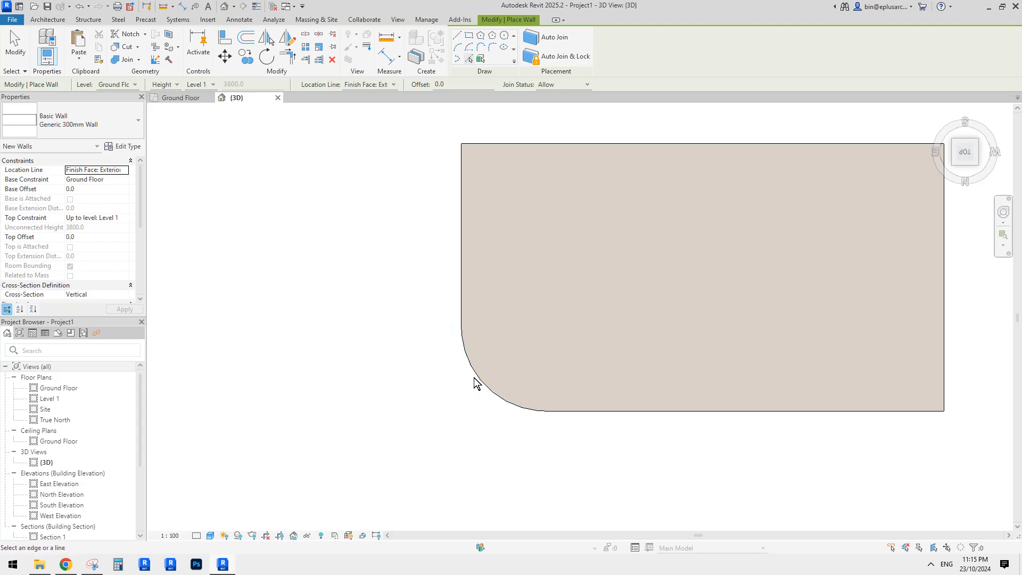
mouse_move(483, 395)
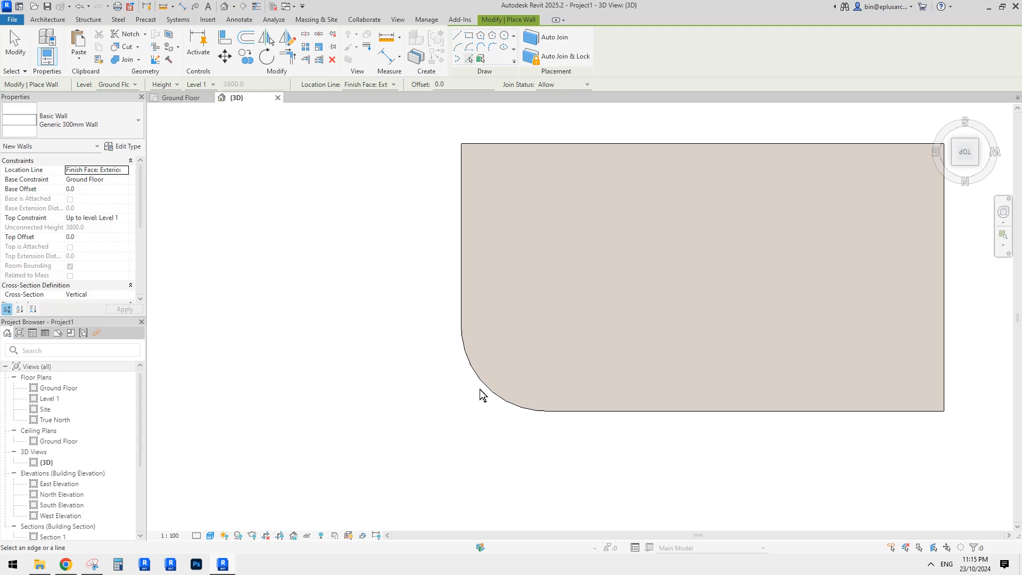
mouse_move(478, 395)
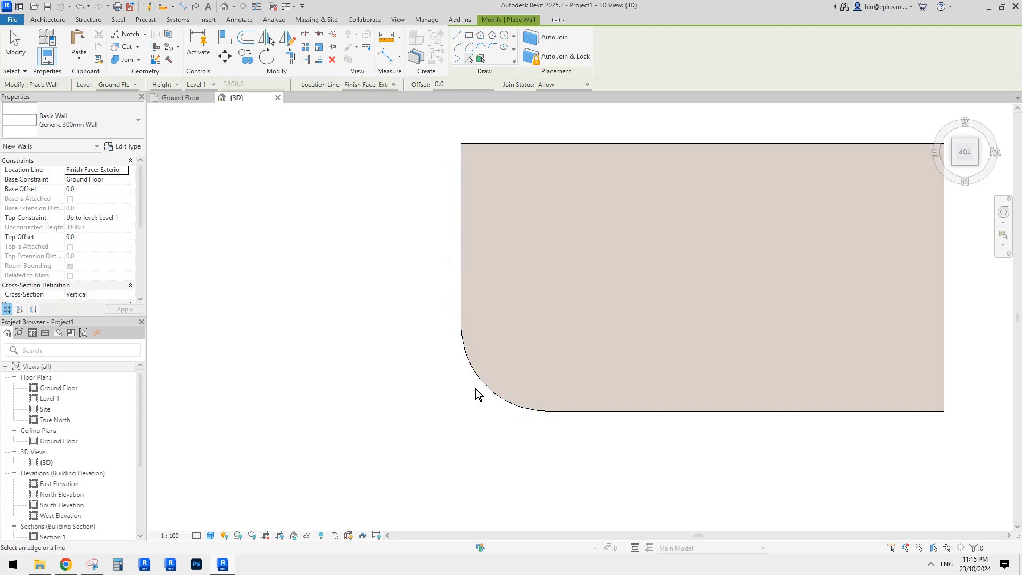
mouse_move(480, 385)
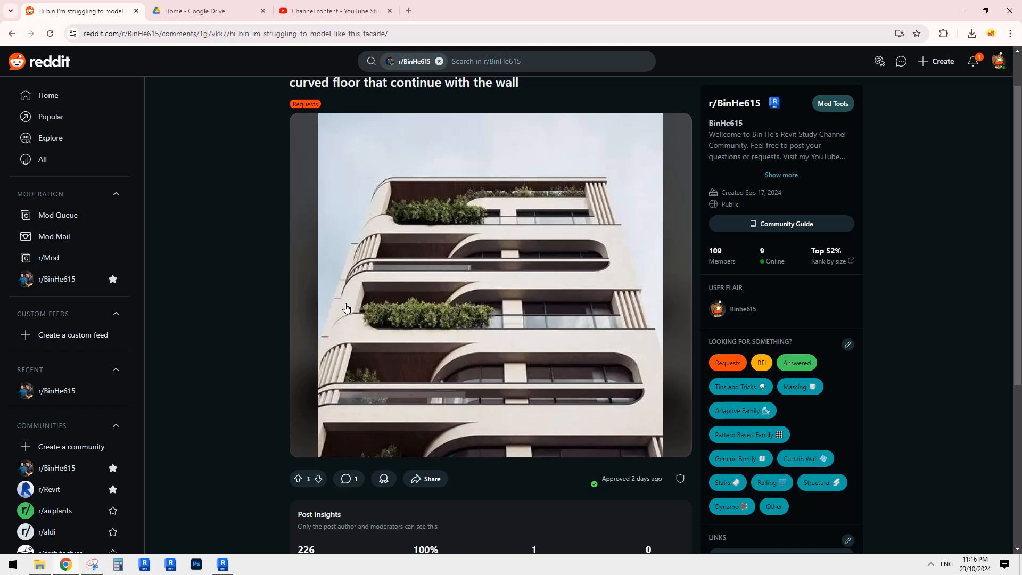
mouse_move(377, 270)
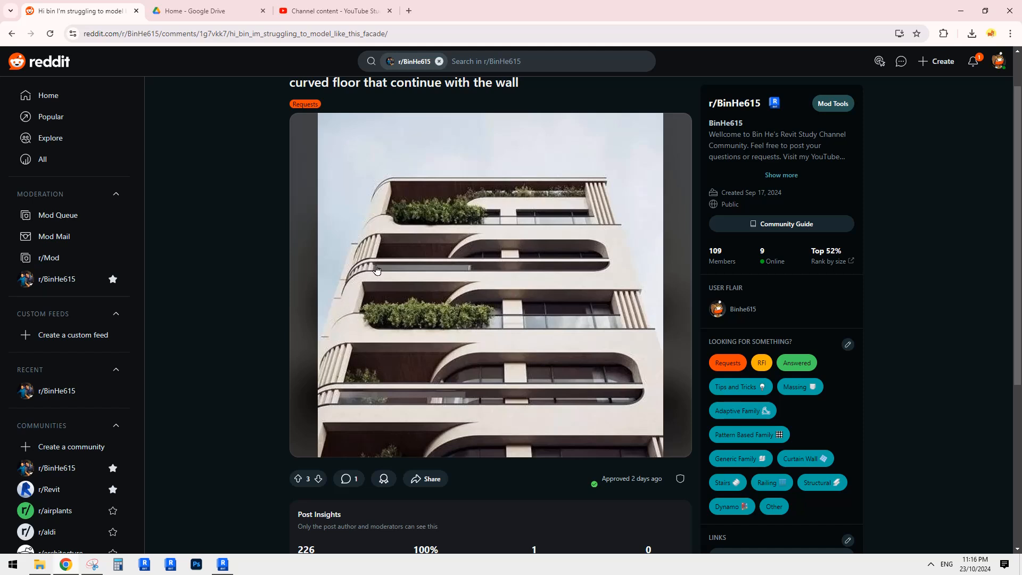
mouse_move(358, 327)
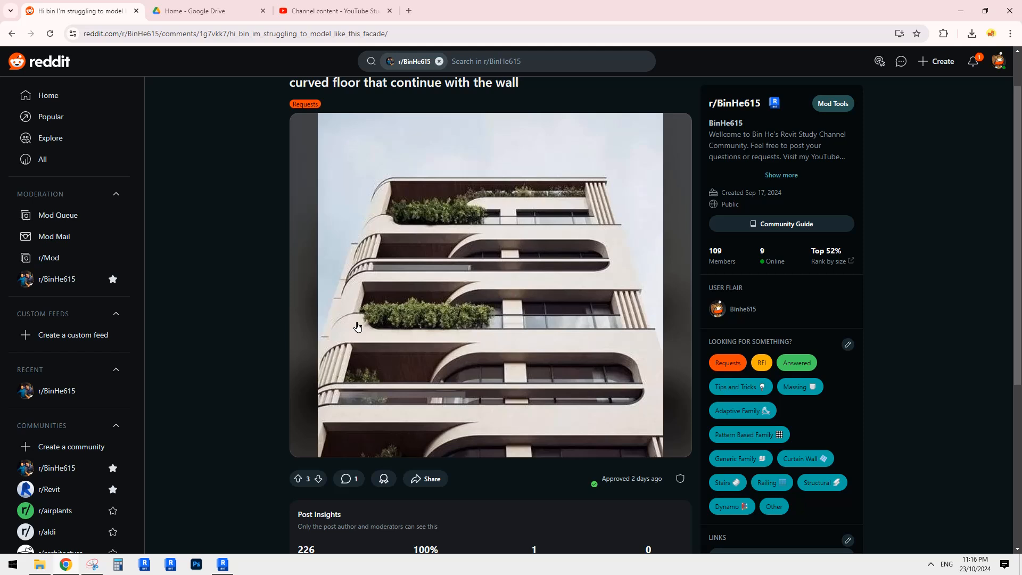
mouse_move(403, 330)
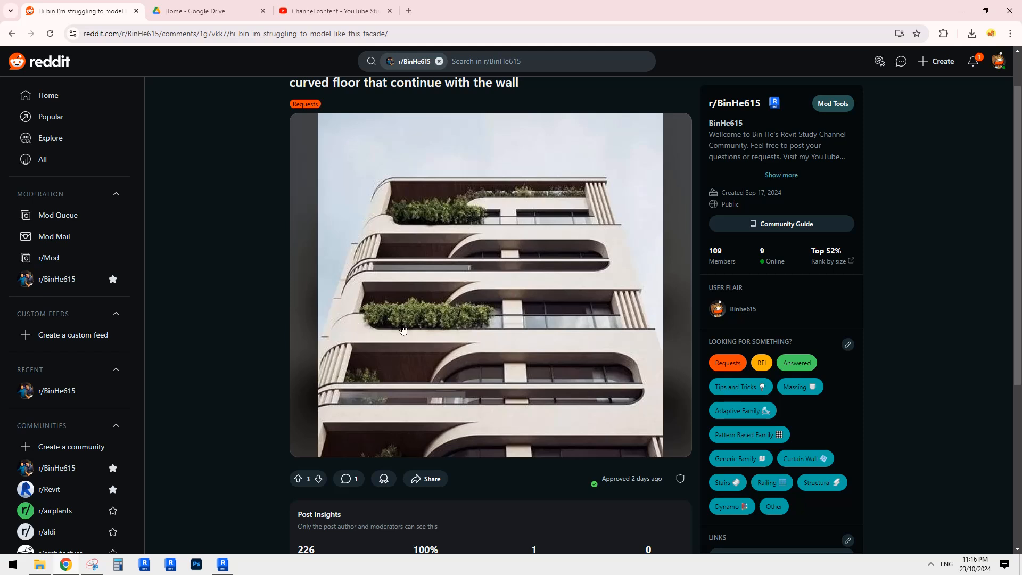
Return to the Revit model after viewing the Reddit facade photo.
left_click(222, 564)
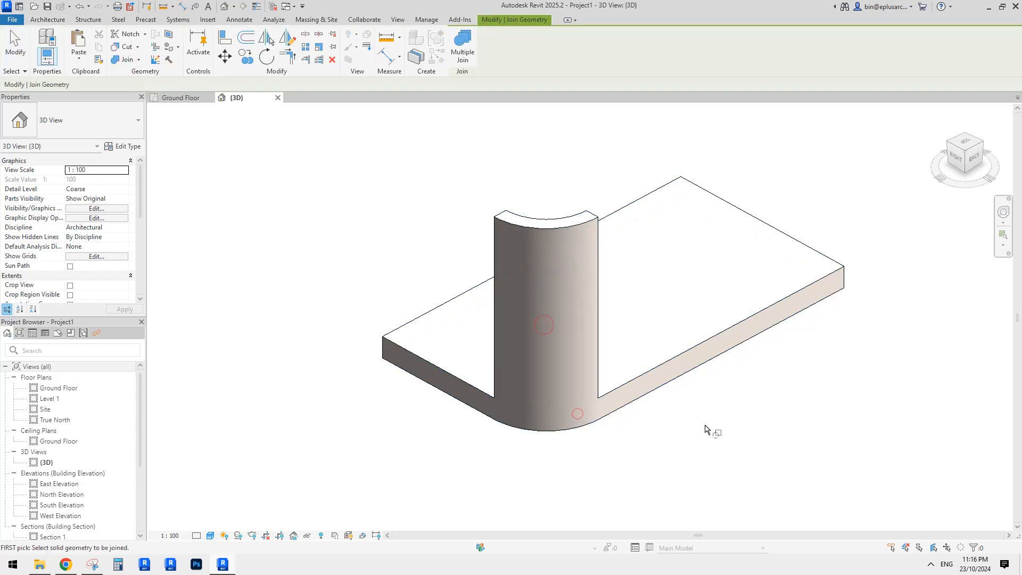
Select the curved wall, confirm its single 300 mm Finish layer, and close both dialogs.
left_click(543, 321)
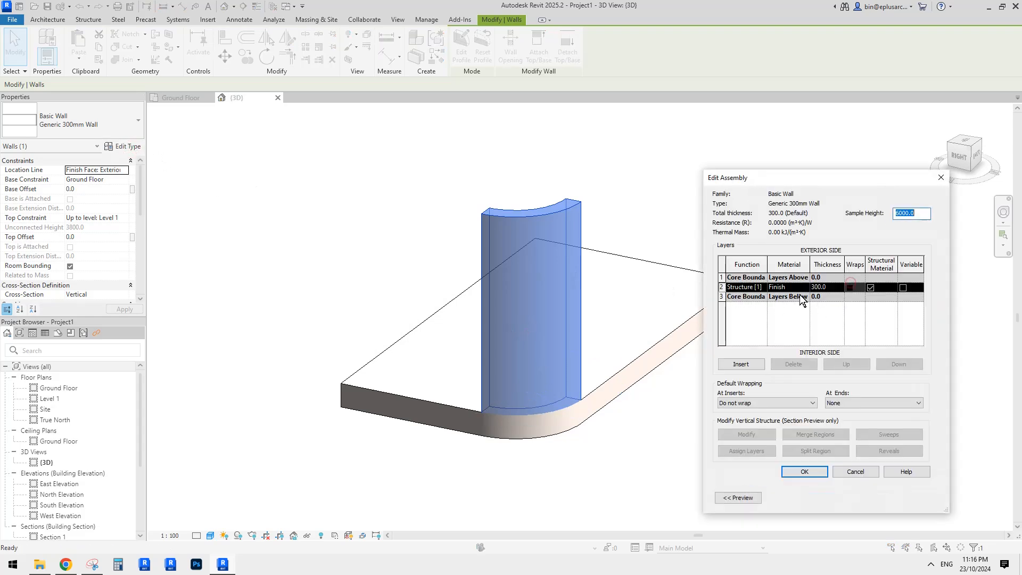
left_click(805, 472)
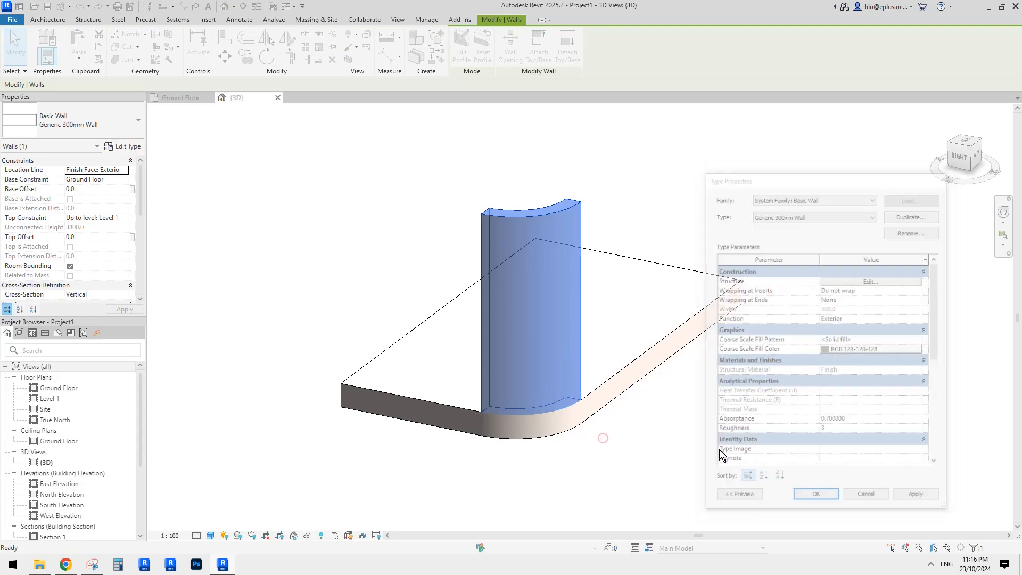
left_click(816, 494)
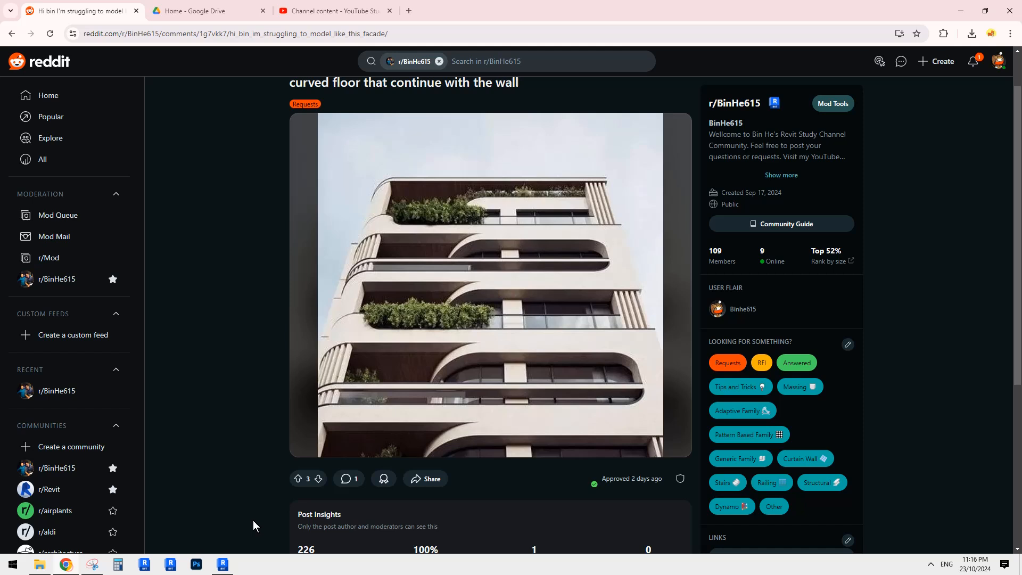
mouse_move(390, 287)
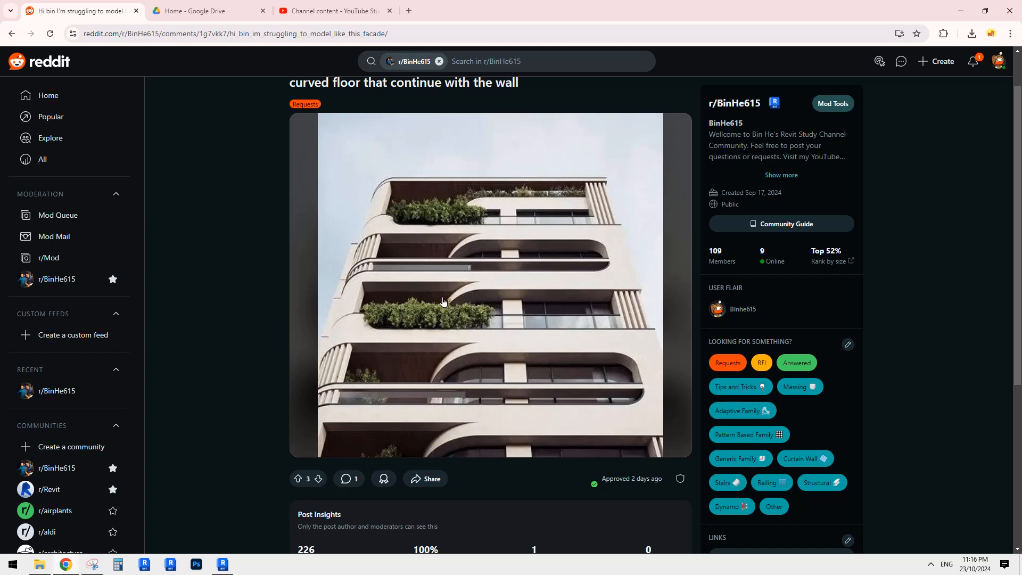
mouse_move(458, 308)
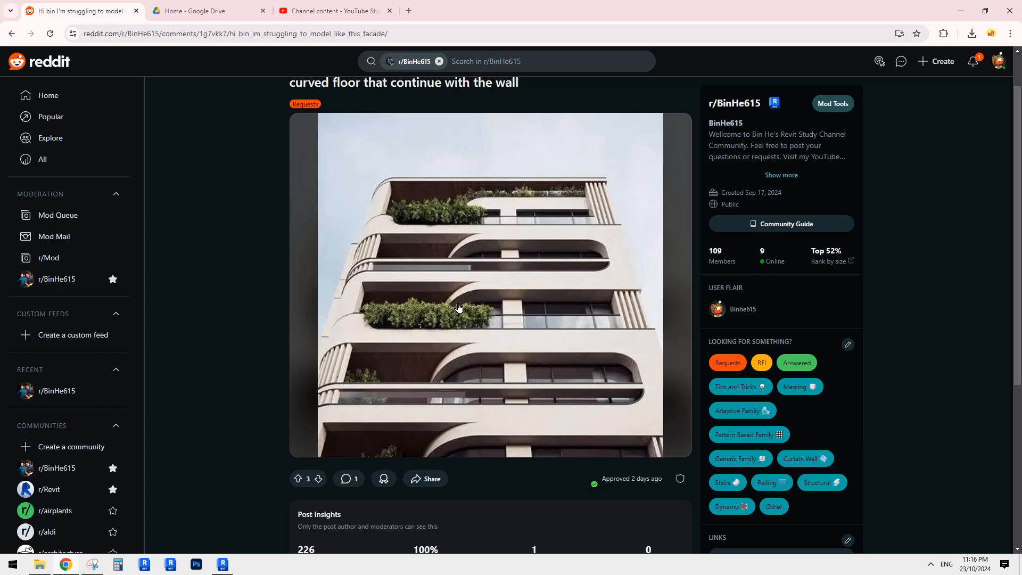
mouse_move(462, 304)
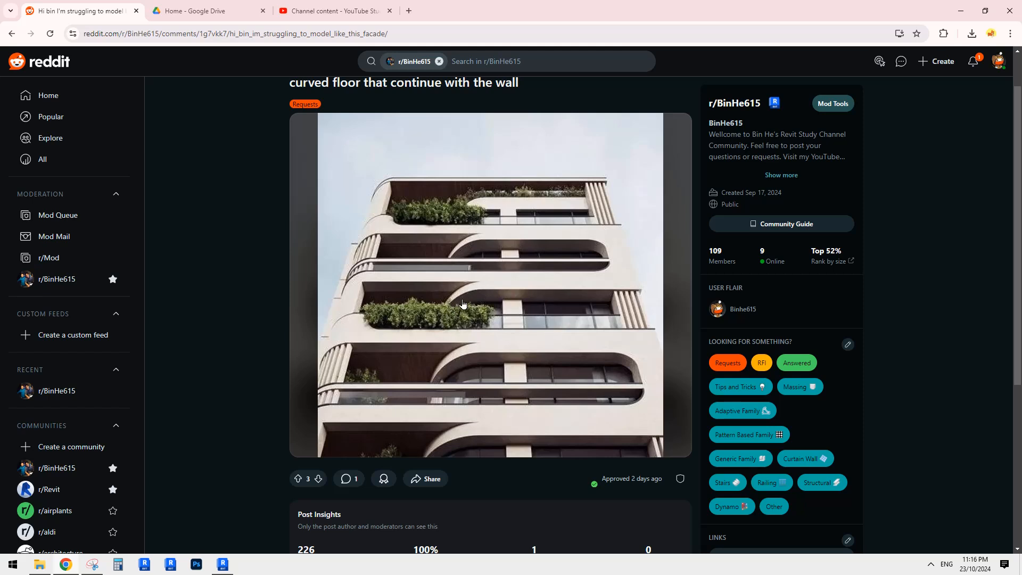
Go back to the Revit model with its curved wall and 450 slab.
left_click(223, 565)
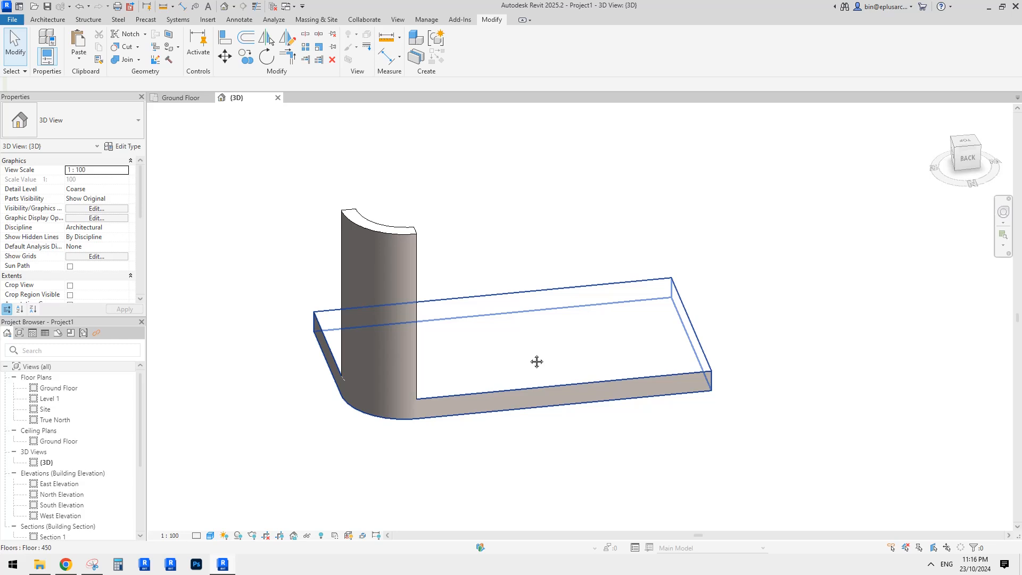
Draw a straight Generic 300mm wall along the slab's long edge, then view the Reddit photo.
left_click(395, 354)
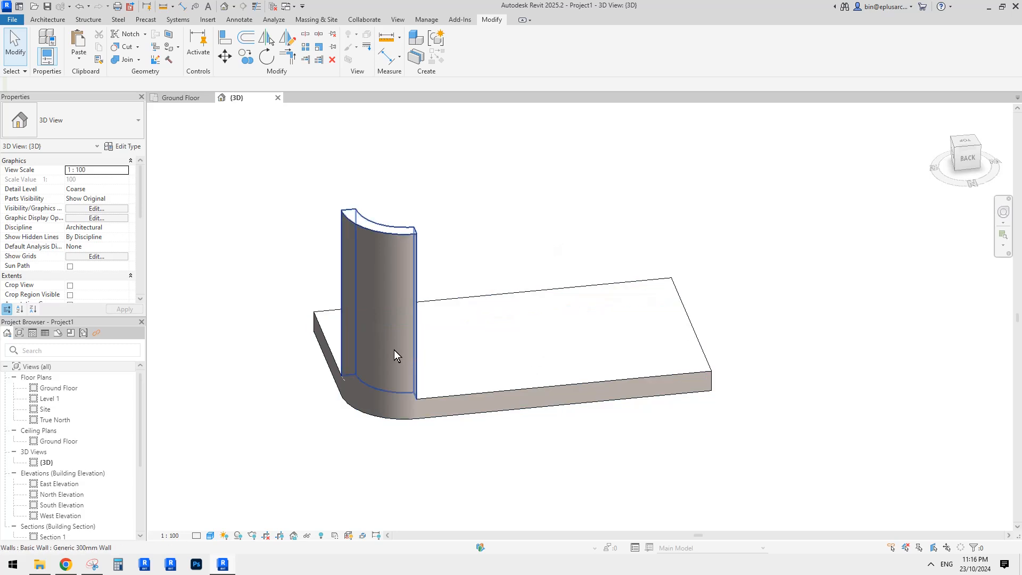
left_click(46, 19)
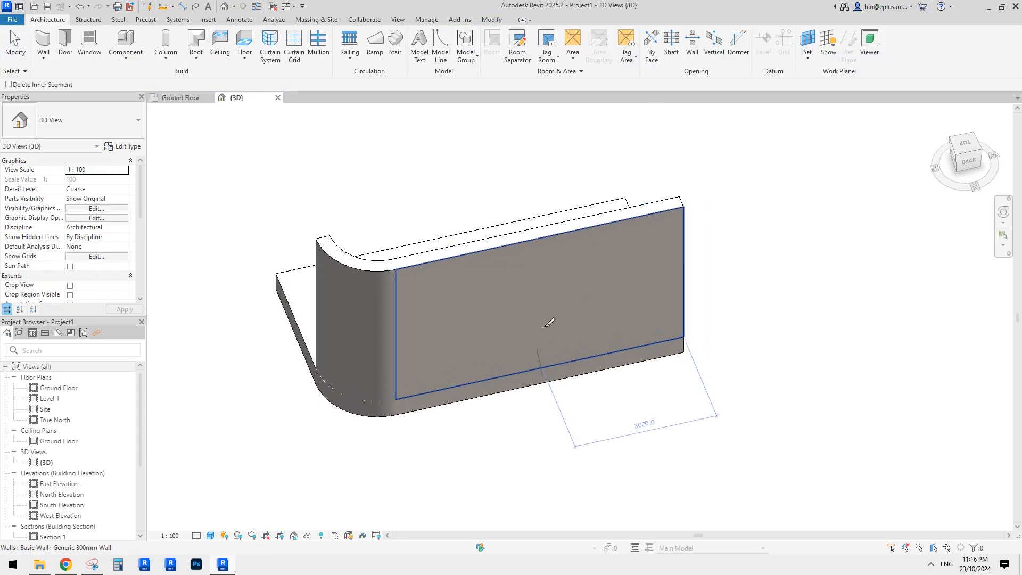
left_click(548, 325)
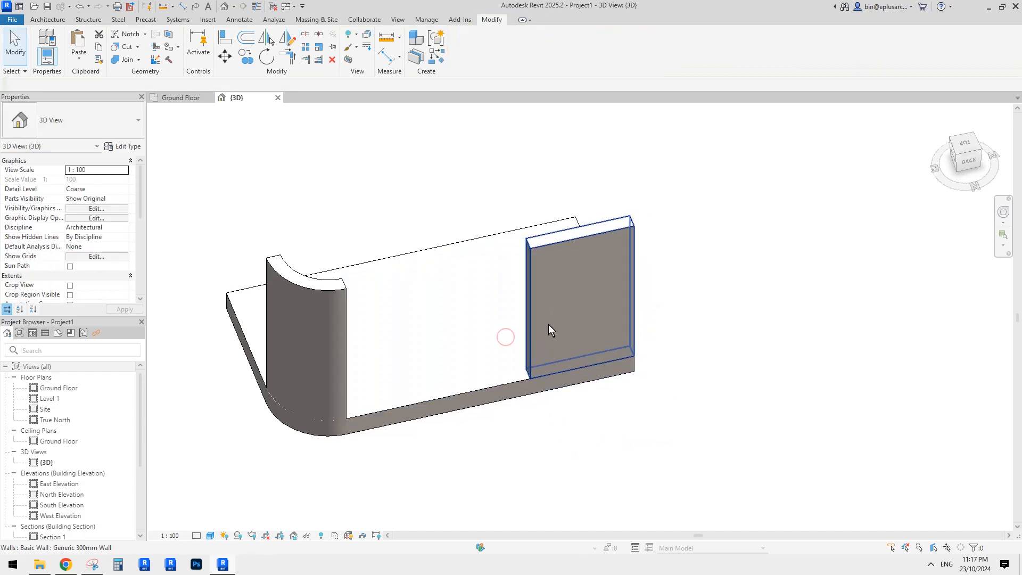
left_click(64, 563)
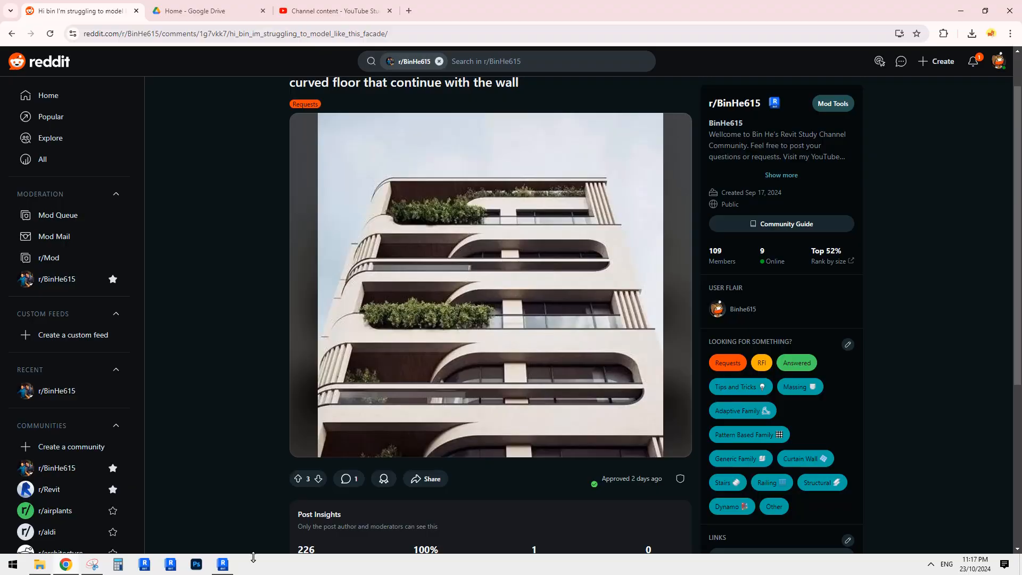
Check the Reddit facade photo, then switch back to the Revit 3D view.
left_click(222, 565)
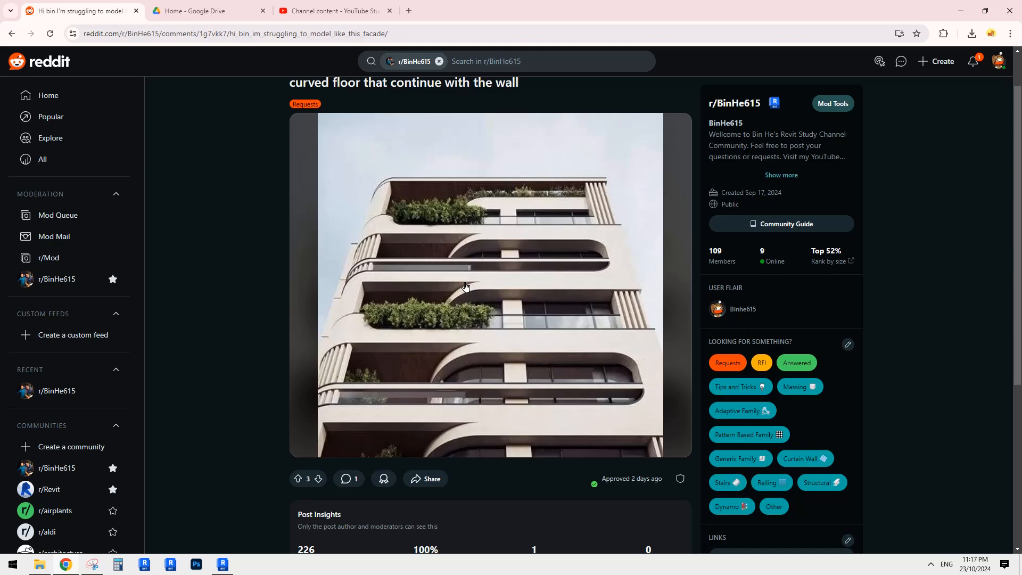
left_click(222, 565)
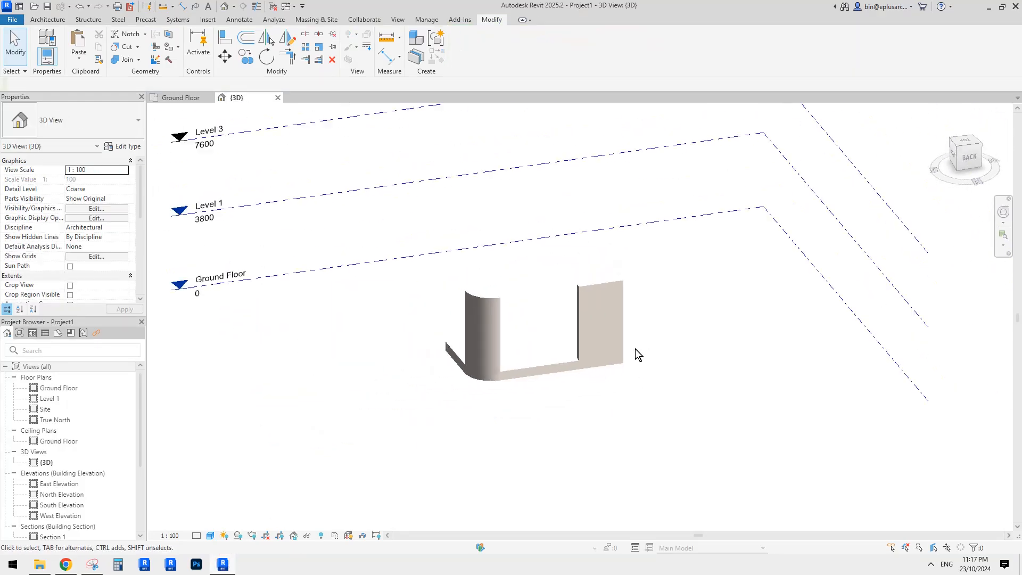
Give the straight wall a base offset of 2700 so it sits just below Level 1.
left_click(600, 321)
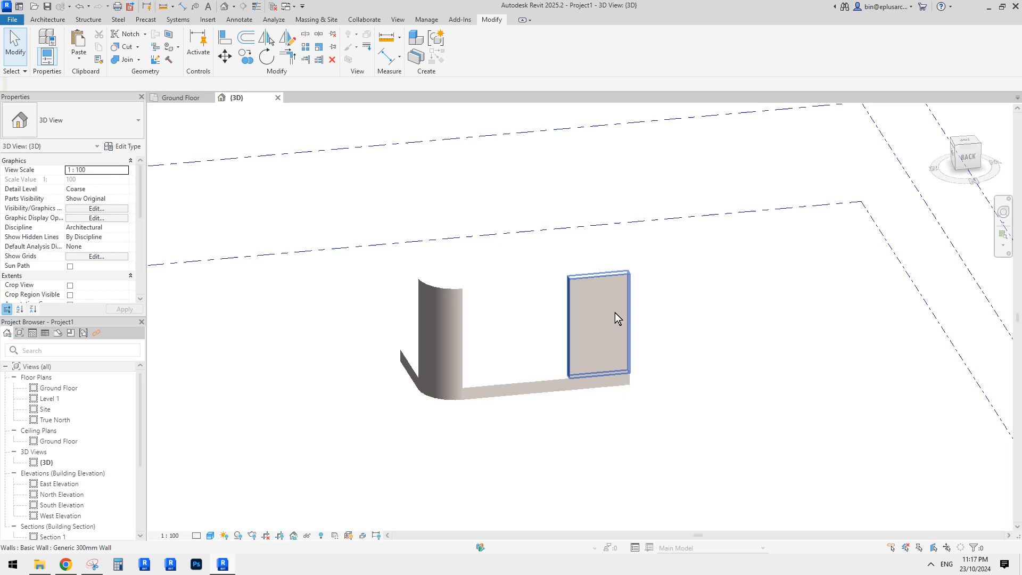
left_click(603, 320)
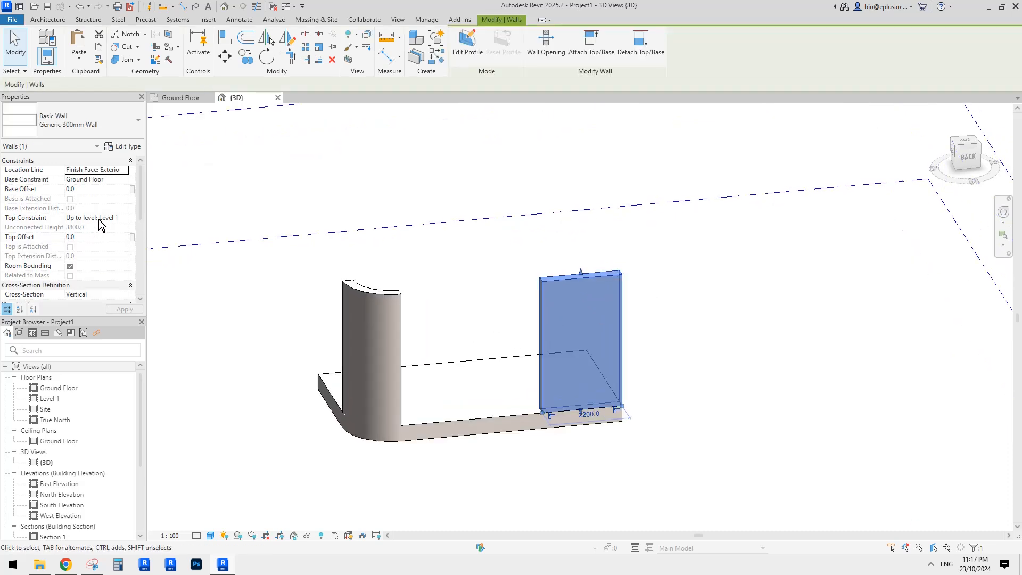
type("270")
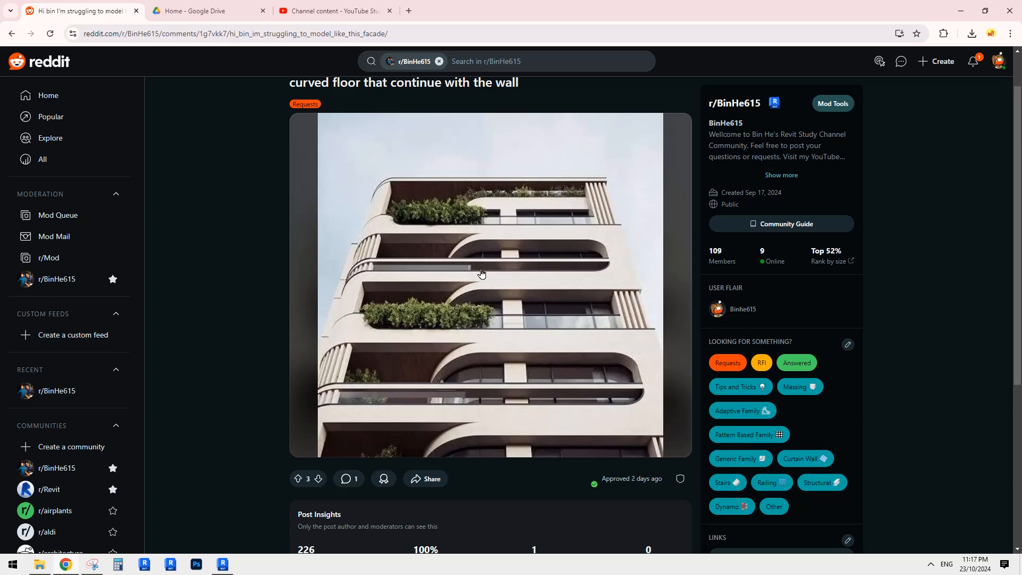
mouse_move(255, 550)
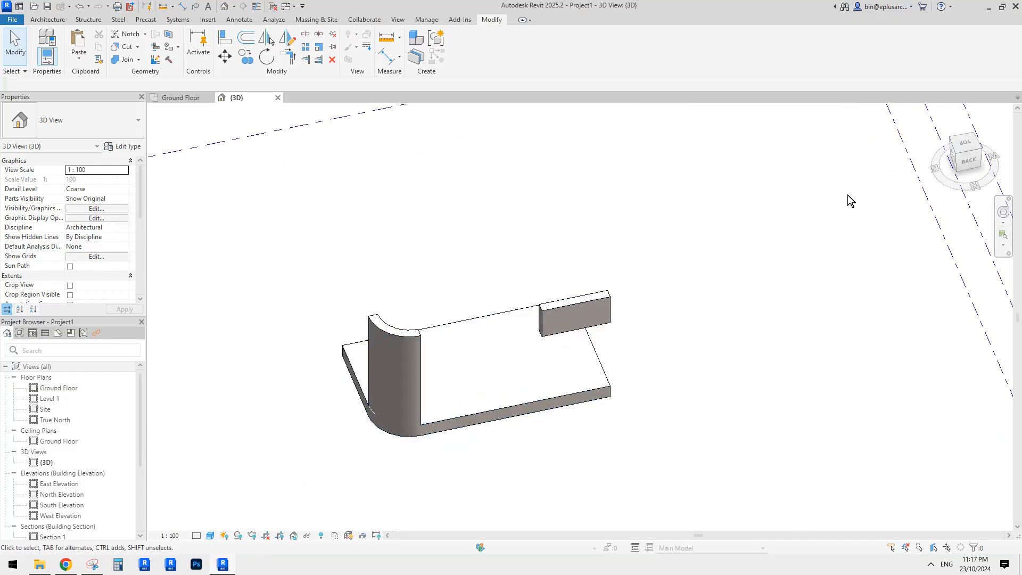
Add an arc wall segment with the same base offset to the raised strip's end.
left_click(577, 325)
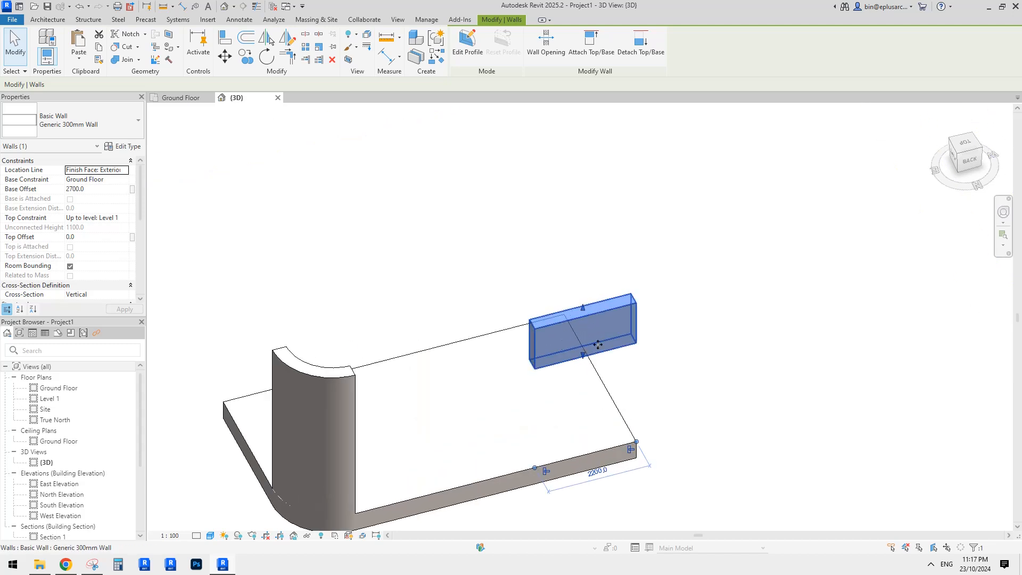
mouse_move(24, 179)
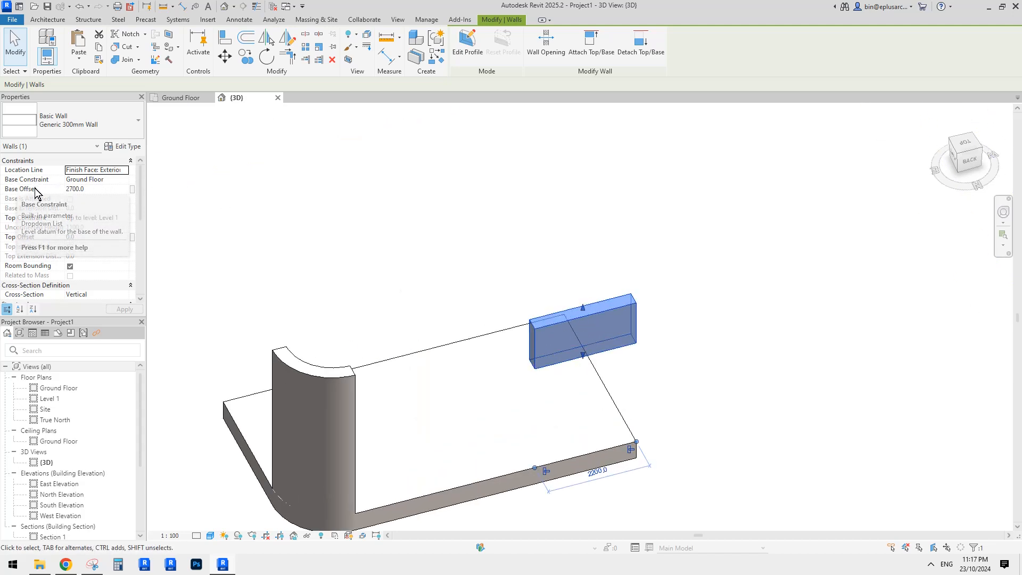
mouse_move(89, 259)
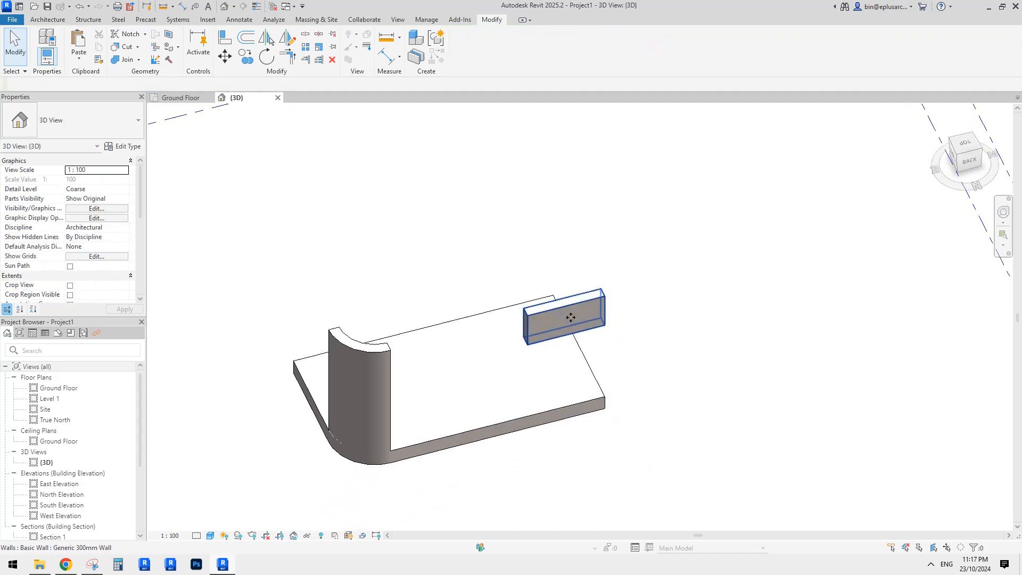
left_click(571, 324)
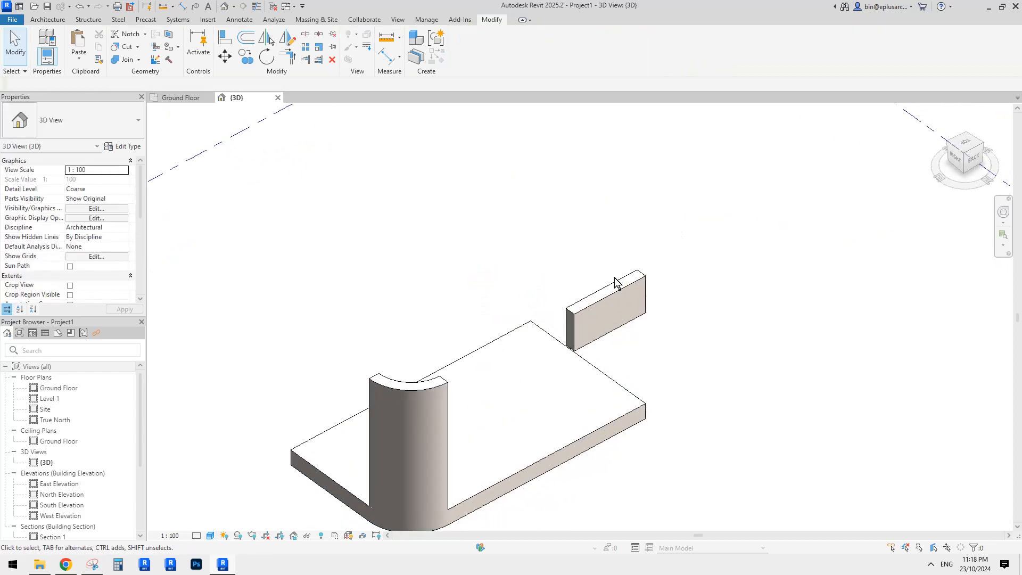
left_click(616, 314)
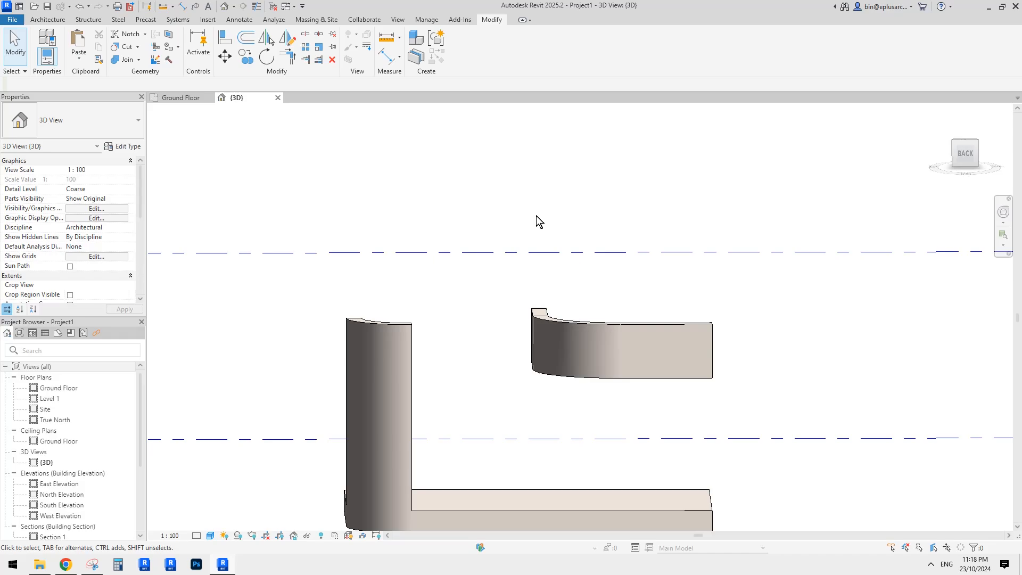
View the Reddit photo of curved balconies repeated on every floor.
left_click(62, 564)
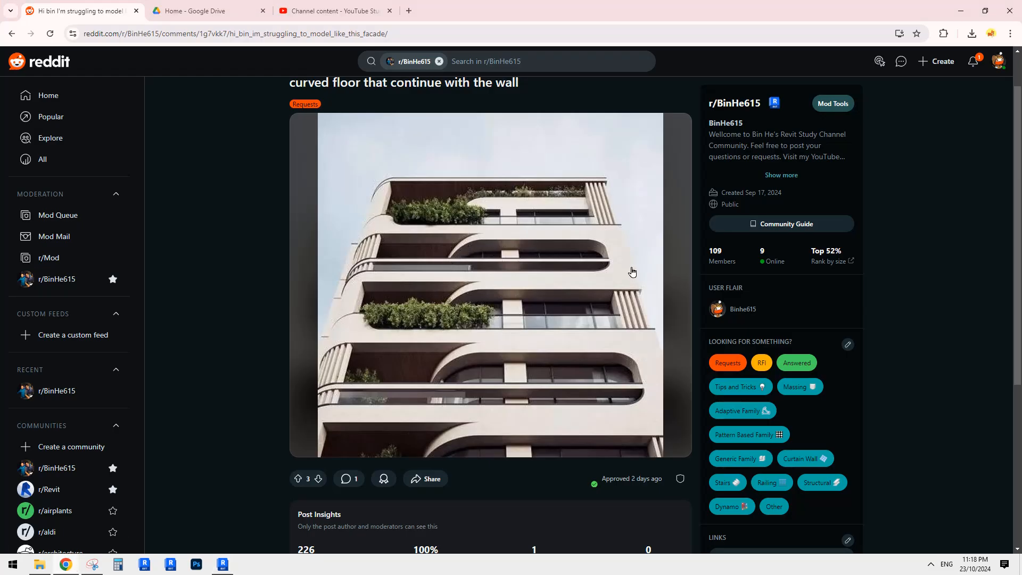
mouse_move(622, 250)
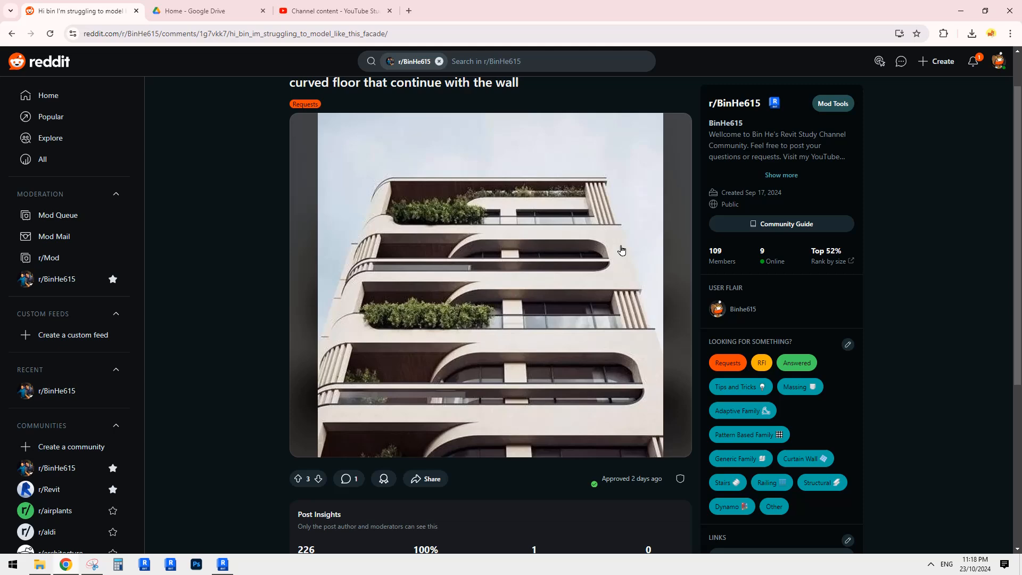
mouse_move(599, 259)
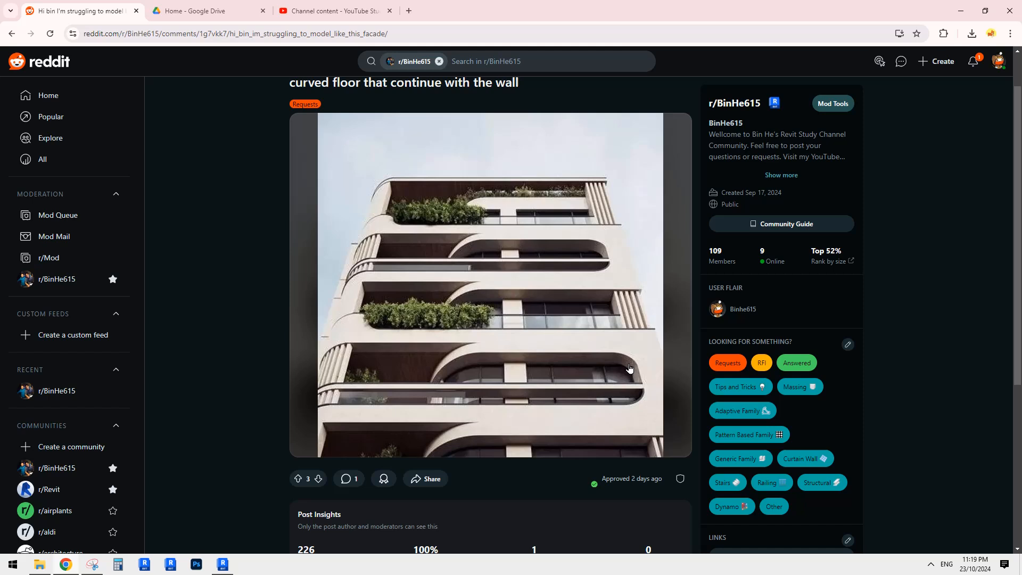
mouse_move(630, 365)
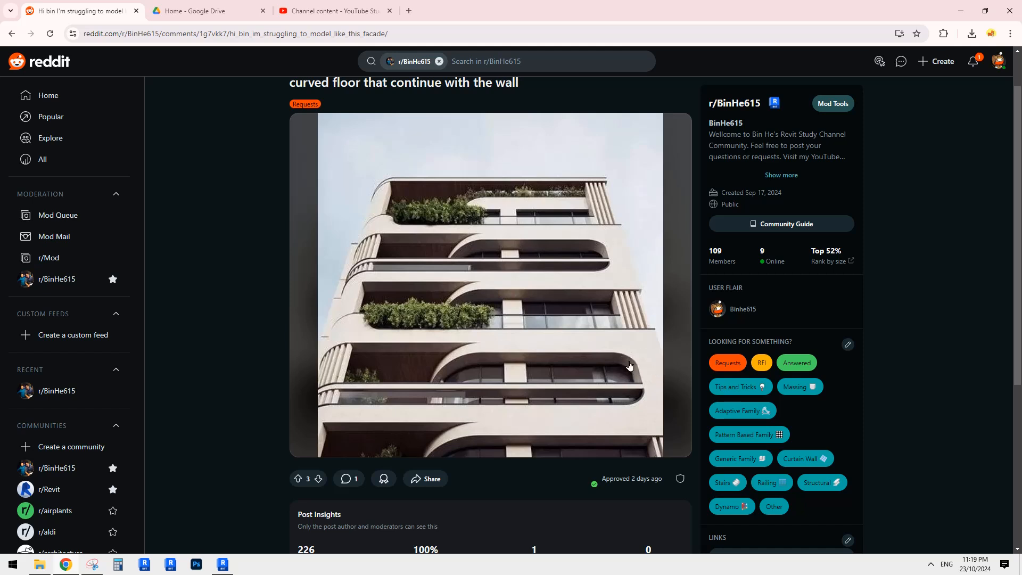
mouse_move(636, 394)
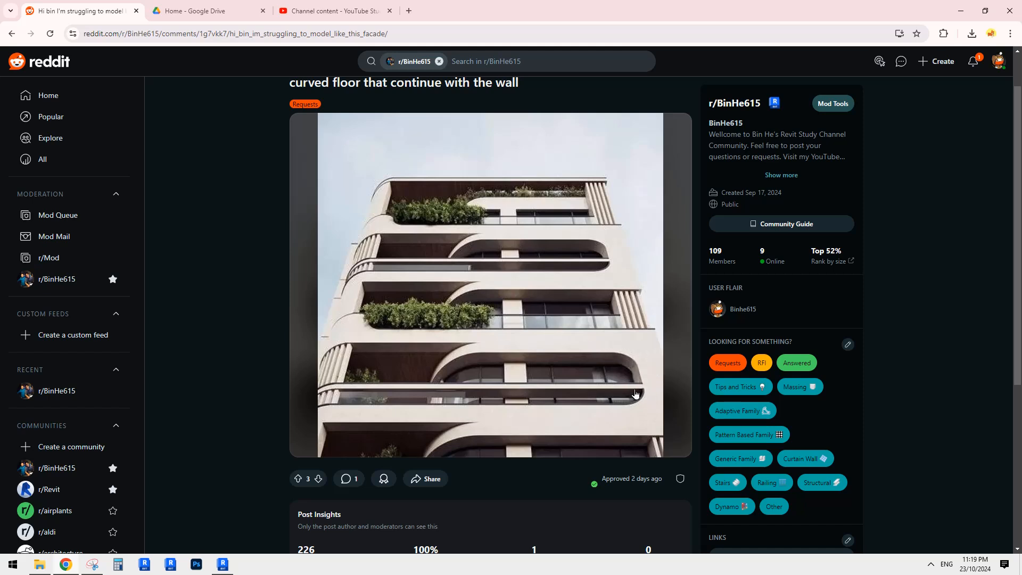
Back in Revit, select the short wall piece beside the curve and open Edit Profile.
left_click(222, 564)
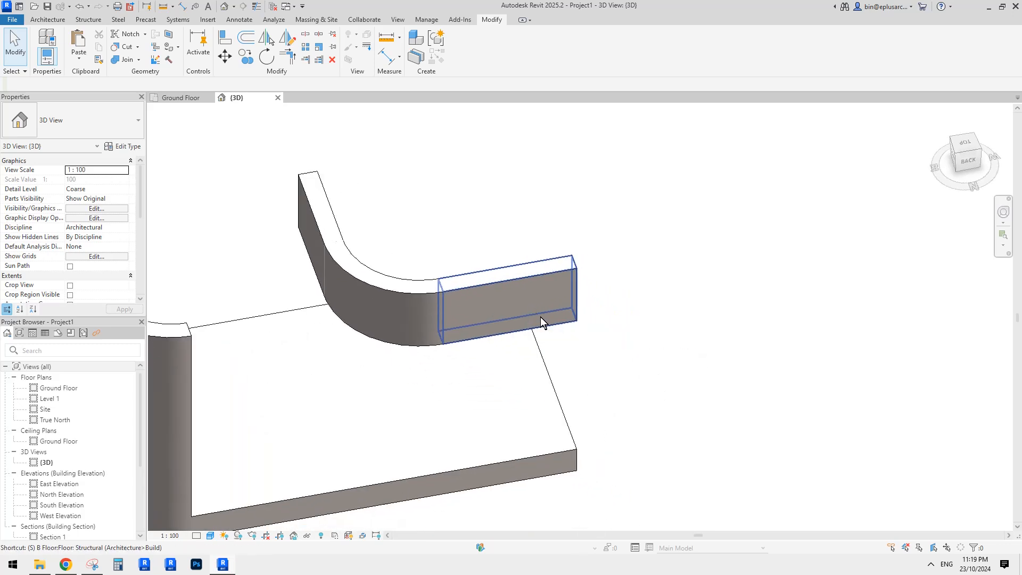
mouse_move(557, 334)
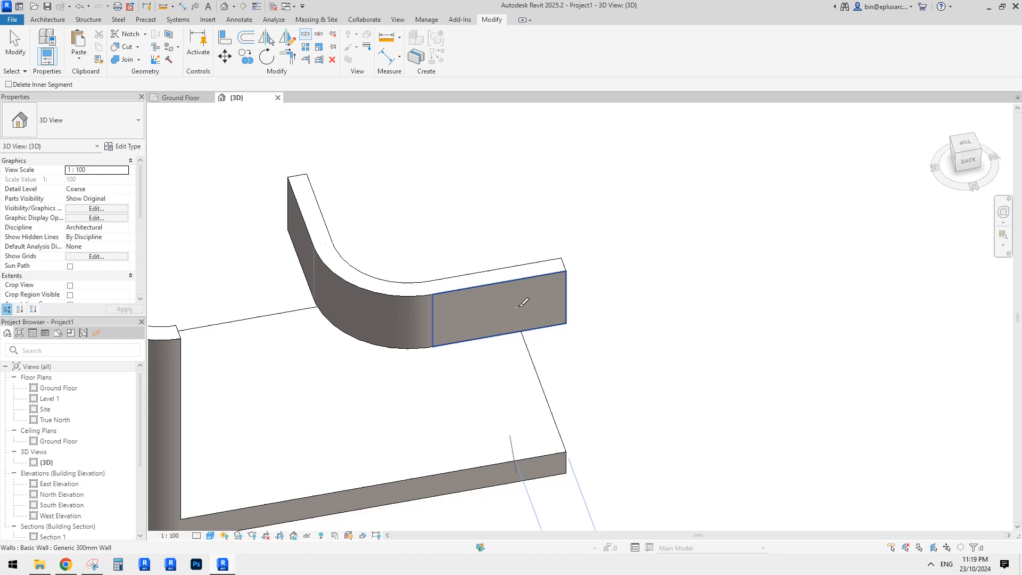
left_click(522, 313)
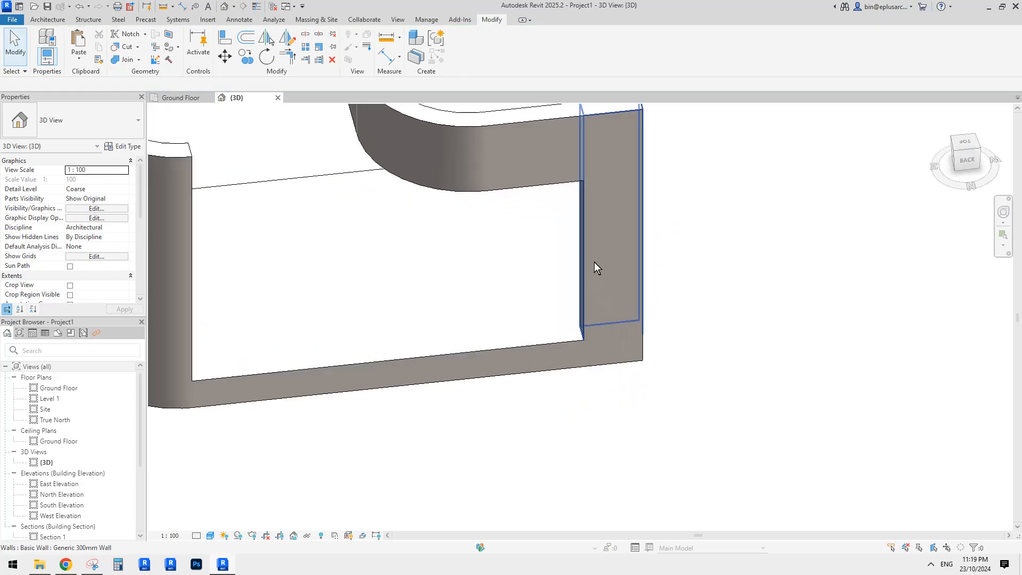
left_click(596, 268)
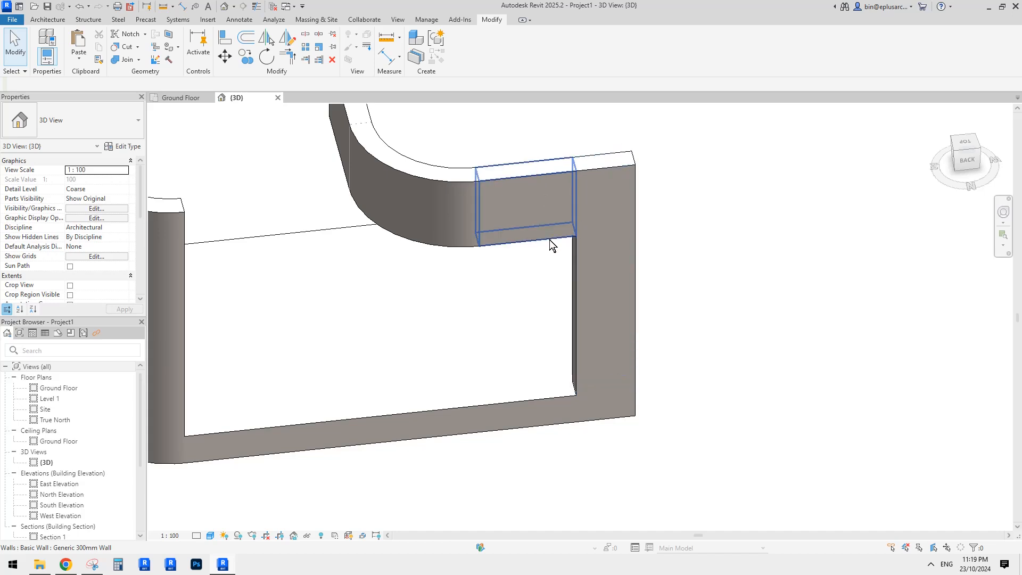
mouse_move(548, 190)
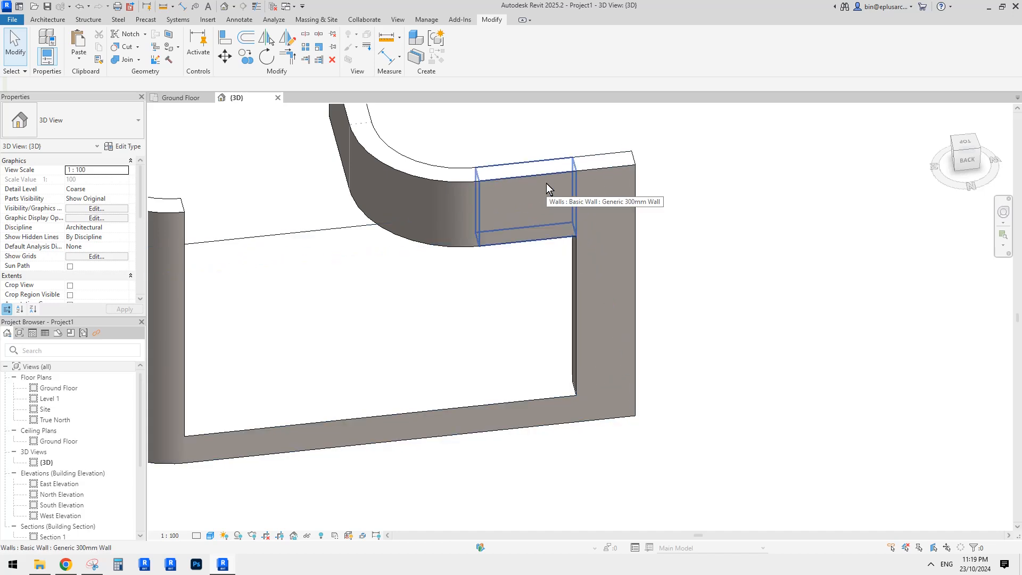
left_click(549, 188)
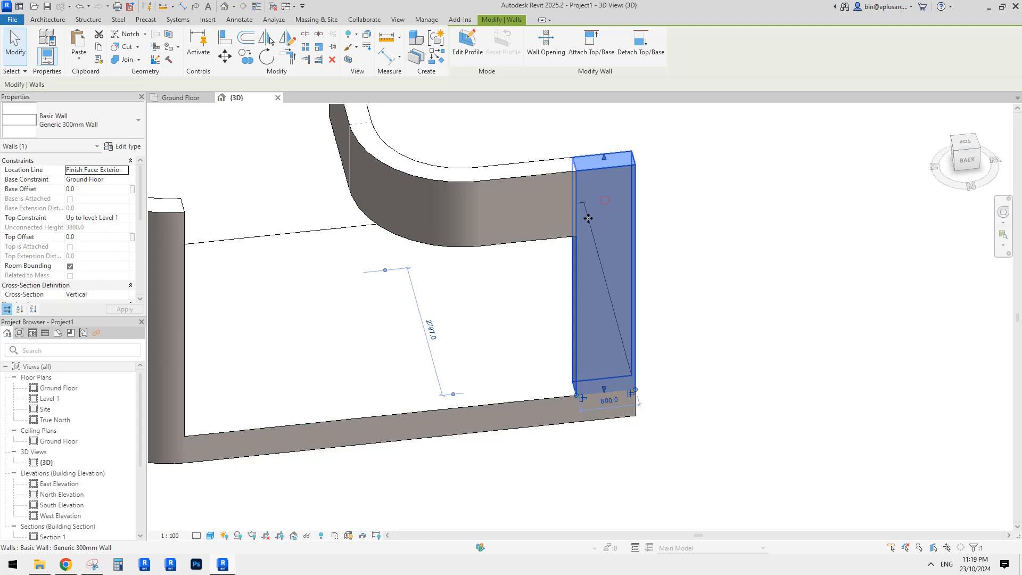
mouse_move(583, 357)
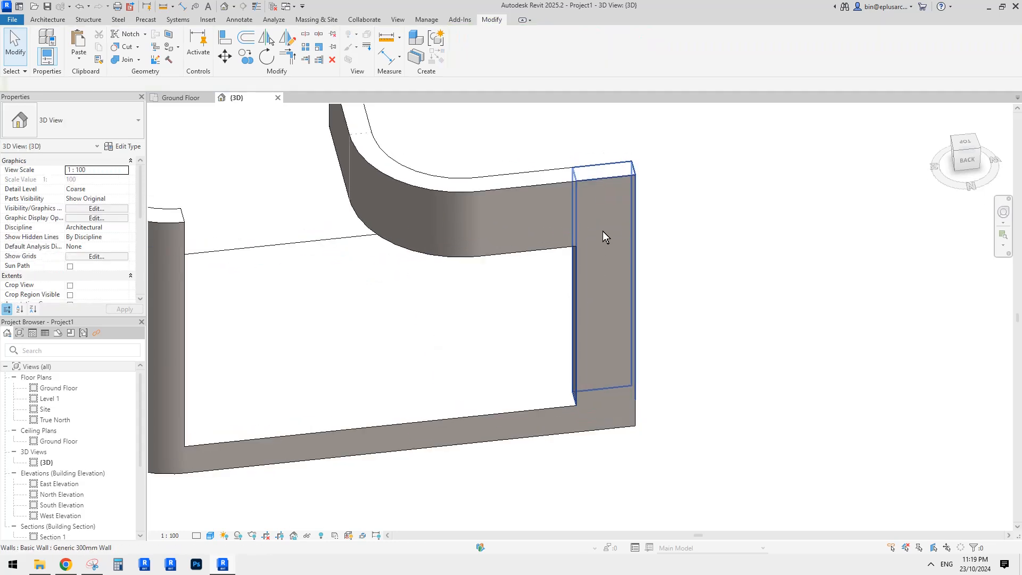
left_click(605, 237)
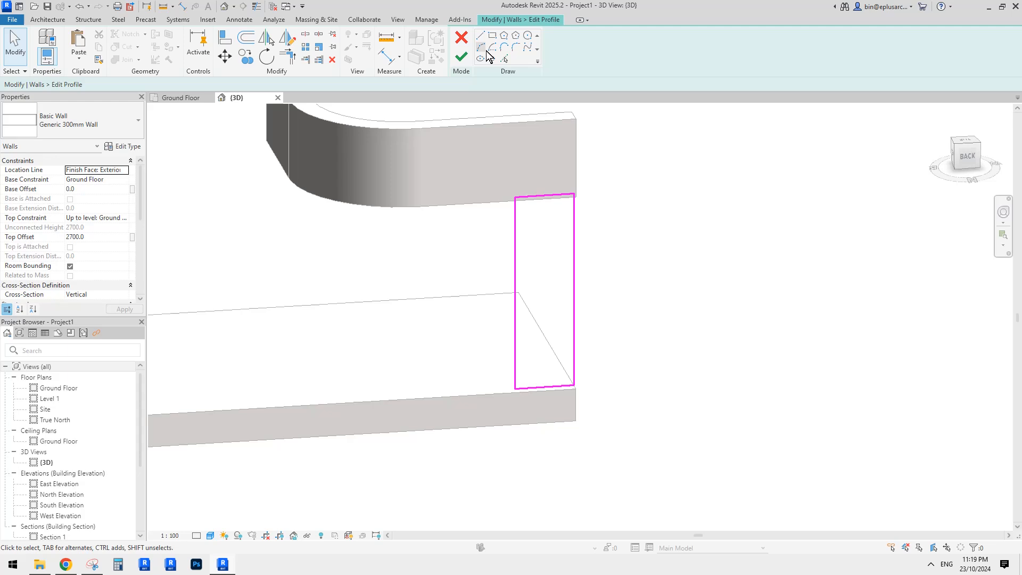
Sketch arcs and trim them to corners so the wall piece's profile curves, then finish.
left_click(488, 36)
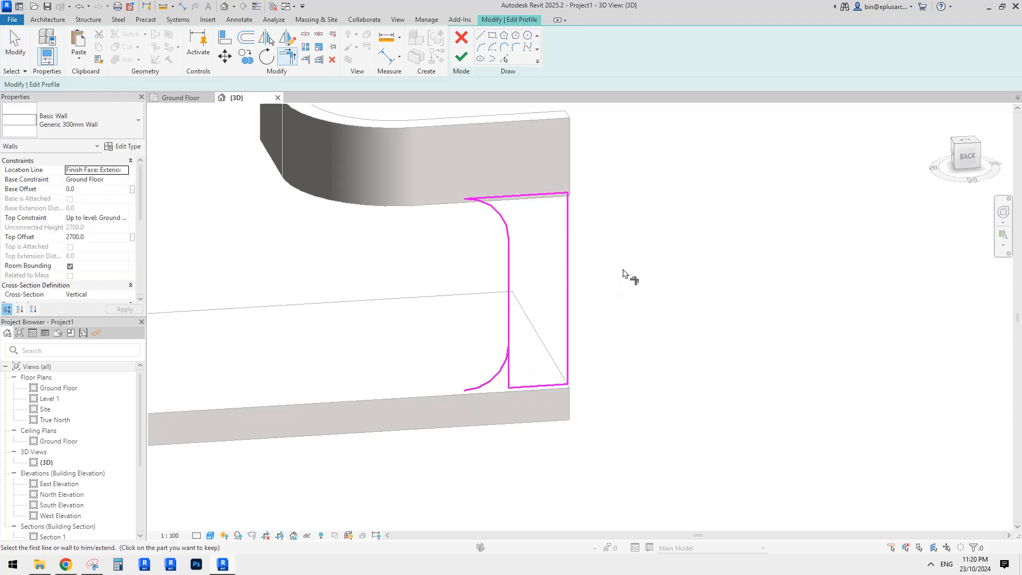
mouse_move(540, 291)
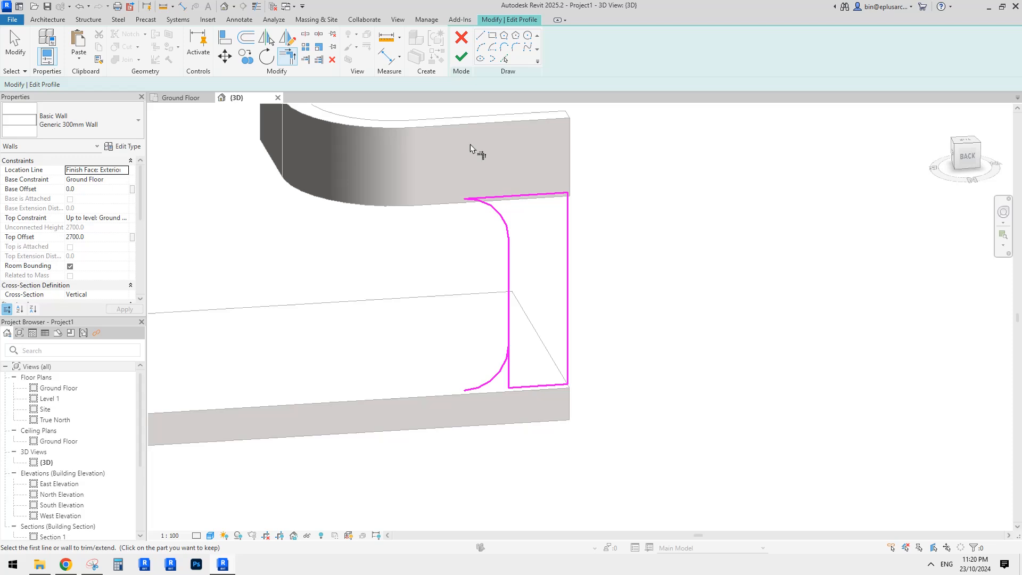
mouse_move(406, 38)
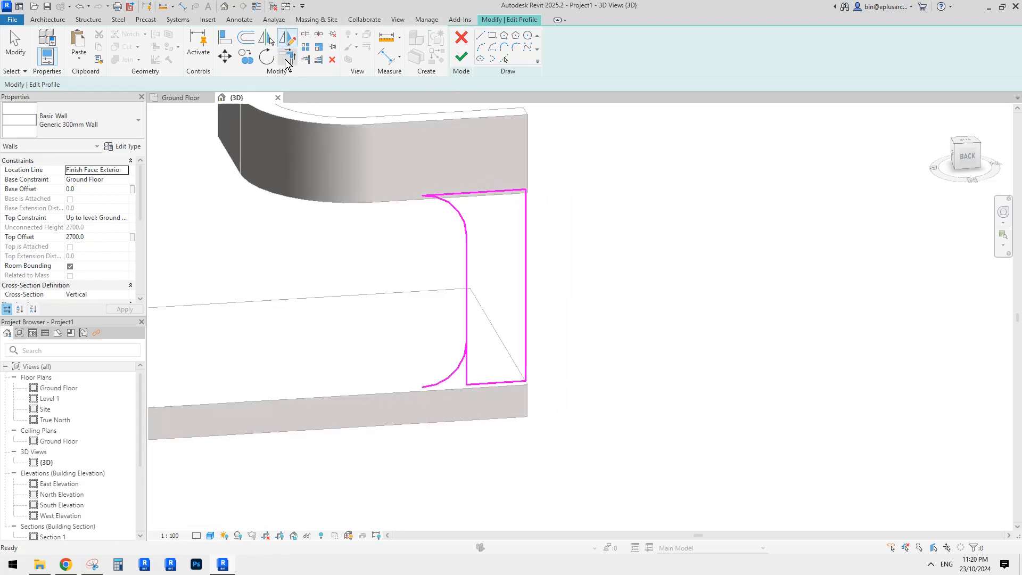
mouse_move(285, 41)
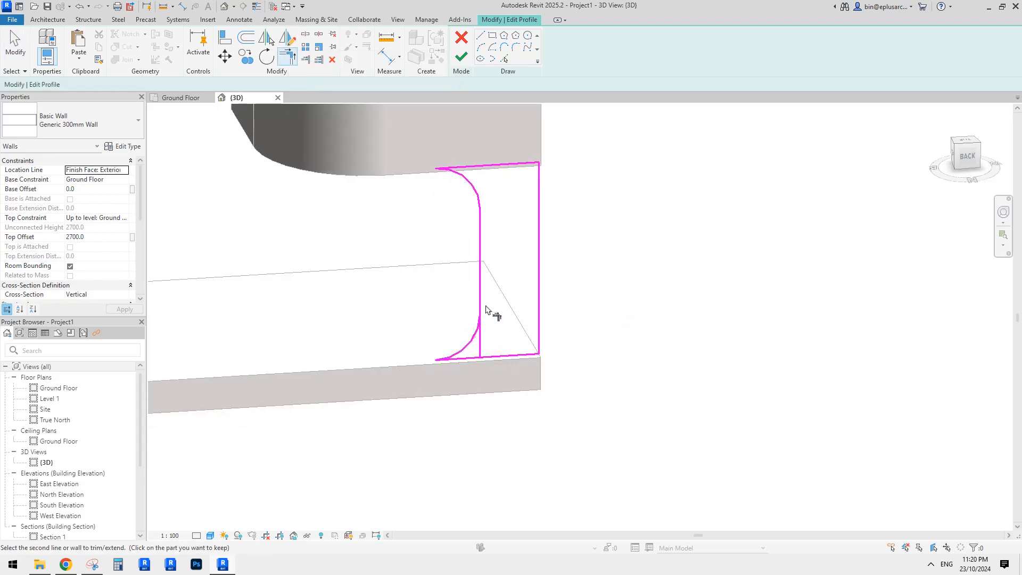
left_click(460, 56)
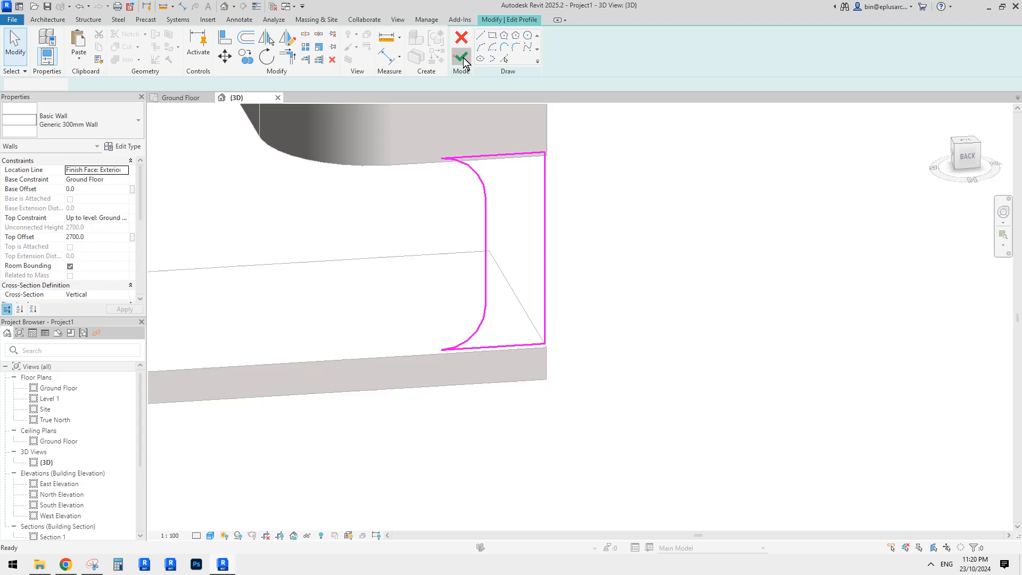
left_click(461, 55)
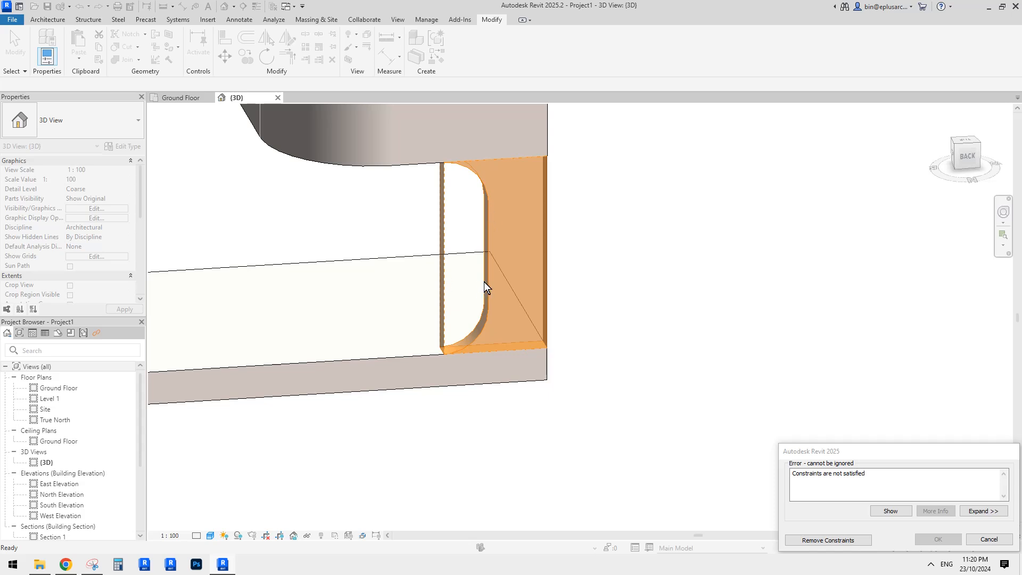
mouse_move(489, 262)
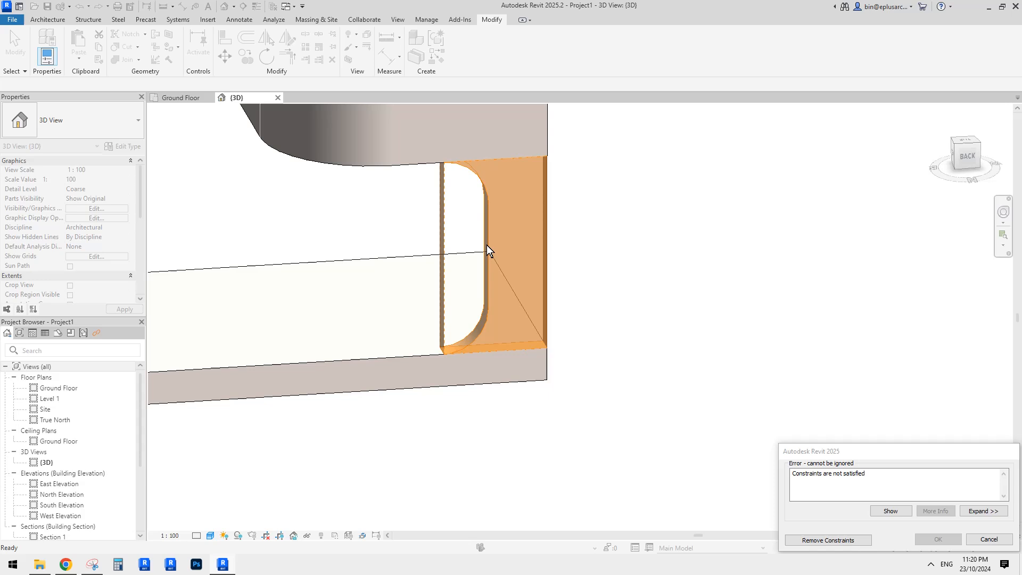
mouse_move(443, 187)
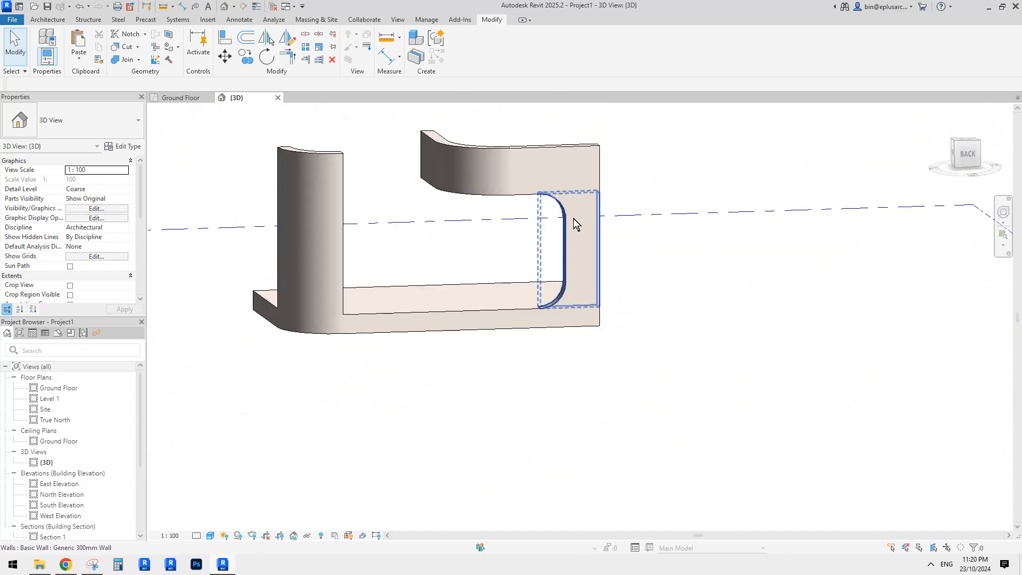
left_click_drag(574, 224, 660, 181)
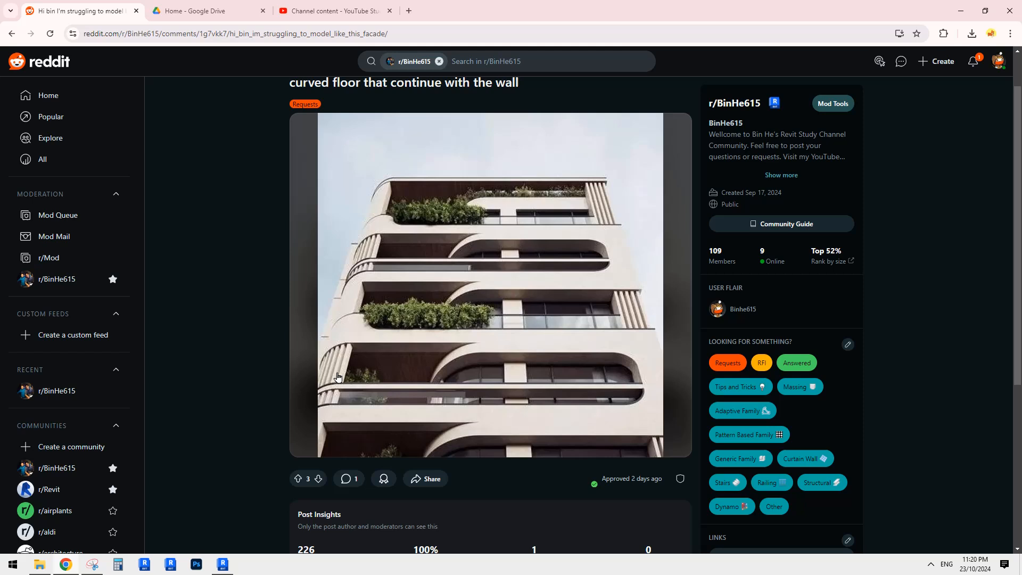
mouse_move(293, 521)
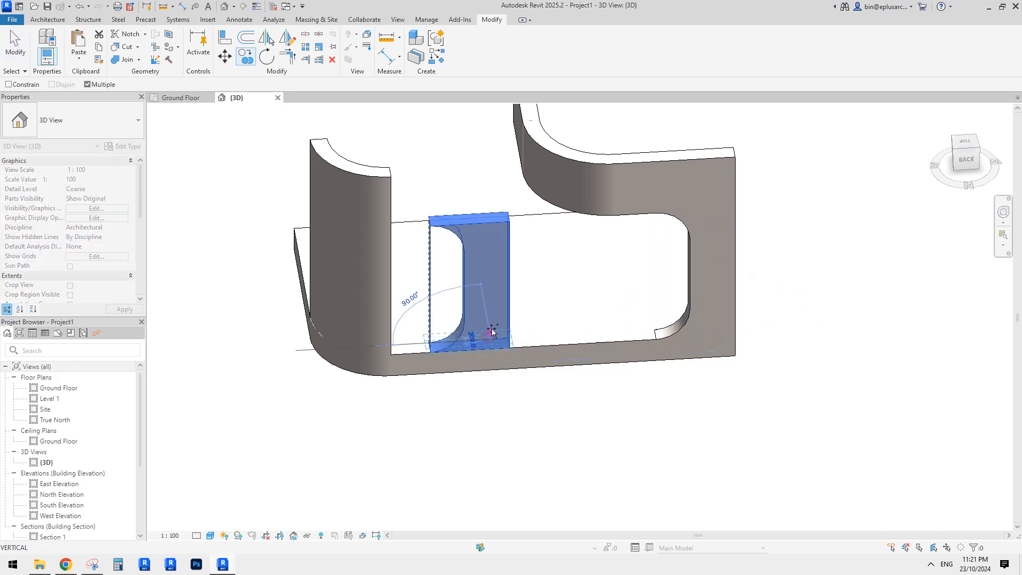
Place a second 1400-long short wall piece at the opening's other end.
left_click(491, 333)
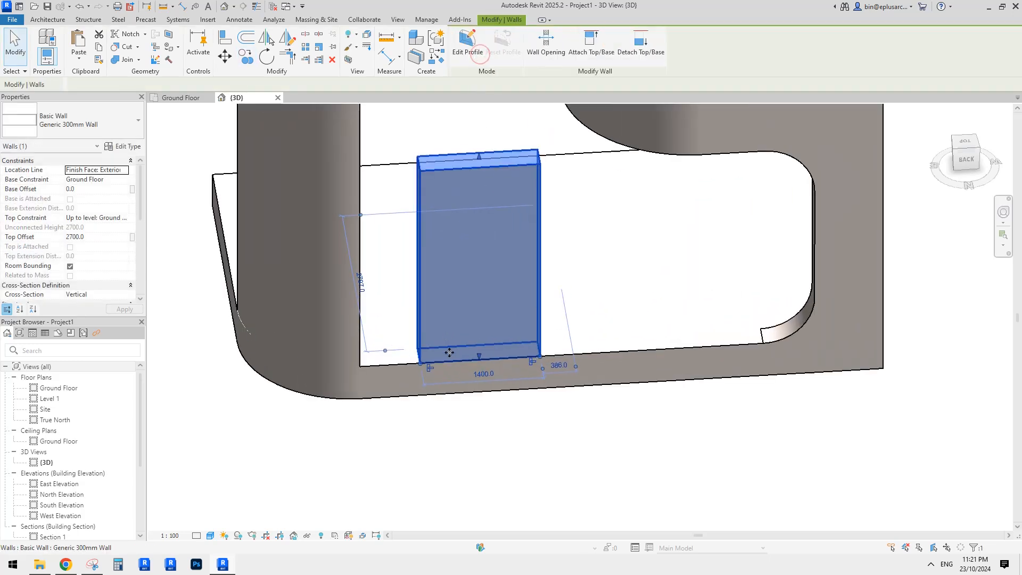
Stretch the second wall piece, set its top offset to 1000, and open its profile sketch.
left_click_drag(421, 355, 360, 355)
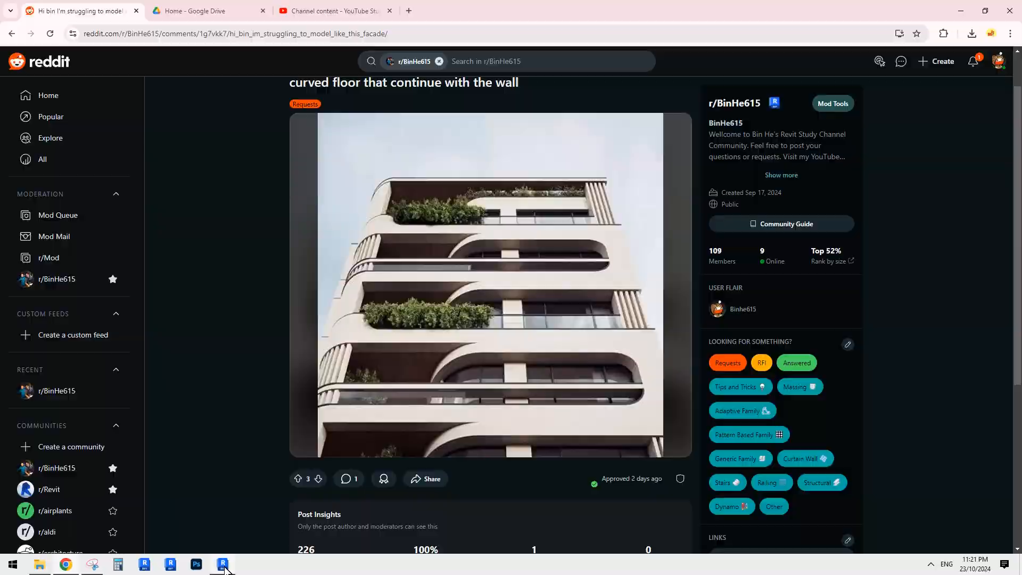
left_click(222, 565)
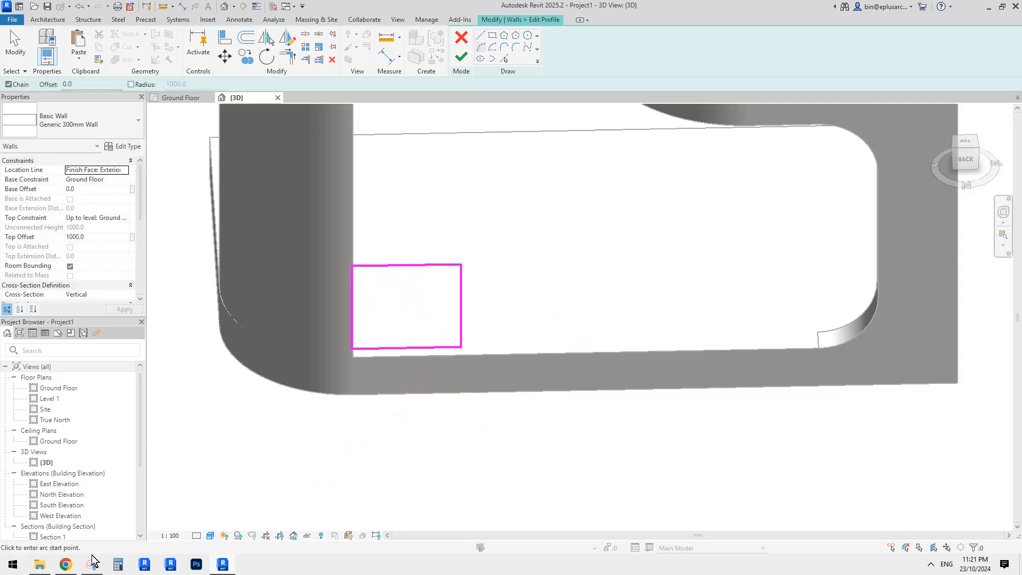
left_click(64, 564)
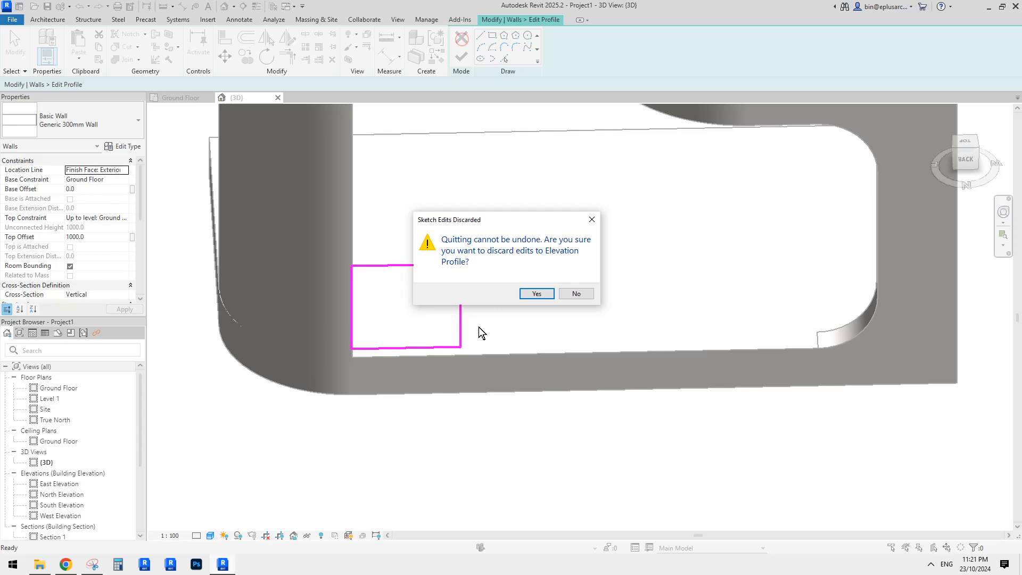
Discard the old sketch, redraw a quarter-arc profile, and join the piece with the slab.
left_click(537, 293)
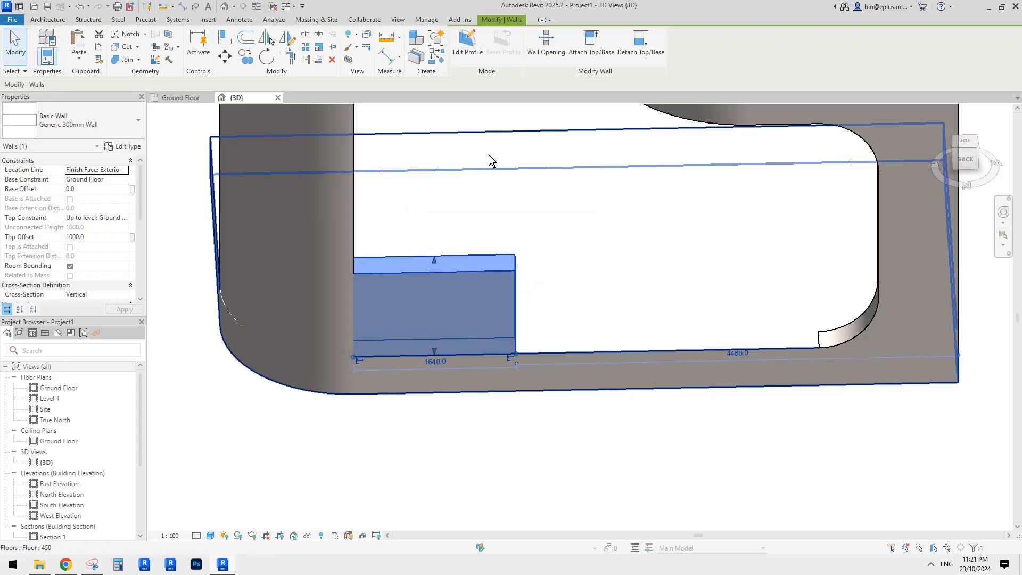
left_click(468, 39)
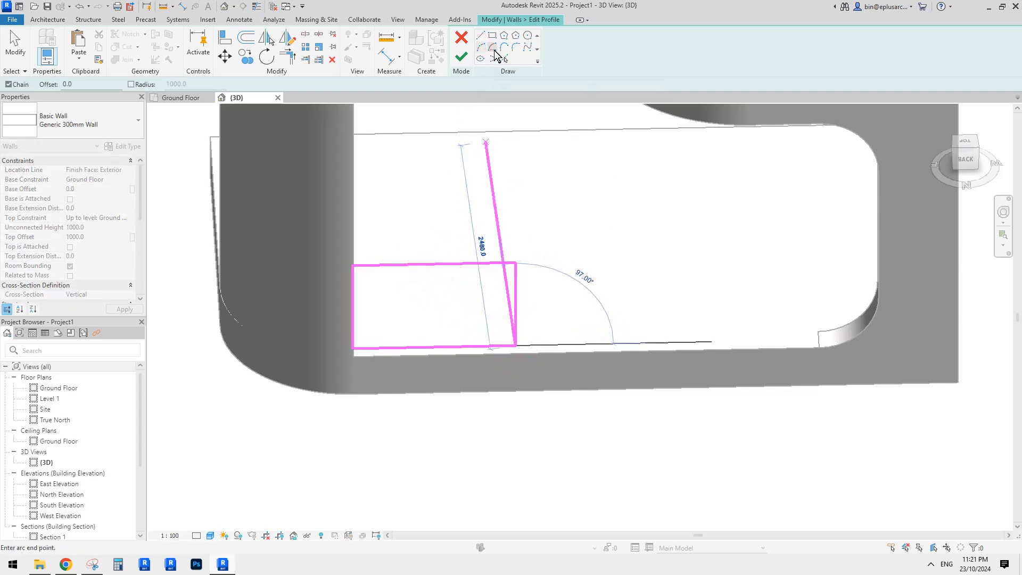
mouse_move(486, 50)
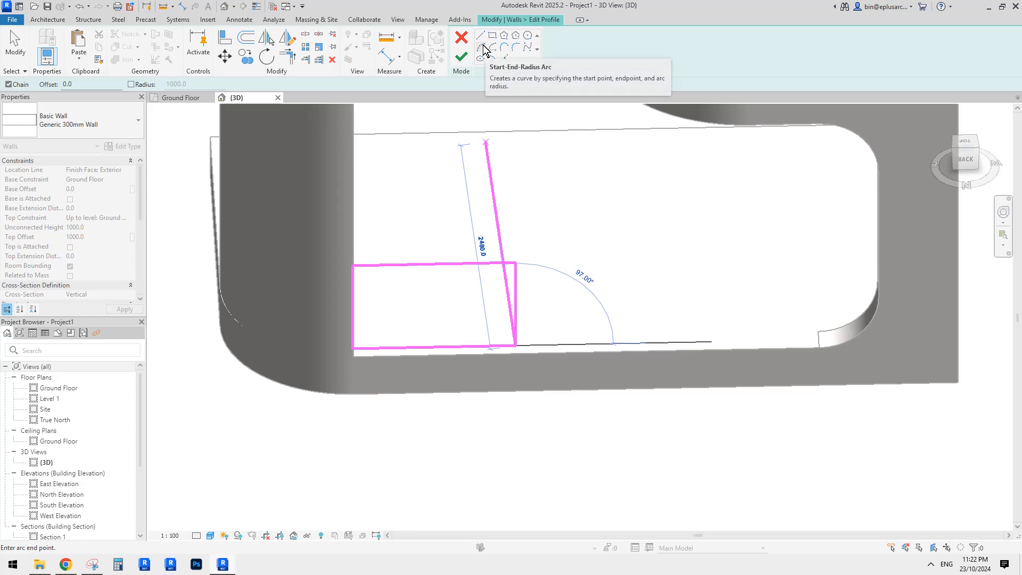
mouse_move(485, 51)
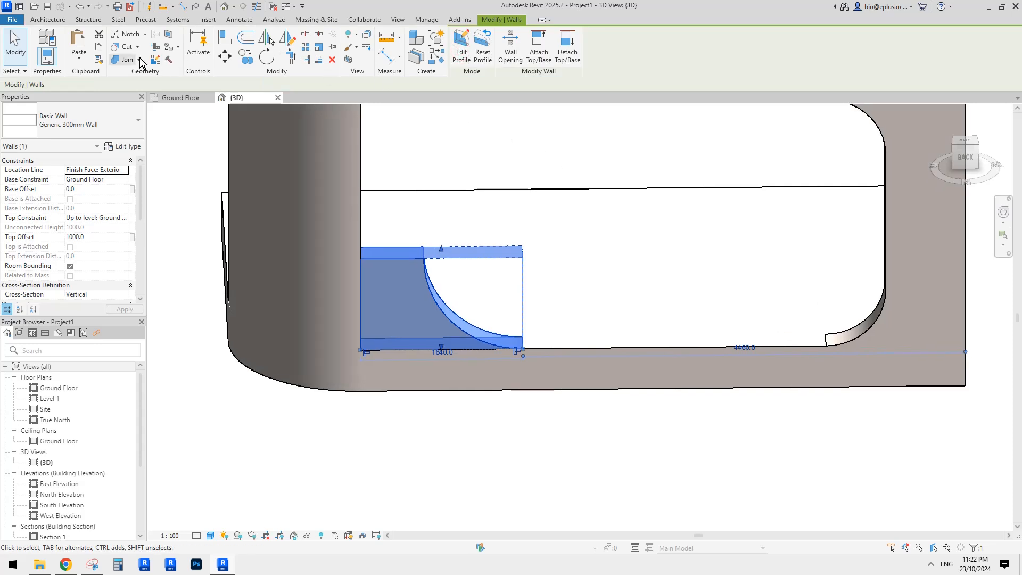
left_click(625, 340)
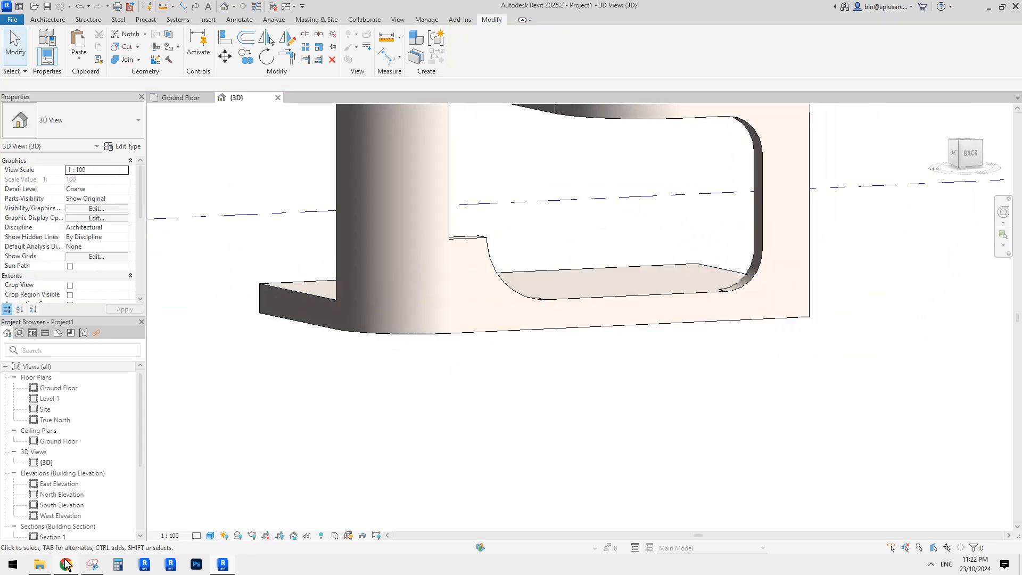
left_click(66, 562)
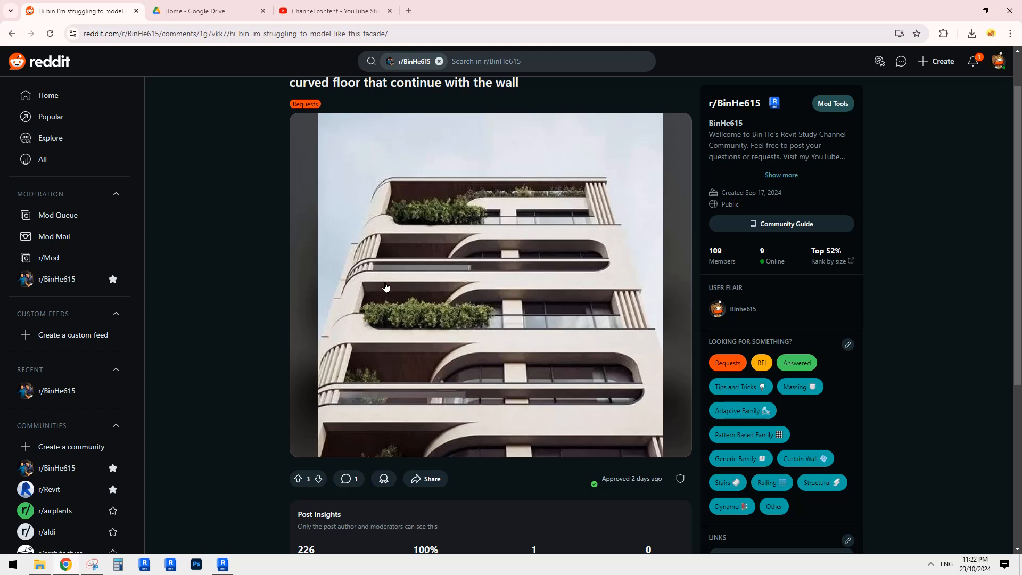
mouse_move(639, 308)
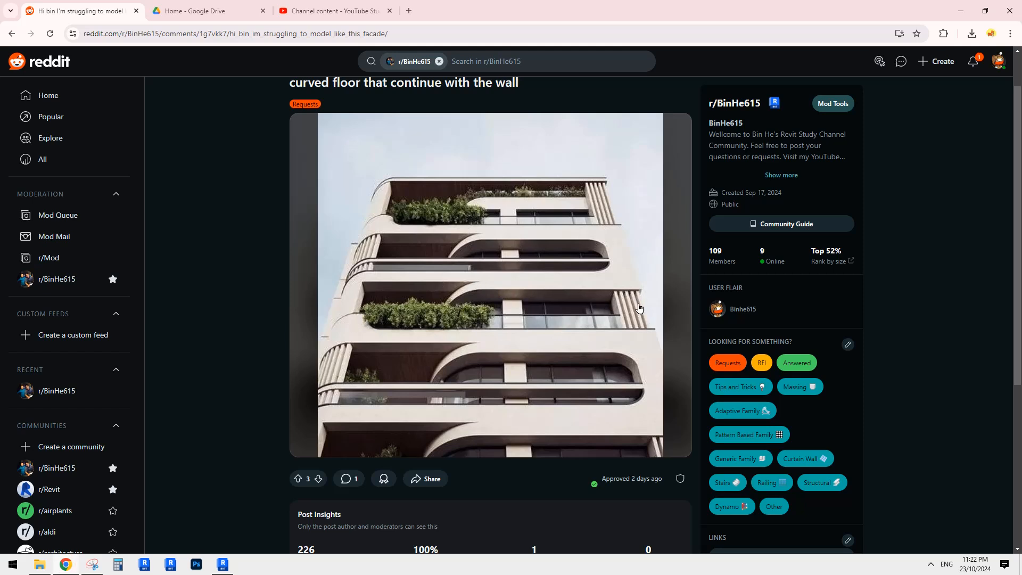
mouse_move(629, 337)
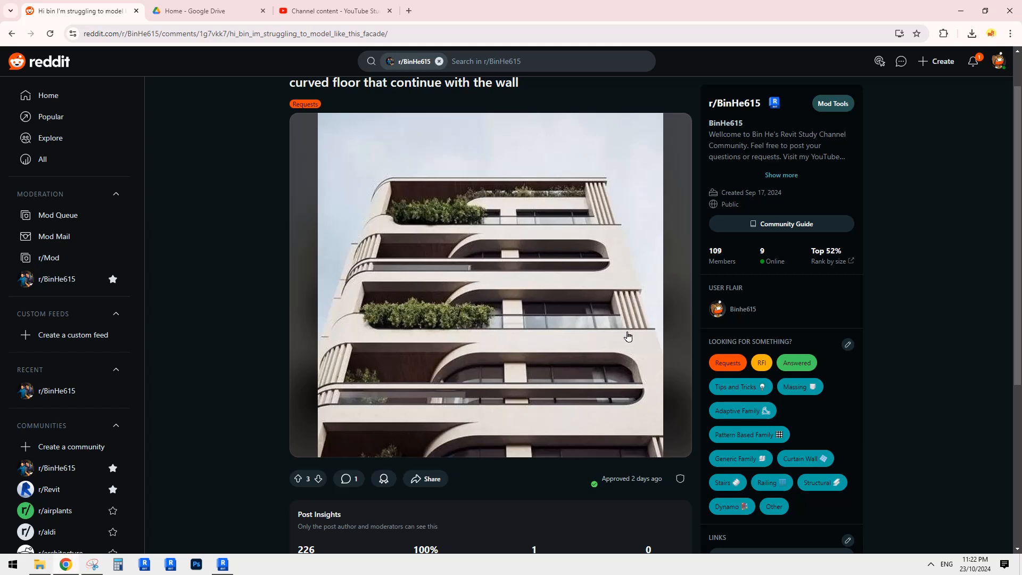
mouse_move(467, 342)
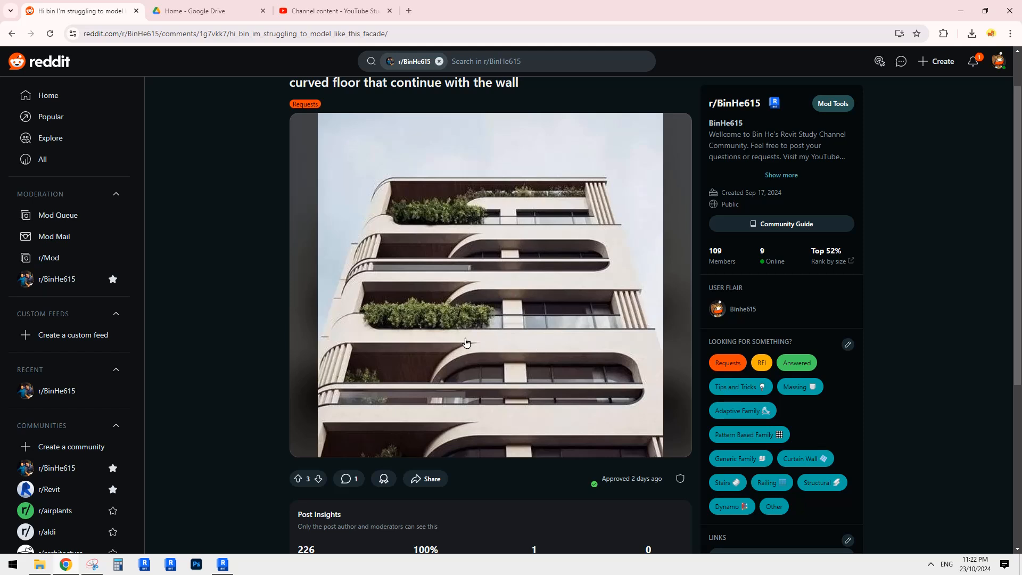
mouse_move(430, 403)
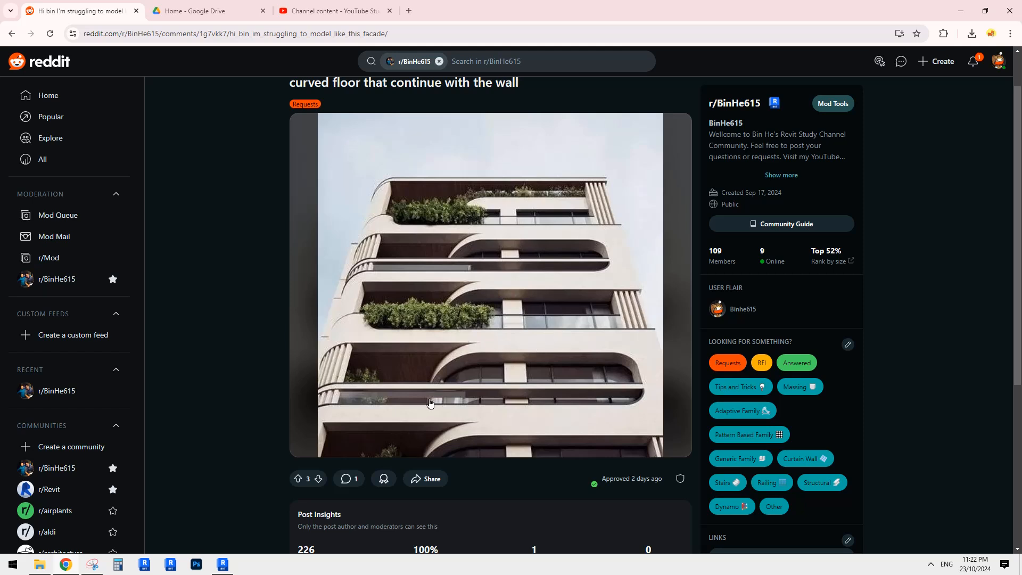
mouse_move(558, 389)
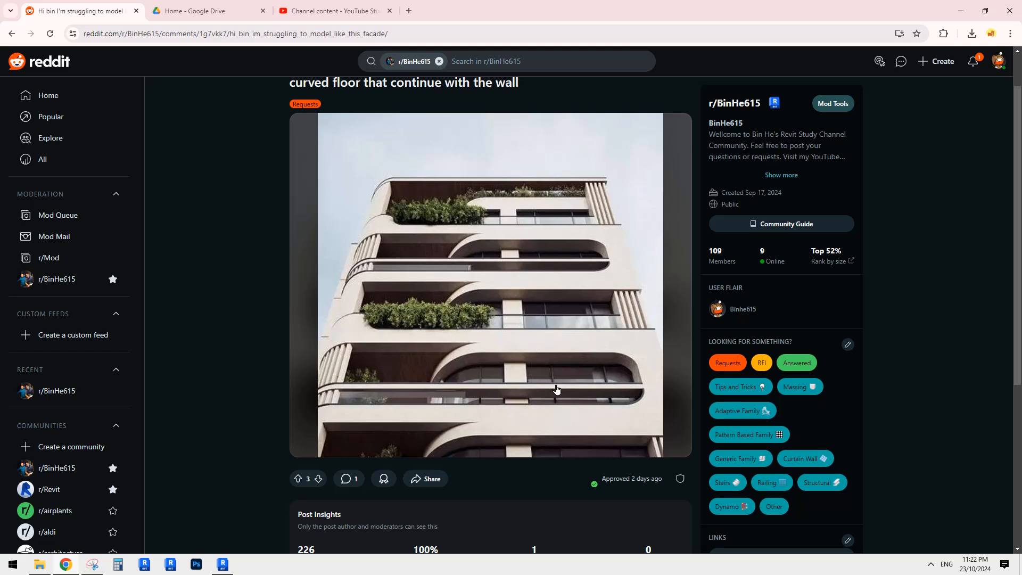
mouse_move(340, 469)
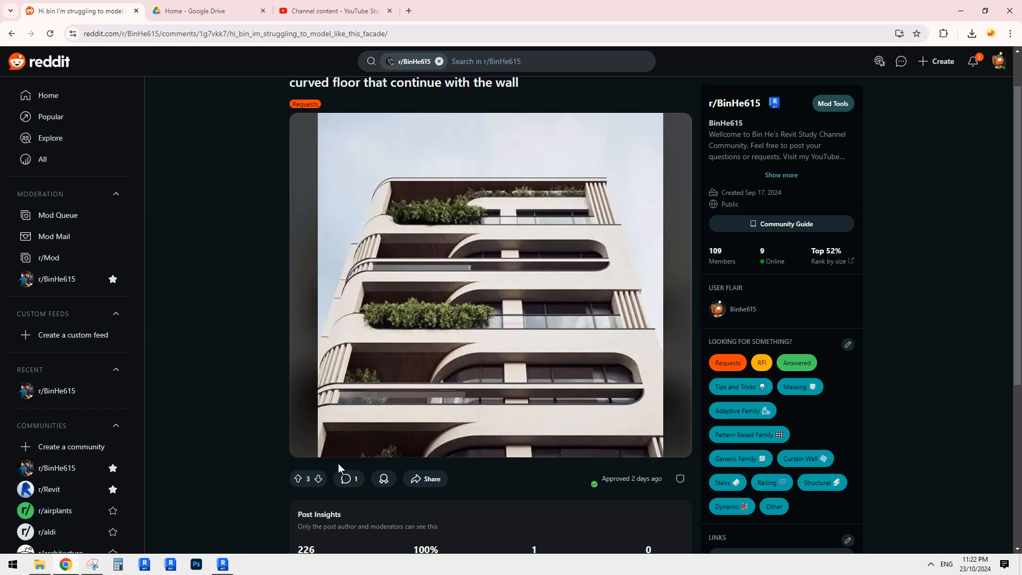
mouse_move(339, 365)
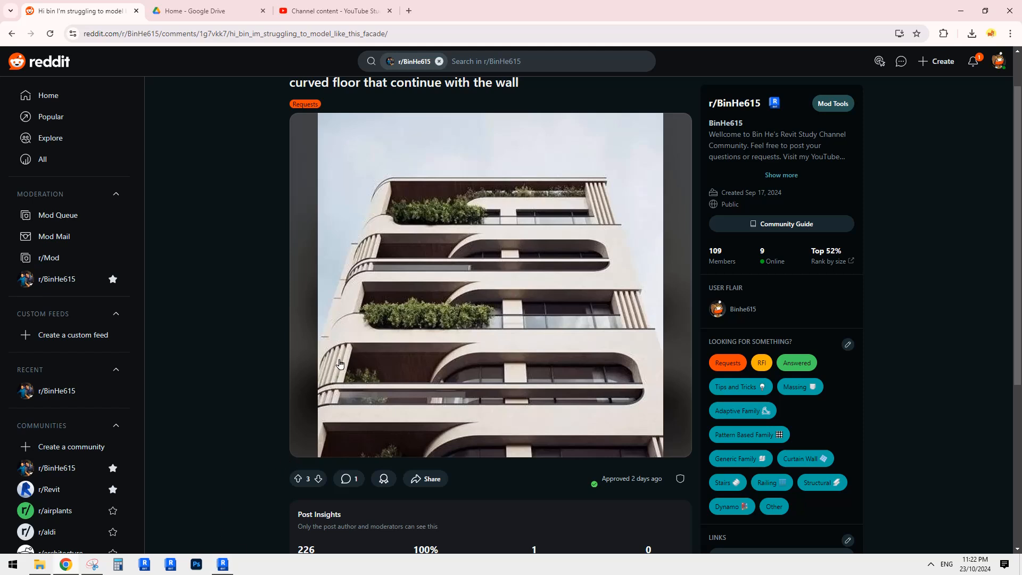
mouse_move(379, 245)
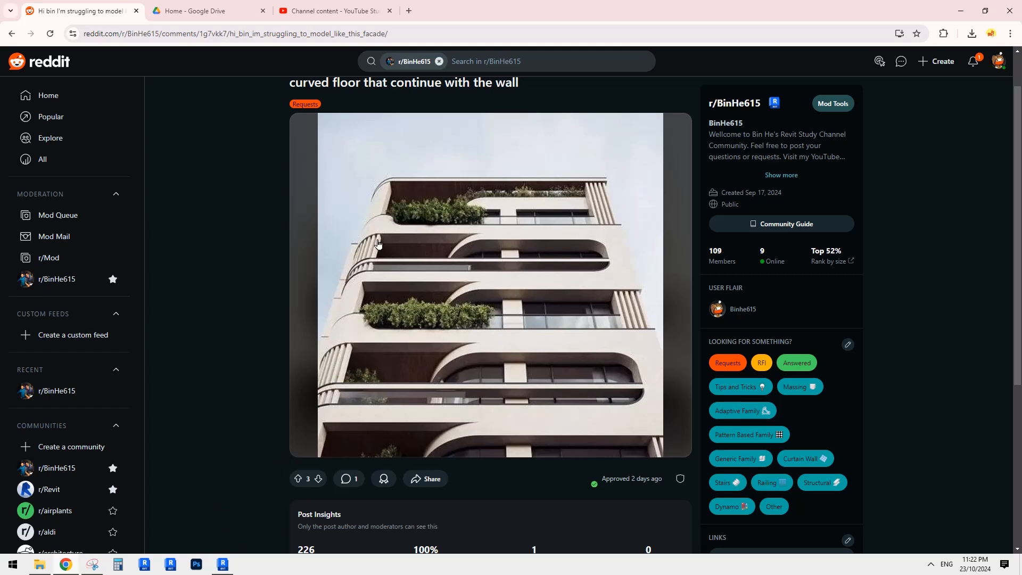
mouse_move(371, 253)
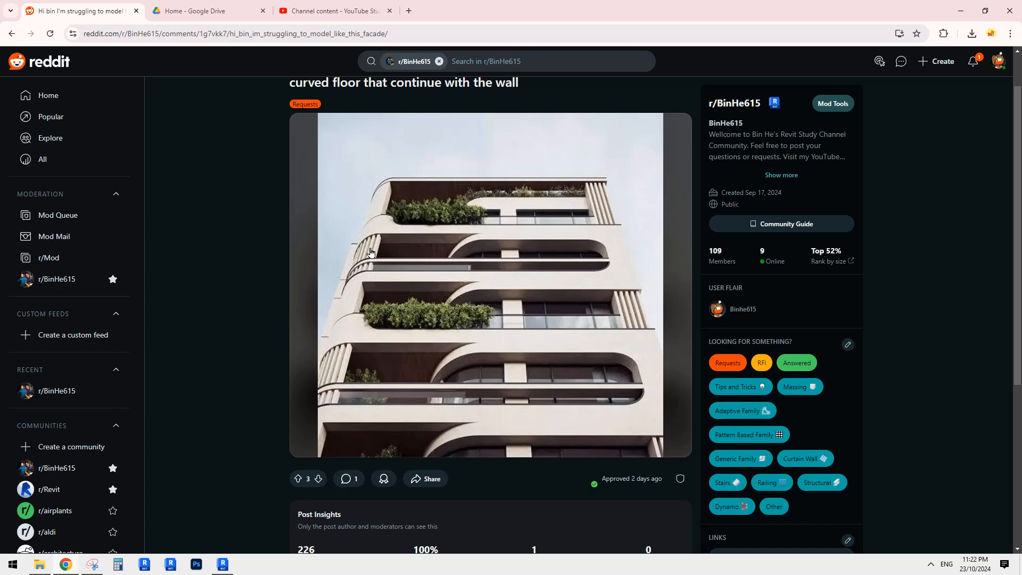
mouse_move(228, 568)
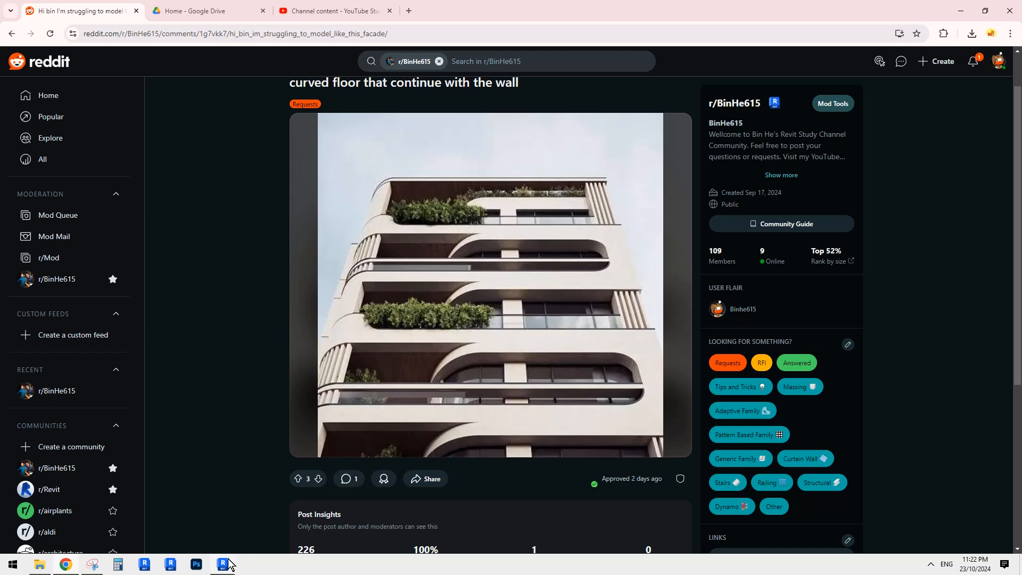
Back in Revit, set the four walls' top offset to -45.
left_click(223, 565)
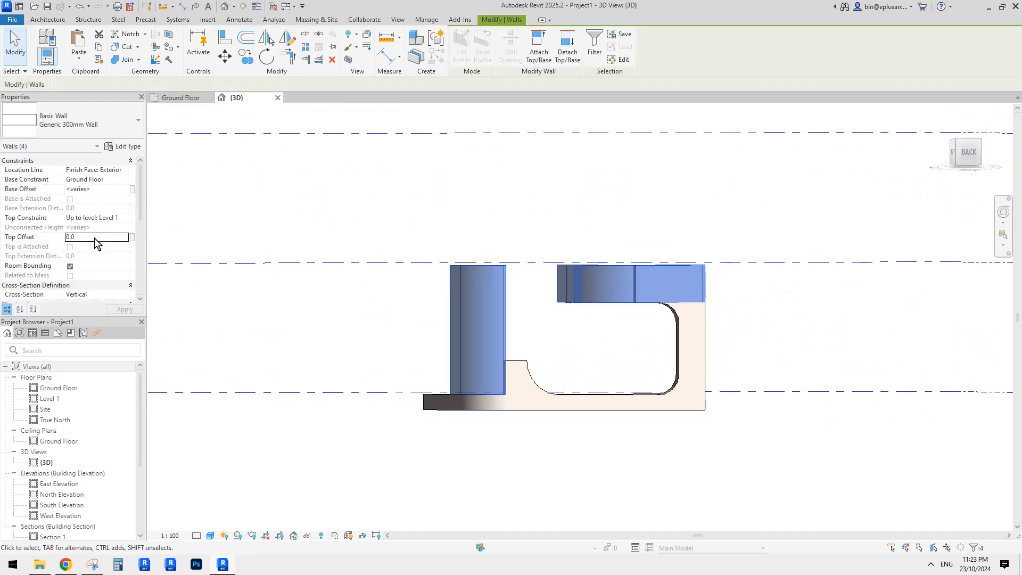
type("-45")
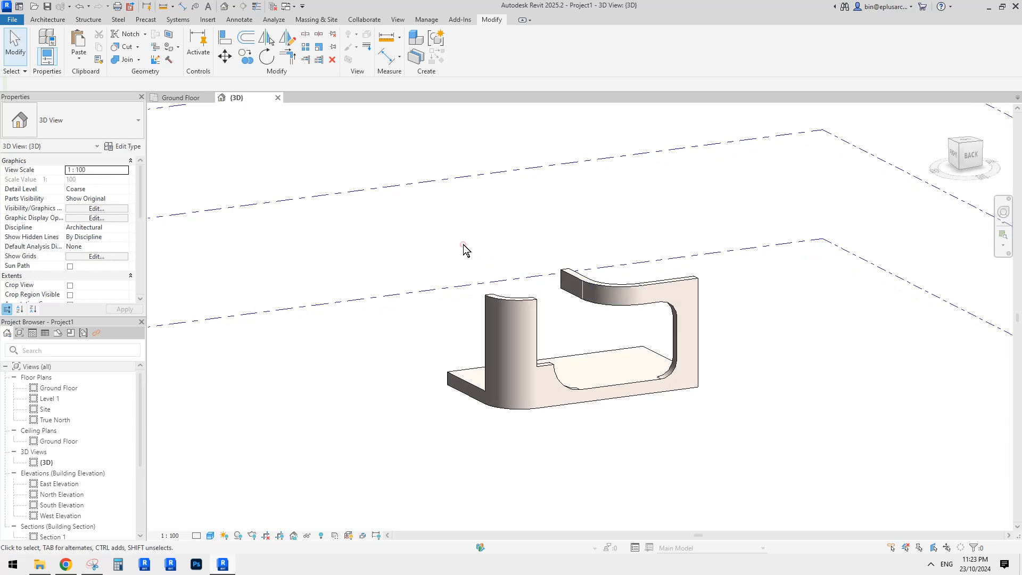
mouse_move(362, 208)
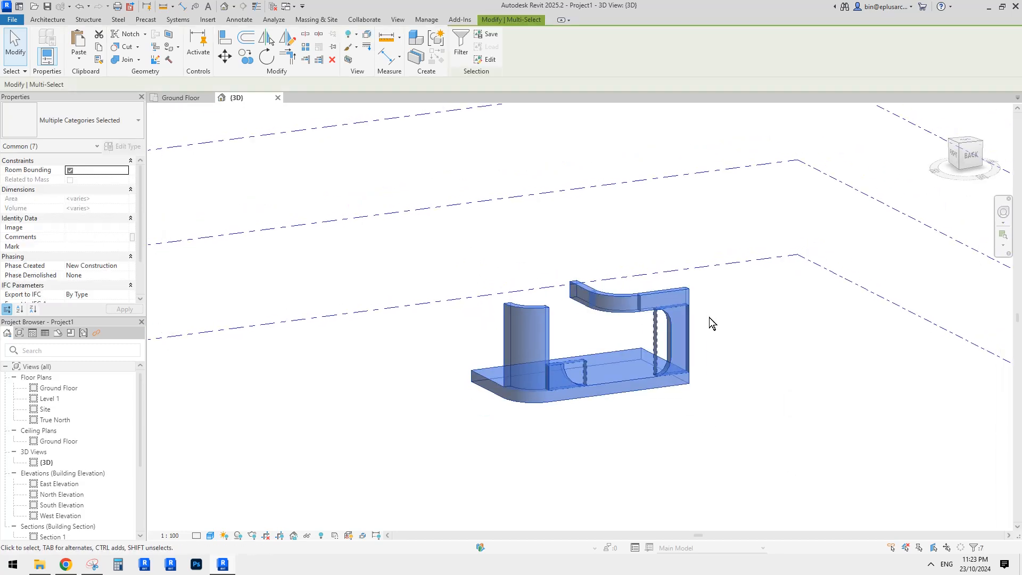
Paste the wall-and-slab module onto Levels 1, 3, 4 and 5, then show the Reddit photo.
left_click(78, 60)
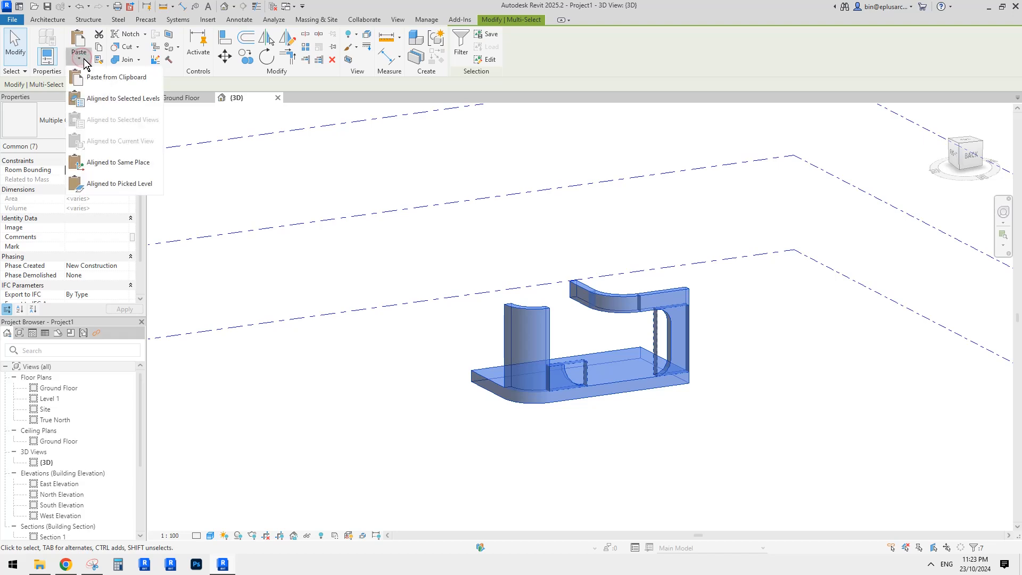
mouse_move(128, 58)
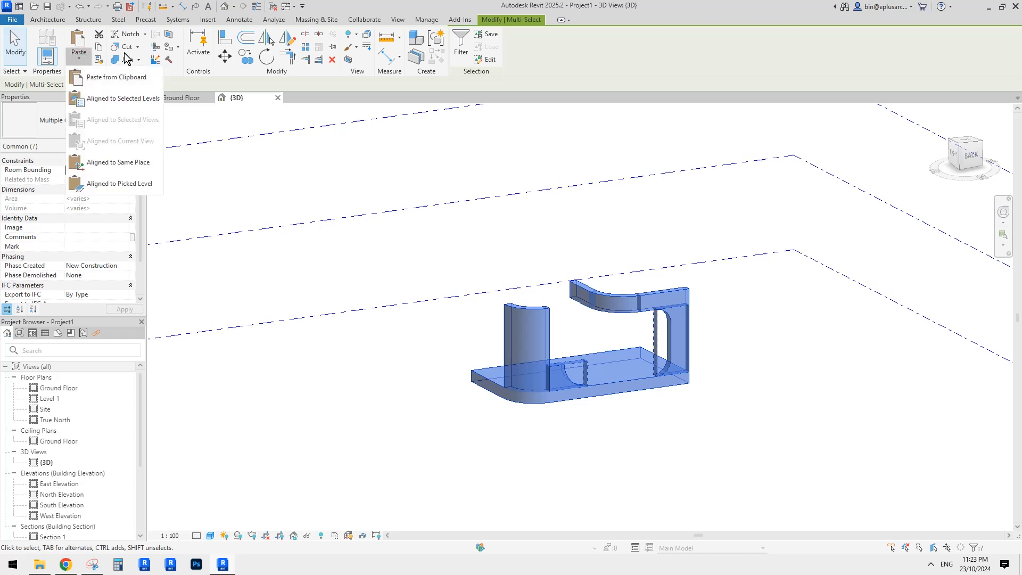
mouse_move(131, 105)
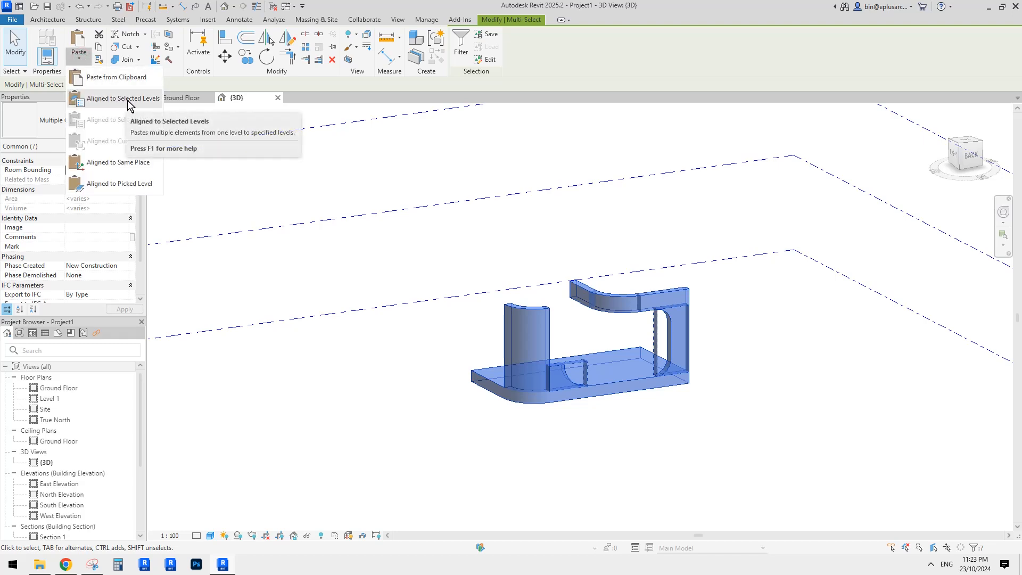
left_click(123, 99)
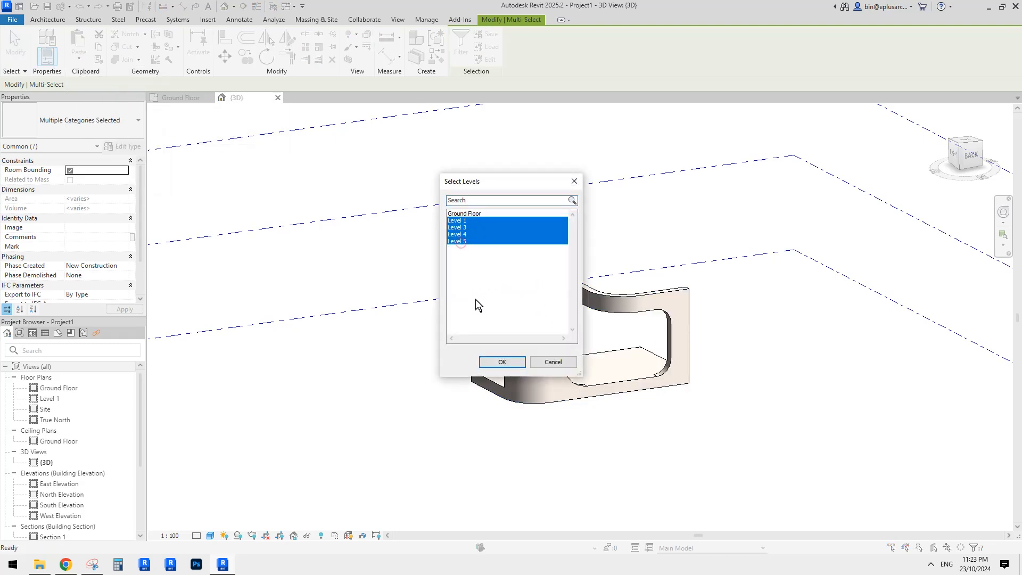
left_click(502, 362)
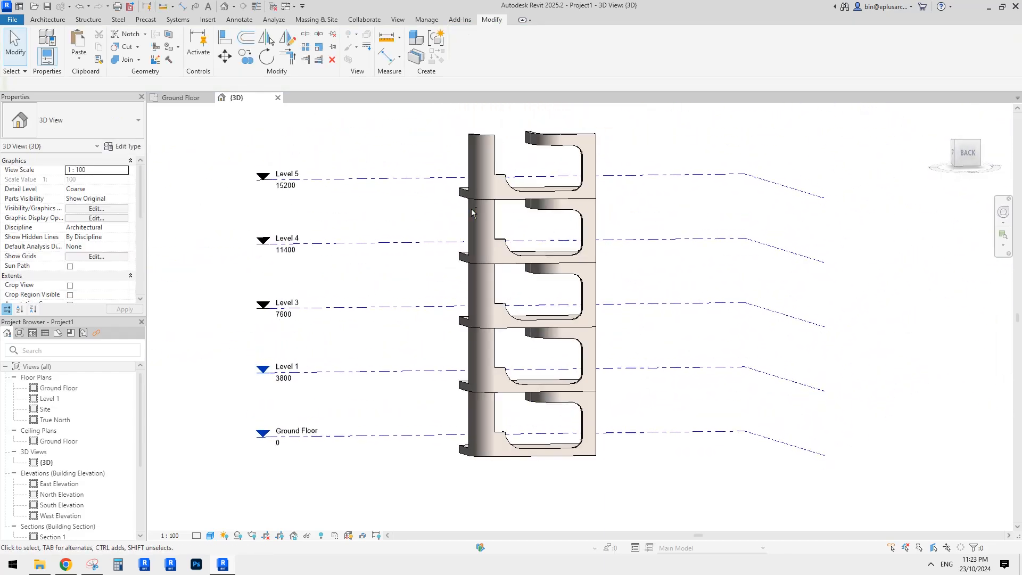
left_click(64, 563)
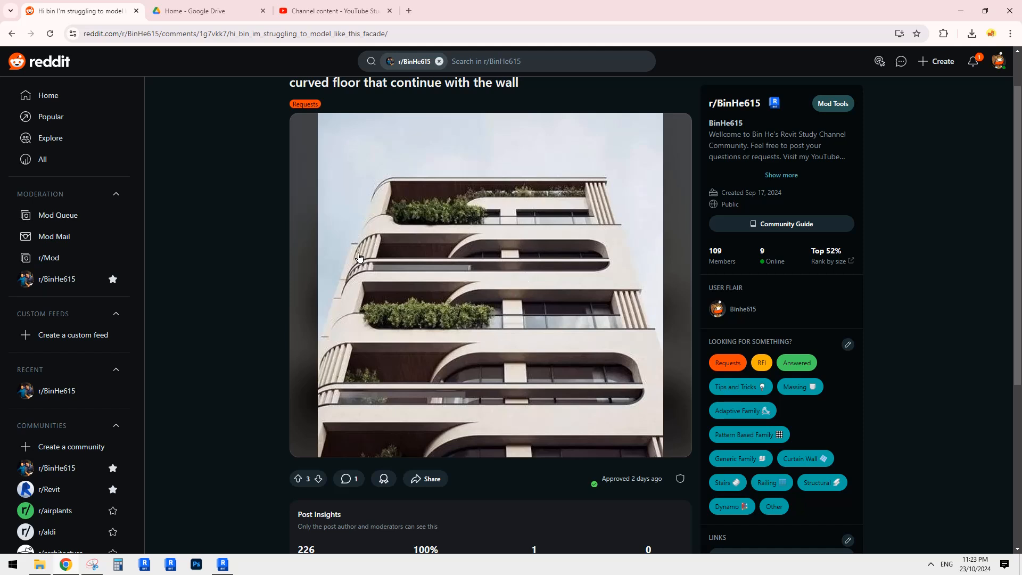
mouse_move(364, 248)
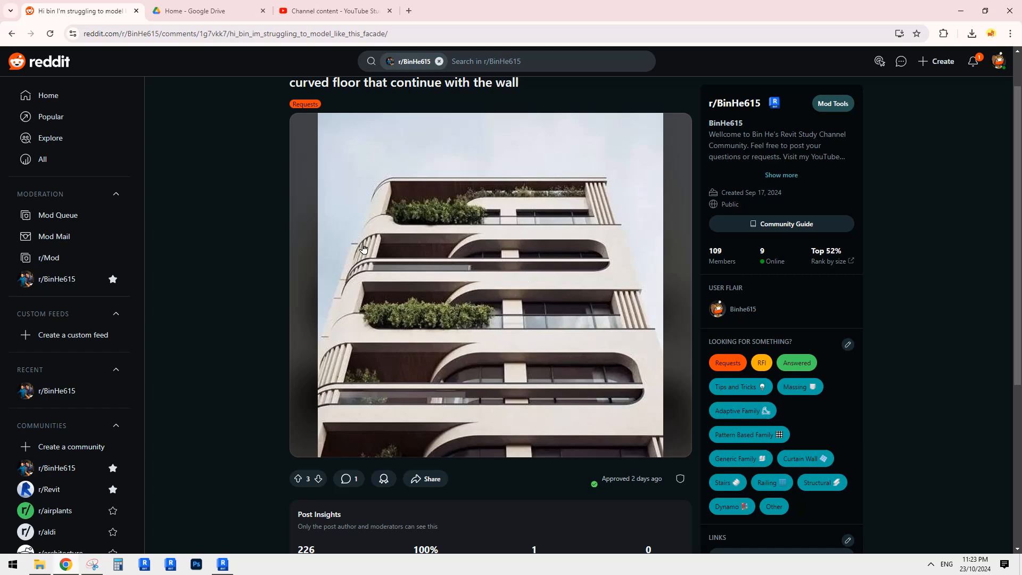
mouse_move(243, 531)
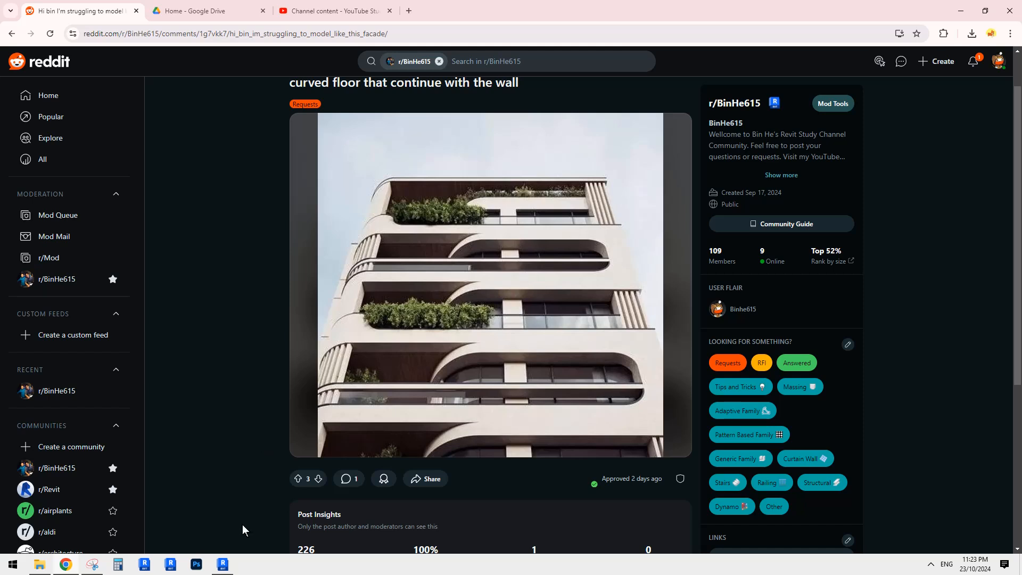
mouse_move(248, 566)
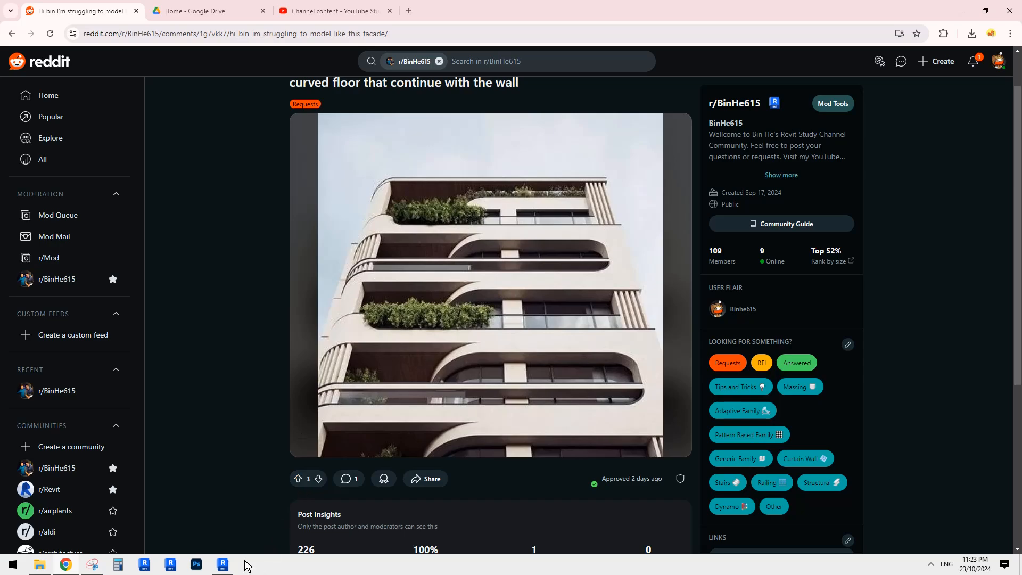
Orbit the view, join the floor slabs with the curved walls, and accept the warning.
left_click(223, 565)
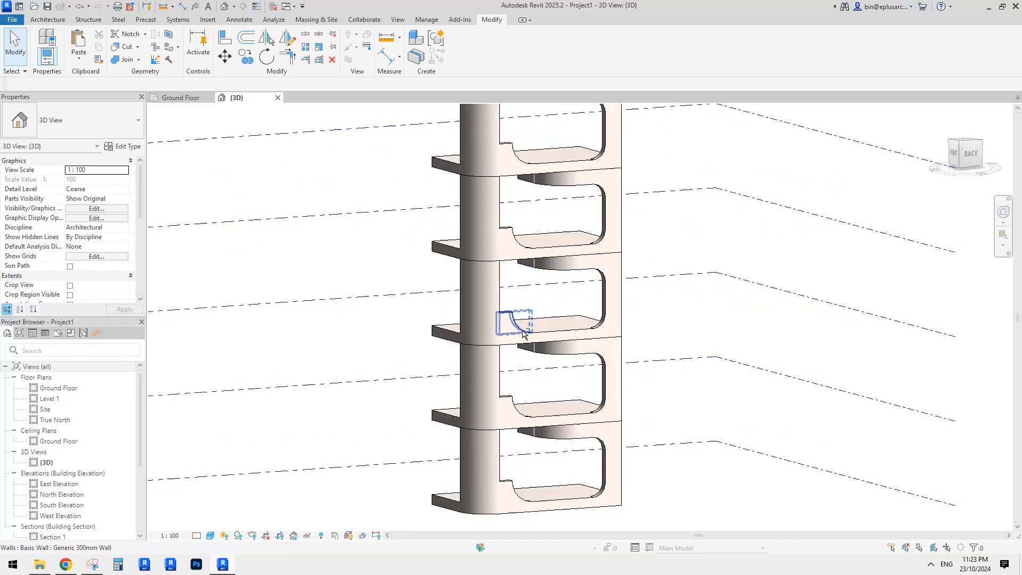
left_click_drag(515, 326, 581, 291)
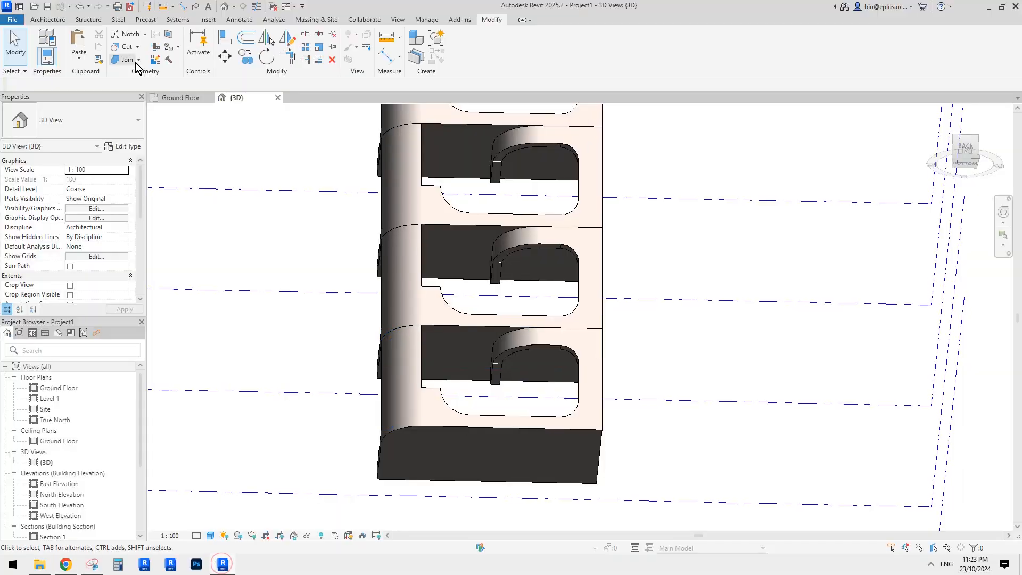
left_click(123, 59)
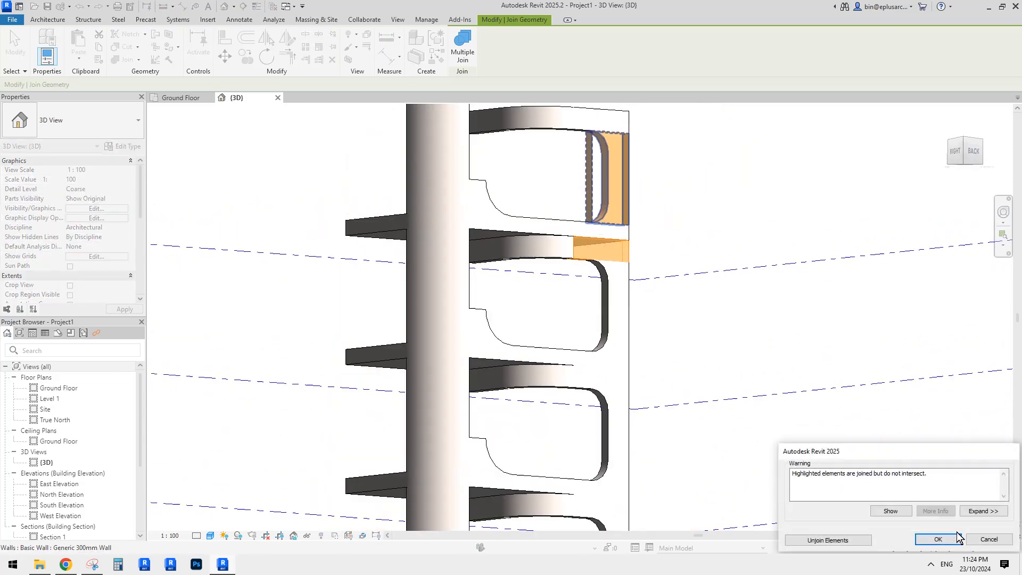
left_click(938, 540)
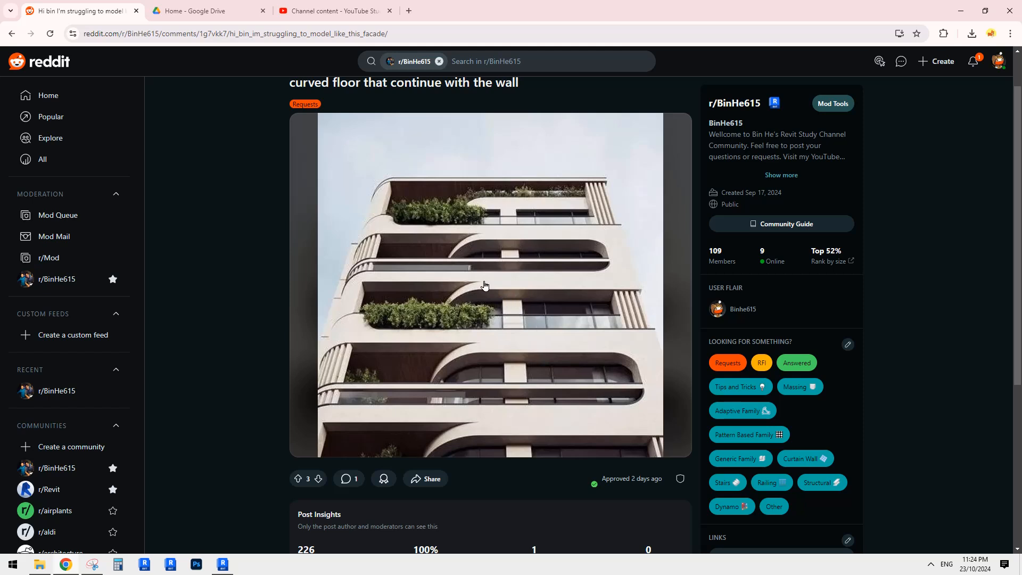
mouse_move(429, 283)
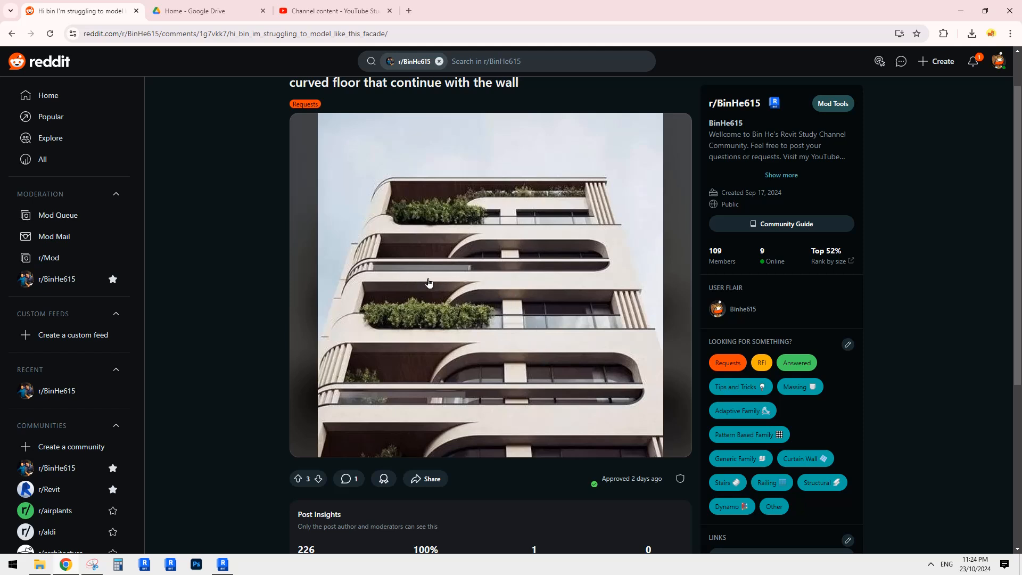
mouse_move(486, 293)
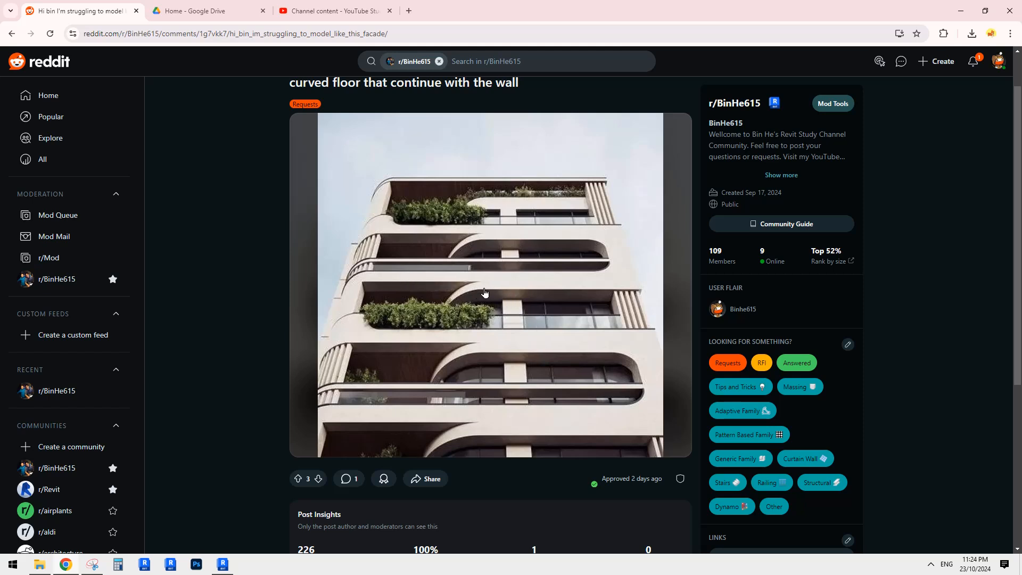
mouse_move(369, 505)
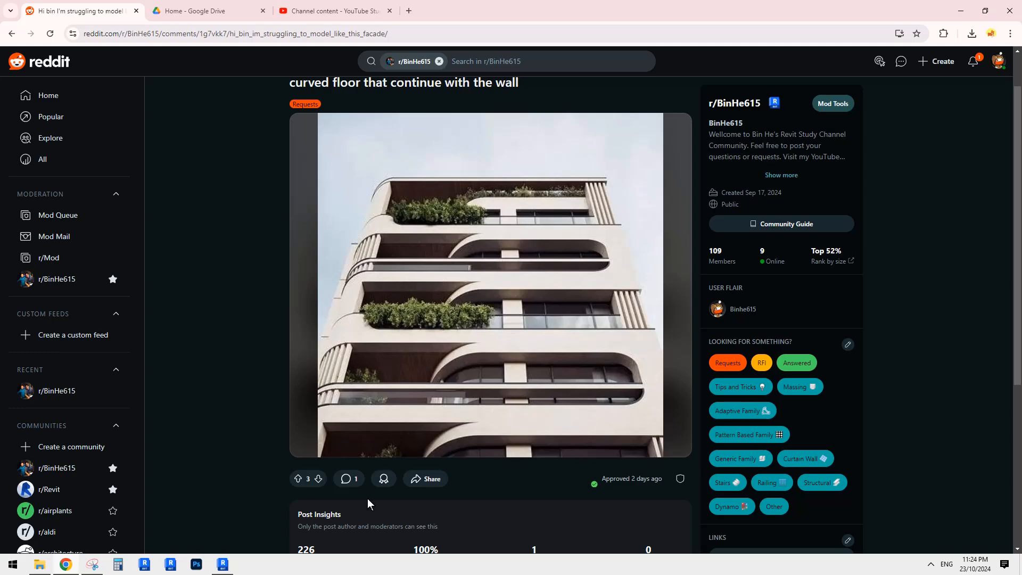
Select the floor slab, orbit to Level 1, and extend its boundary along the curved wall.
left_click(222, 564)
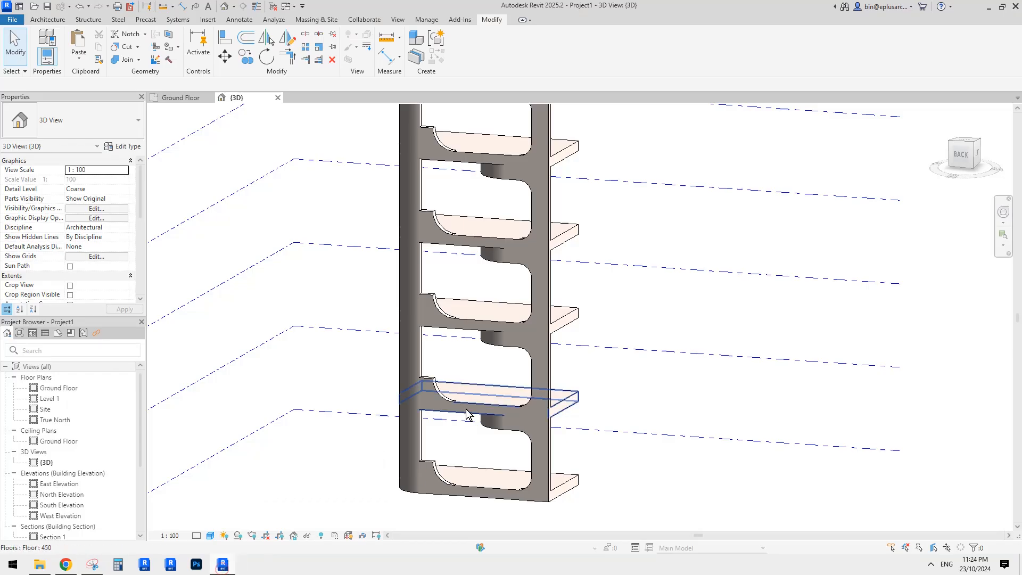
left_click(491, 402)
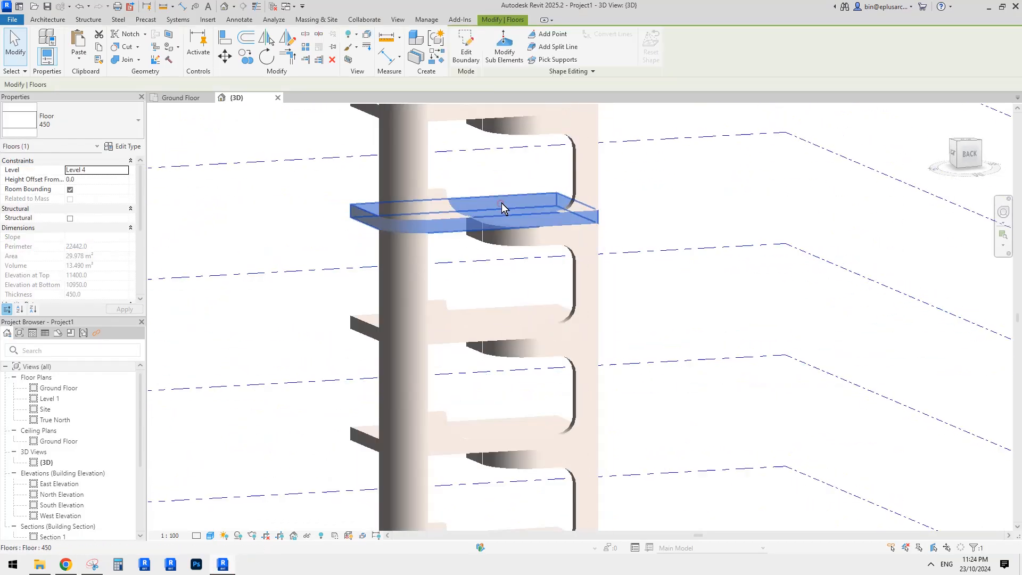
left_click_drag(505, 209, 590, 336)
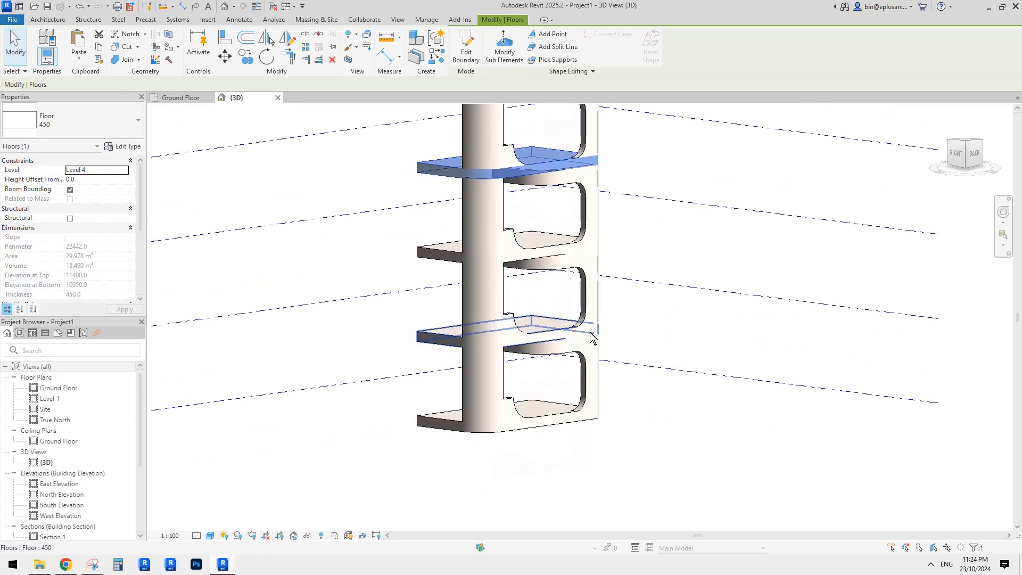
left_click_drag(590, 336, 473, 380)
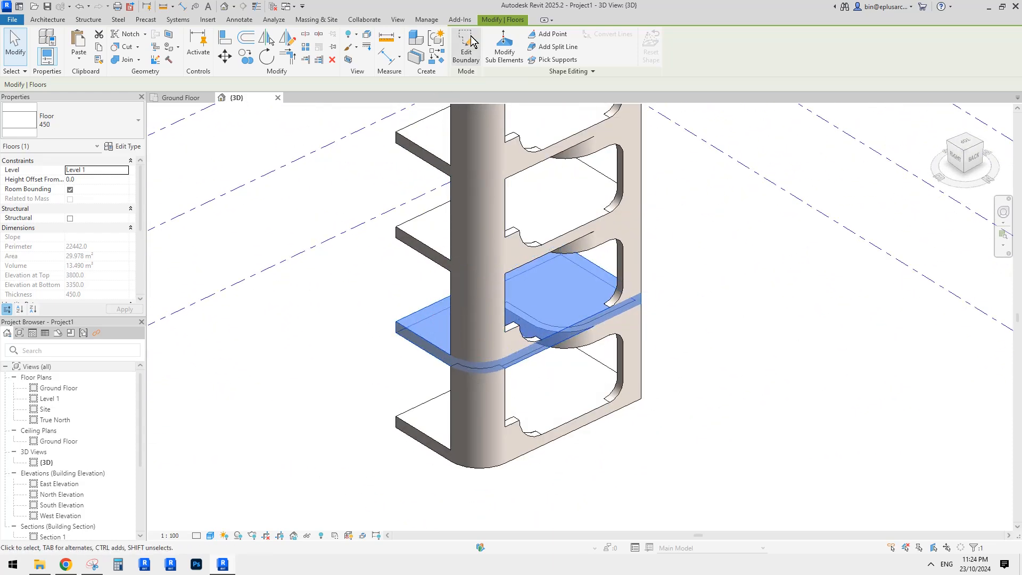
left_click(465, 46)
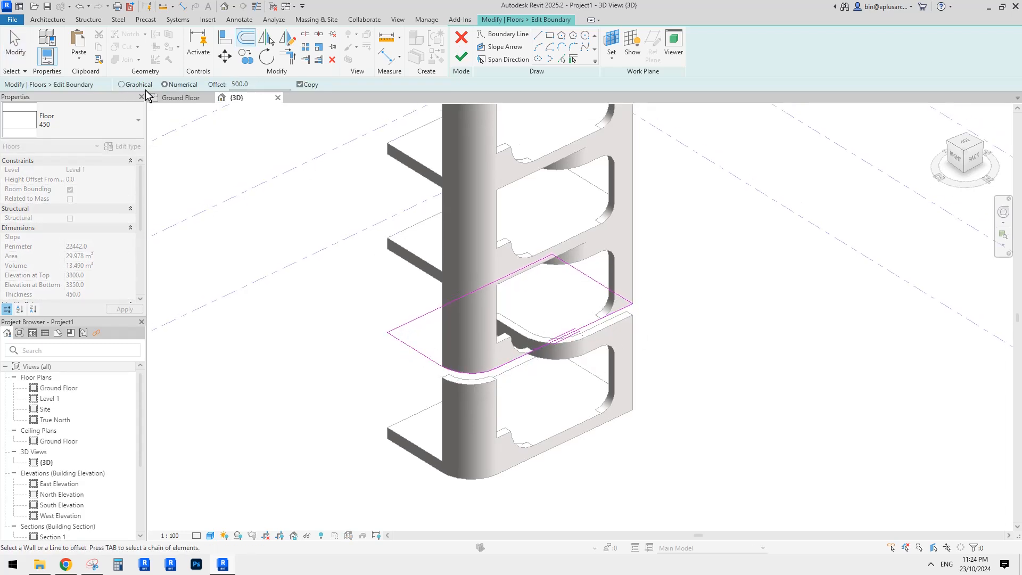
mouse_move(327, 226)
type("300")
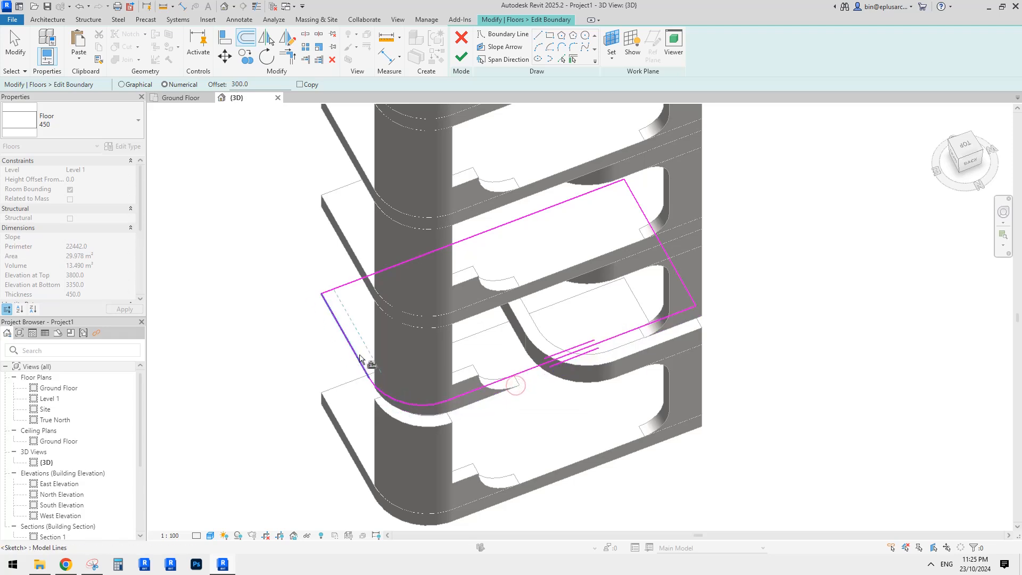
left_click_drag(362, 358, 430, 391)
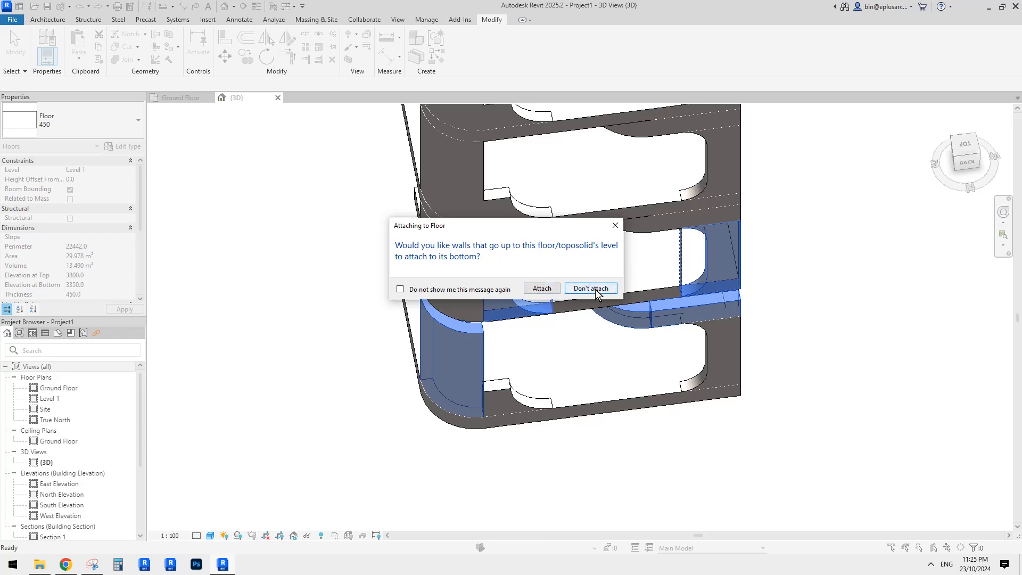
Keep the walls unattached to the floor and select the slab between the two levels.
left_click(591, 288)
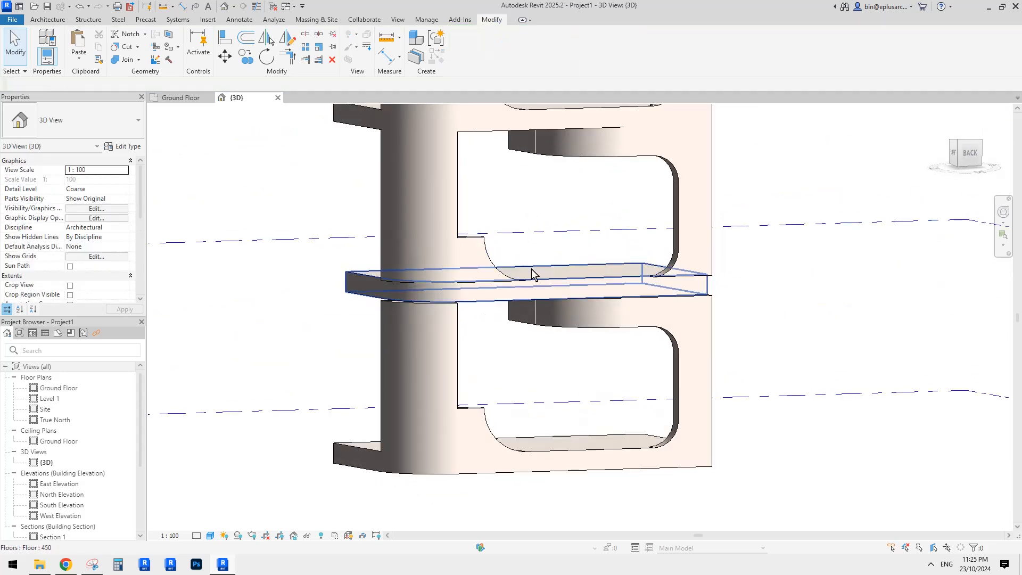
left_click(678, 192)
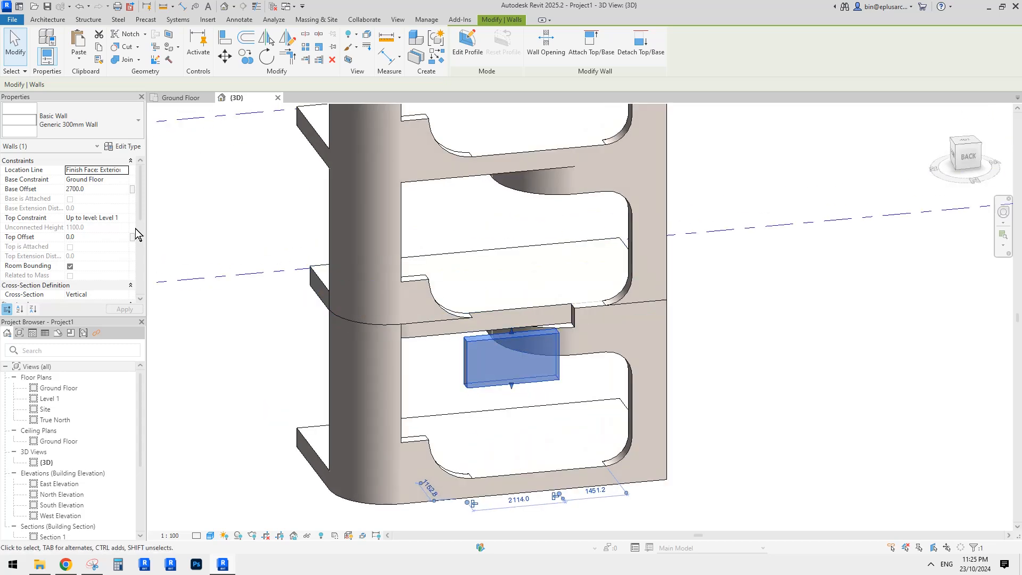
Set the short wall's Base Constraint to Level 1 with a -450 base offset.
left_click(91, 180)
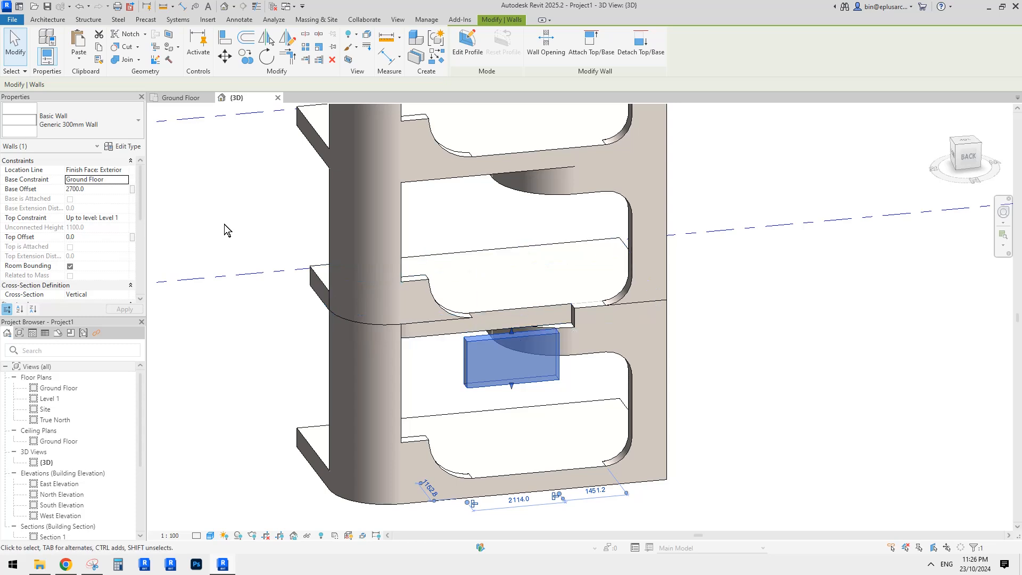
left_click(96, 179)
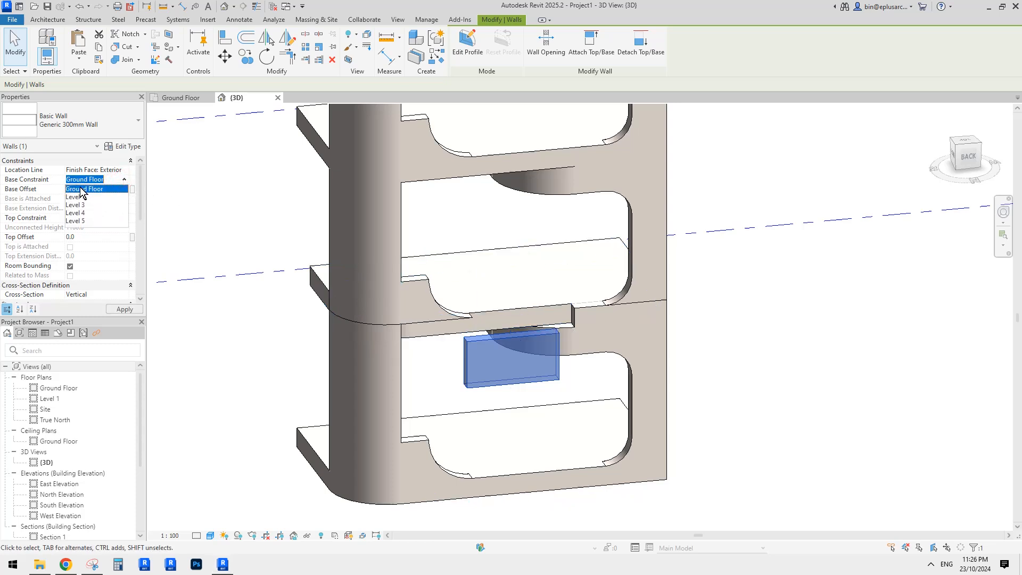
left_click(69, 197)
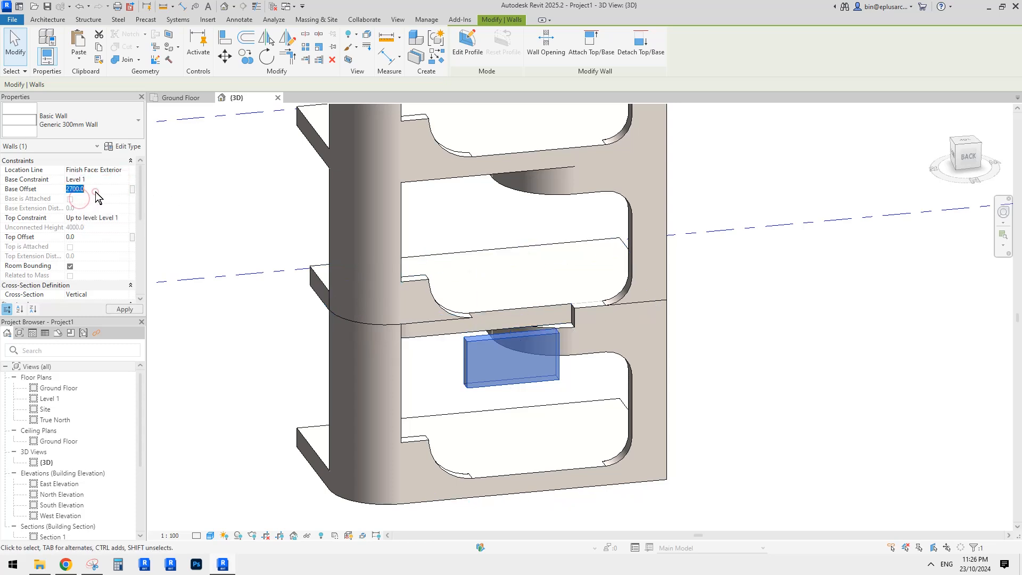
type("-450.0")
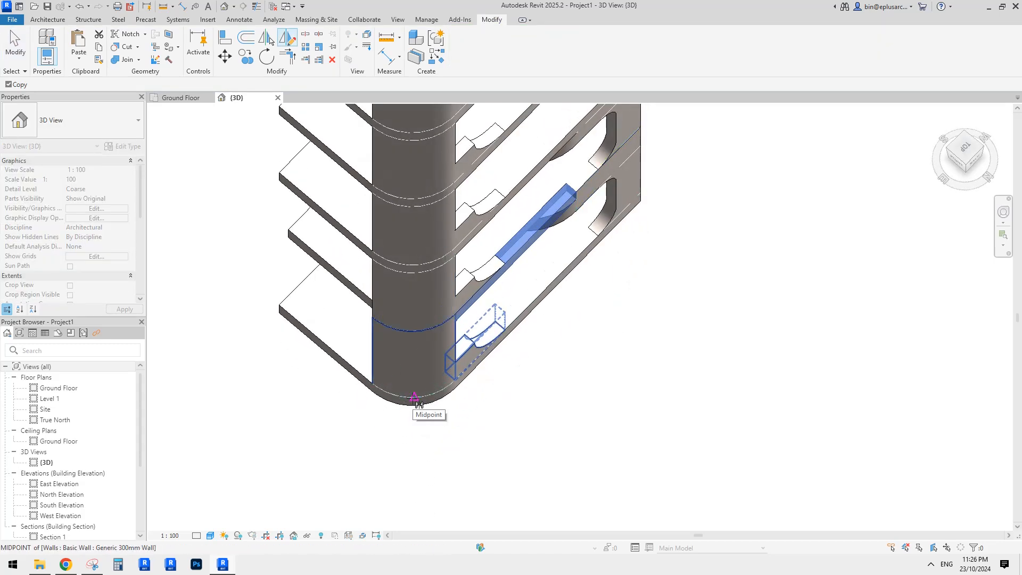
Place the copy at the wall midpoint, then join the curved wall, floor slab and short wall.
left_click(416, 399)
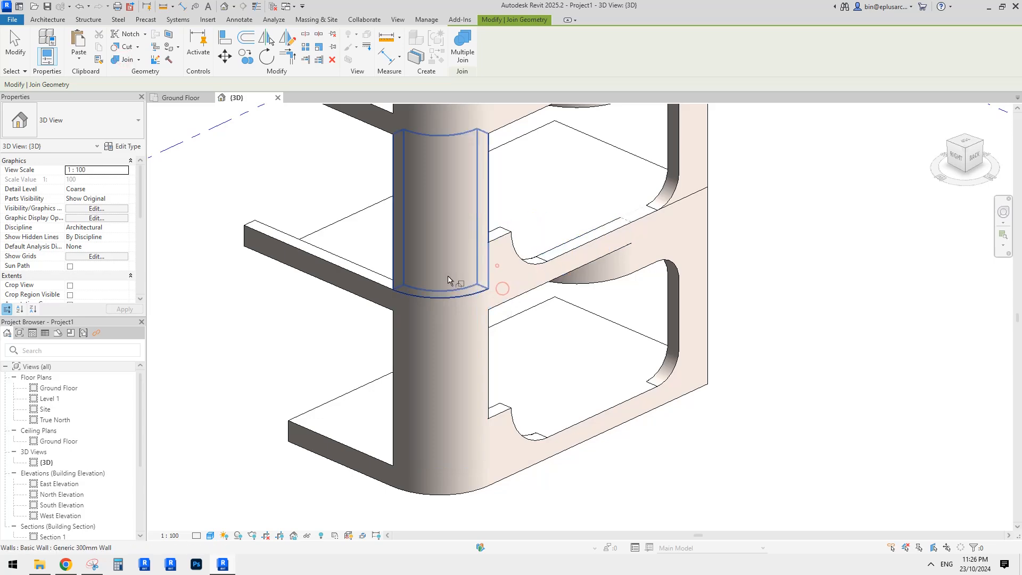
left_click_drag(450, 281, 616, 271)
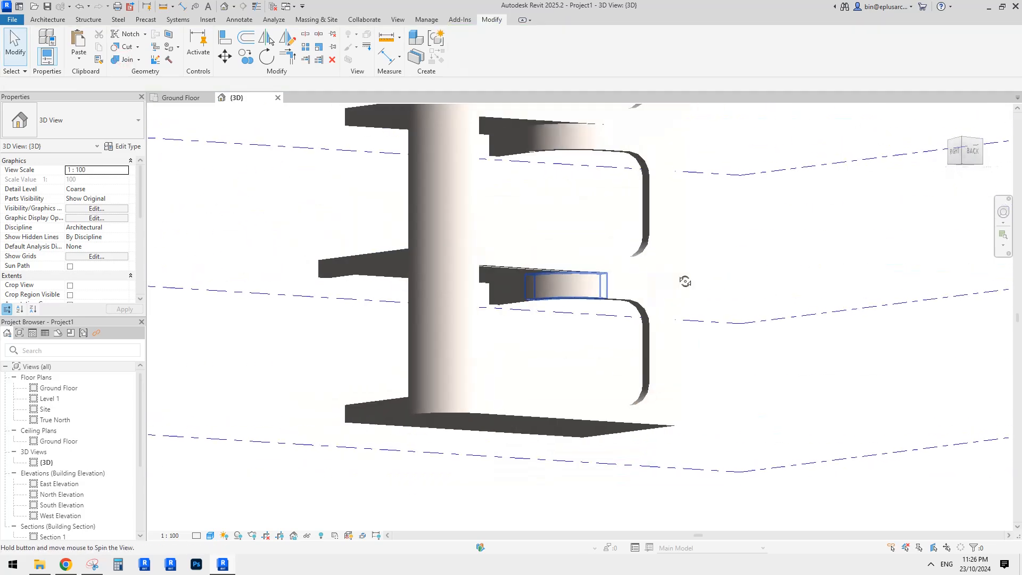
left_click(388, 275)
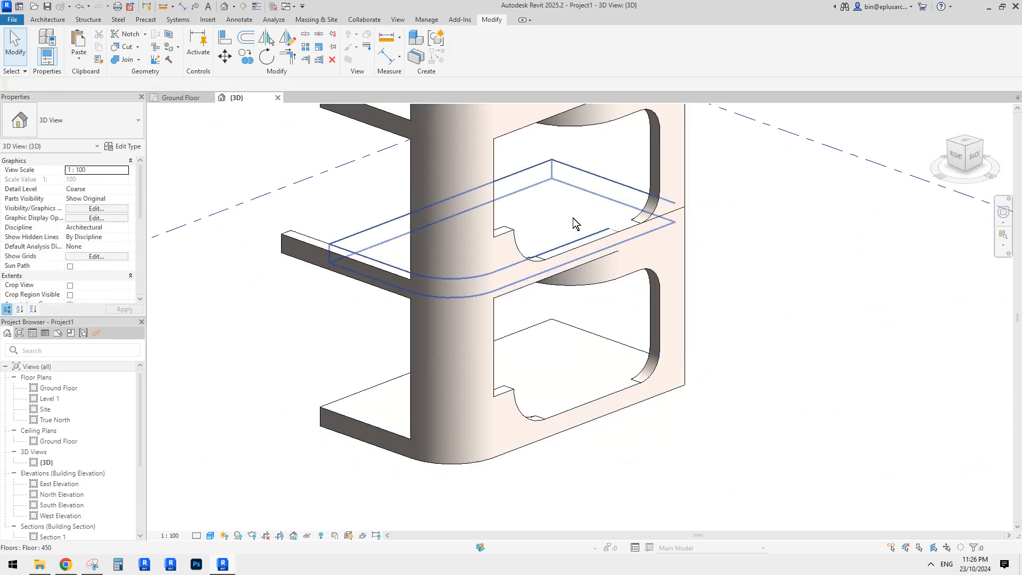
left_click(577, 223)
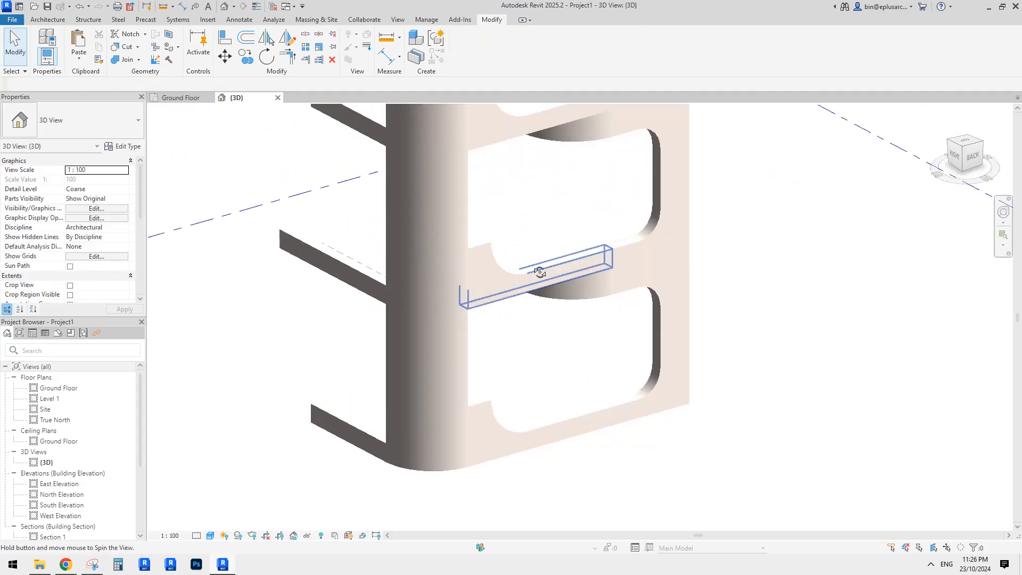
left_click(537, 279)
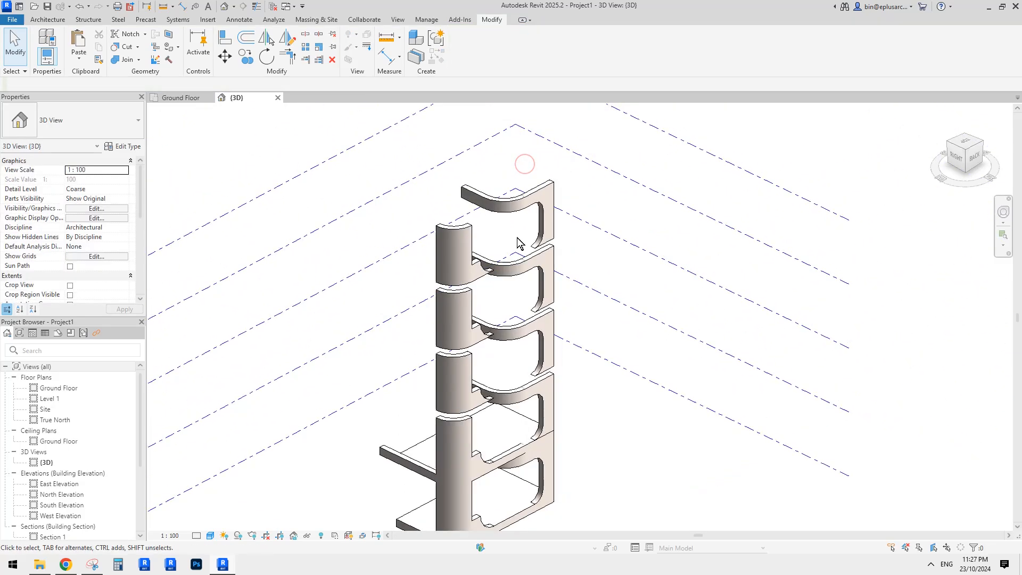
Select the Level 1 floor slab and curved wall, and enter a value of 380.
left_click(505, 247)
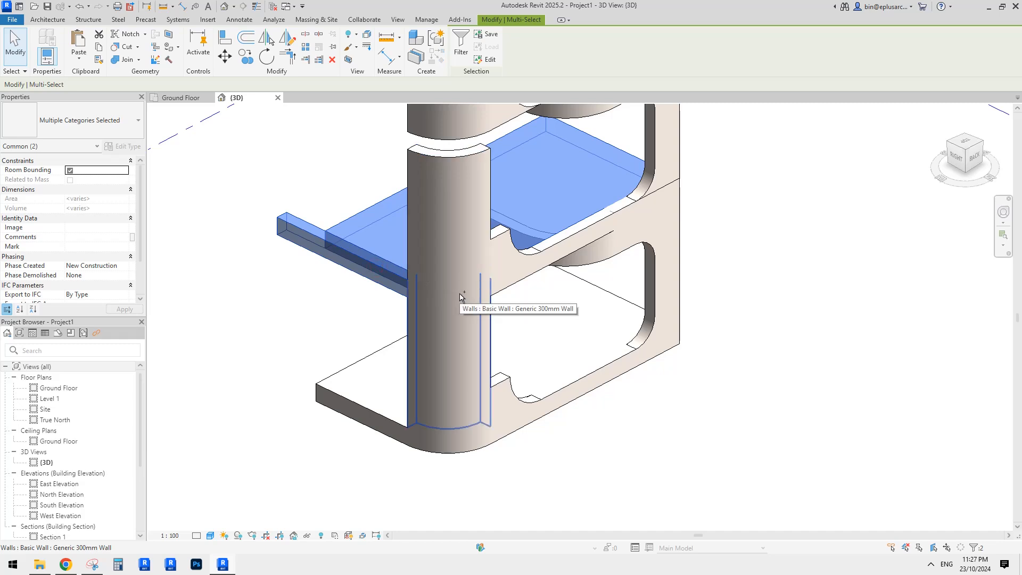
left_click(457, 294)
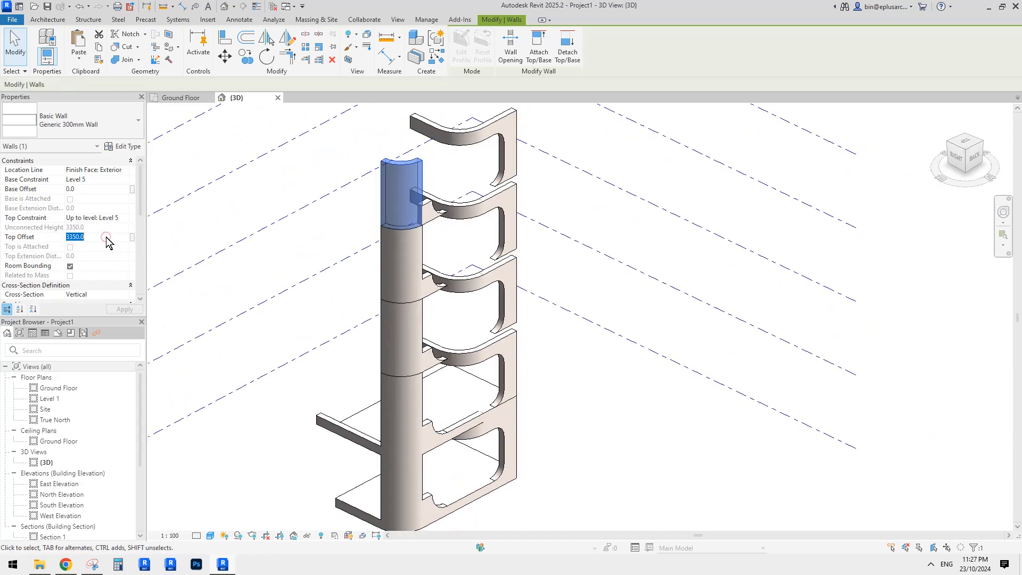
type("380")
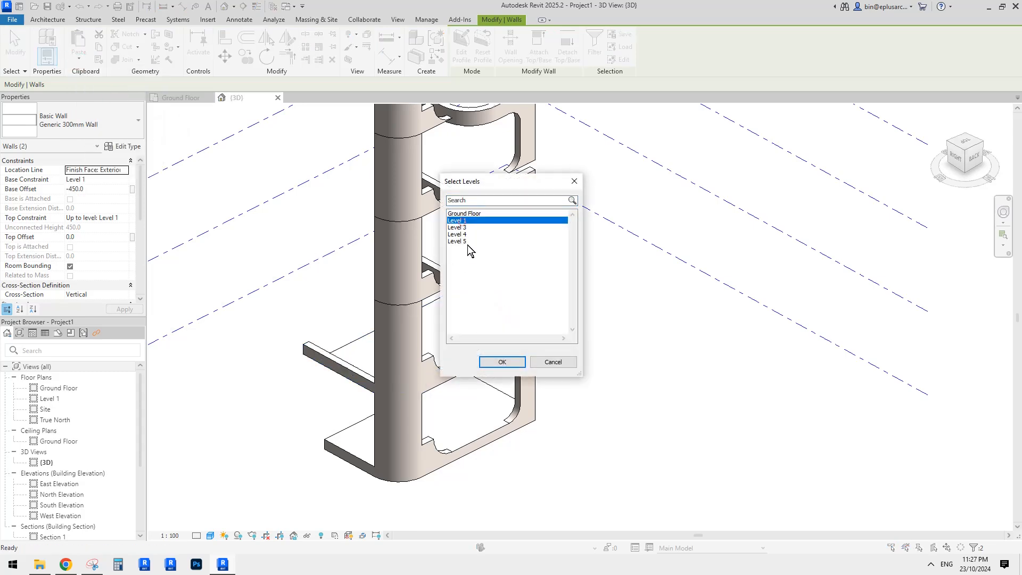
Paste the wall pieces onto the chosen upper levels and enter a 3800 Top Offset.
left_click(502, 362)
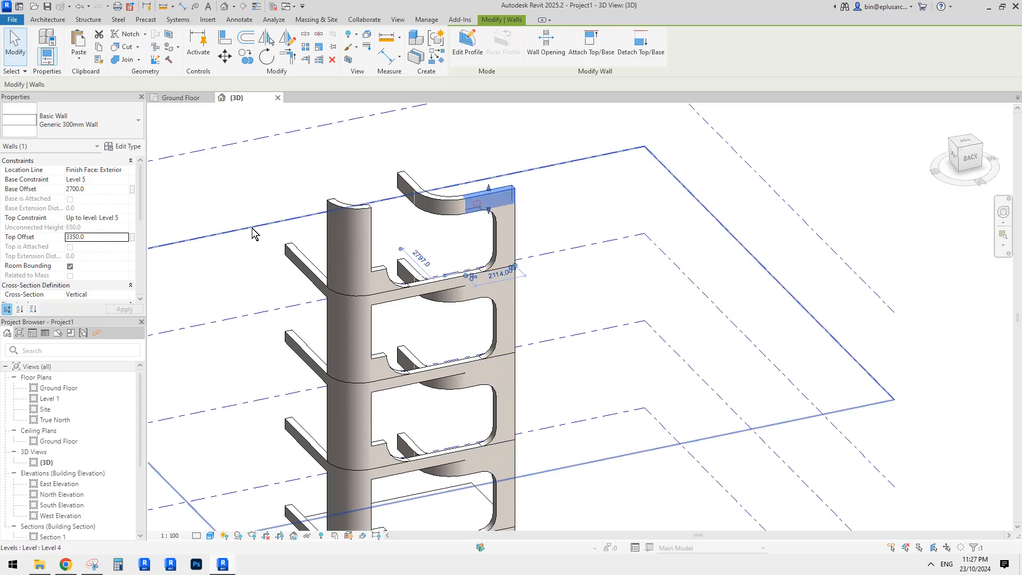
type("3800")
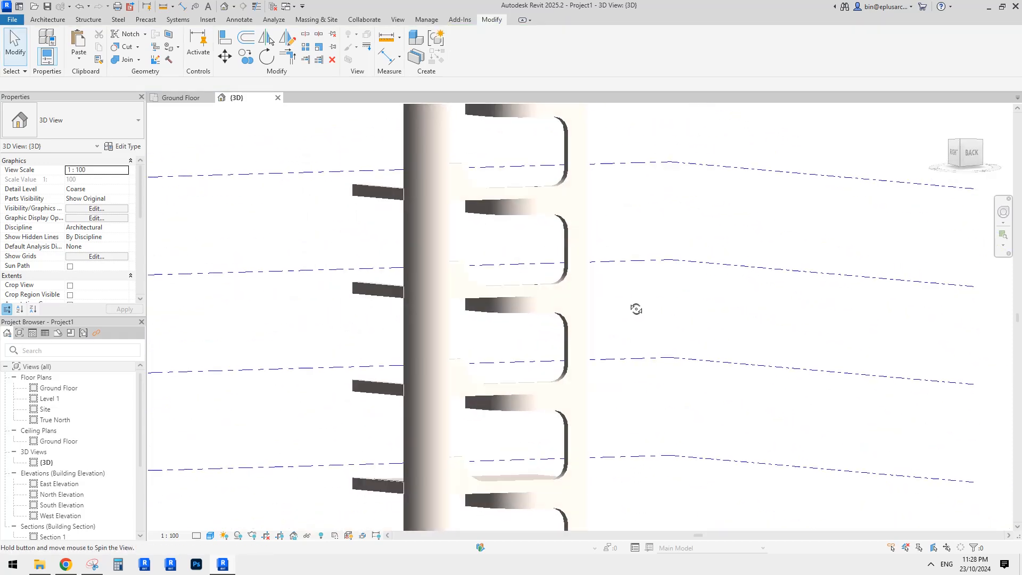
Paste the Level 1 slab onto the chosen upper levels and select a copied wall piece.
left_click_drag(637, 309, 549, 398)
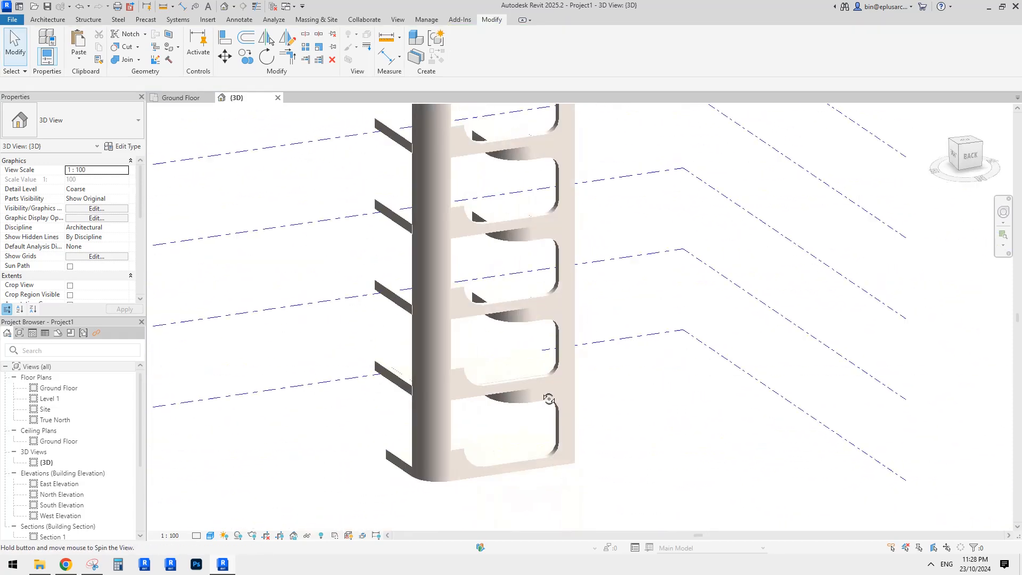
left_click_drag(549, 398, 363, 374)
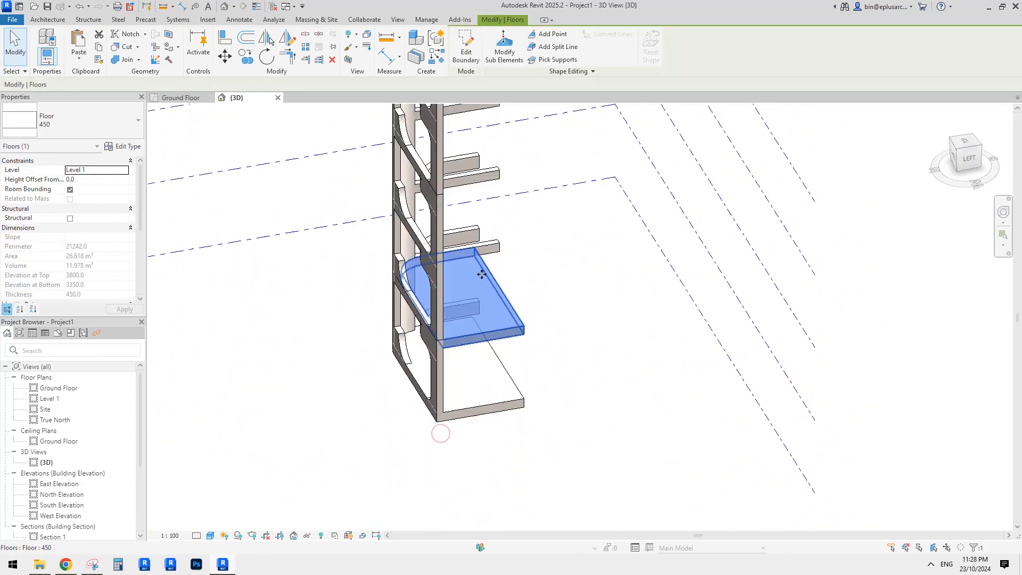
left_click(77, 45)
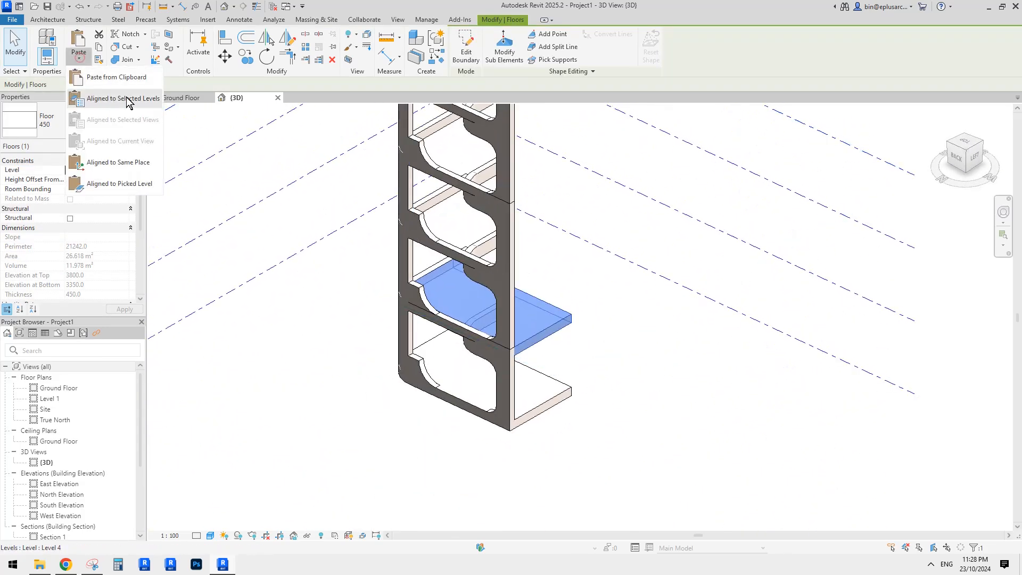
left_click(122, 99)
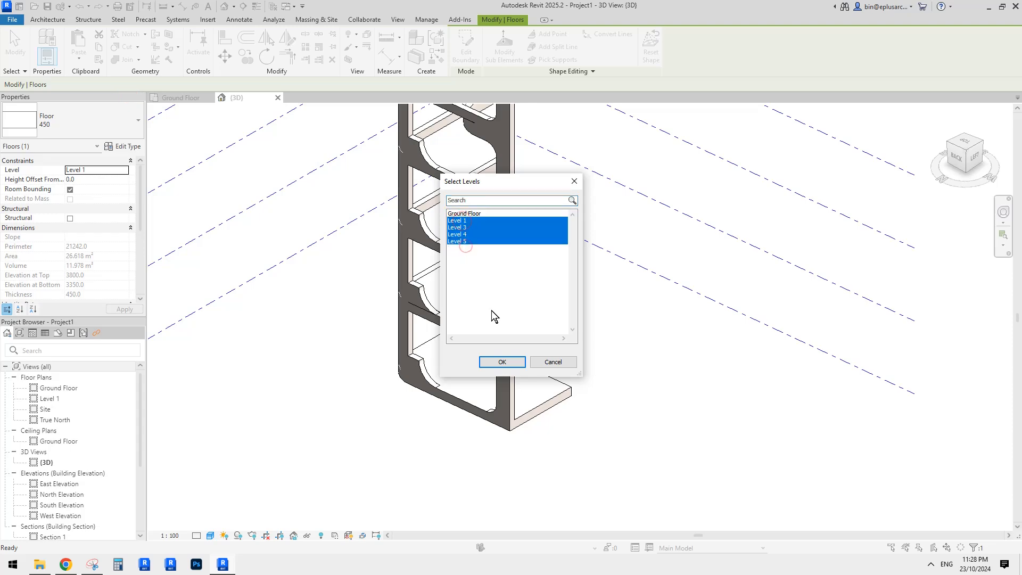
left_click(503, 362)
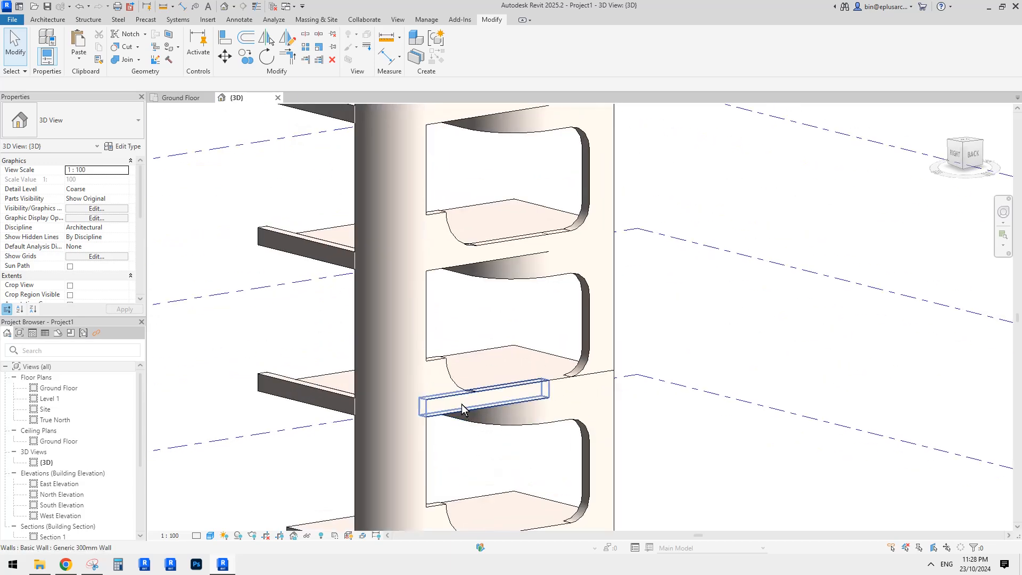
left_click(464, 408)
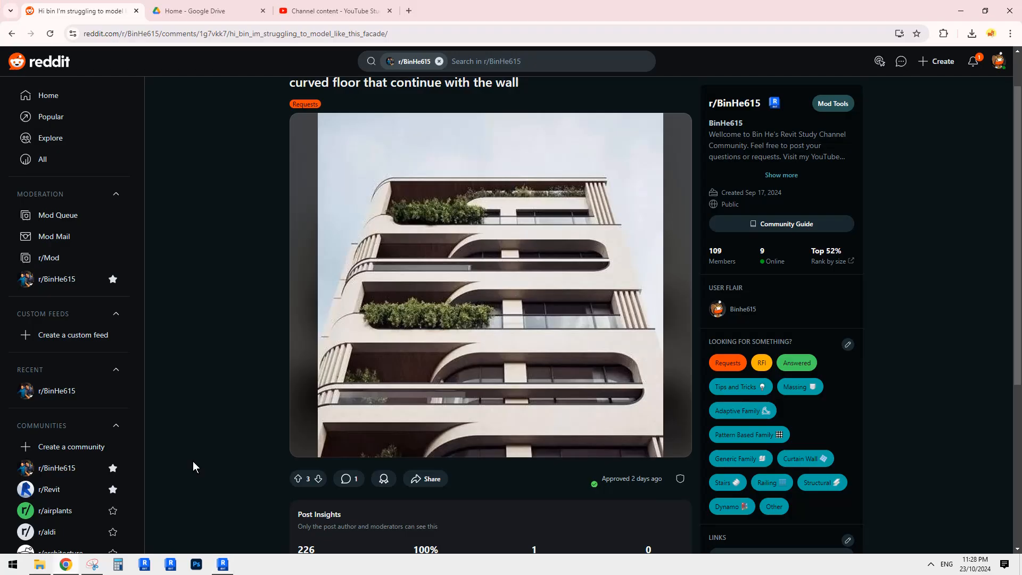
mouse_move(472, 342)
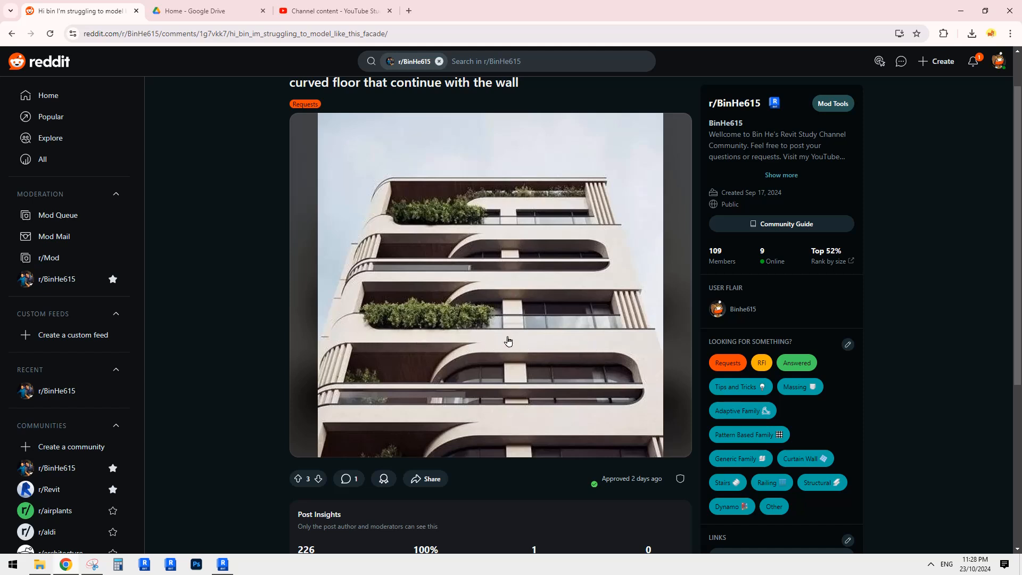
mouse_move(592, 278)
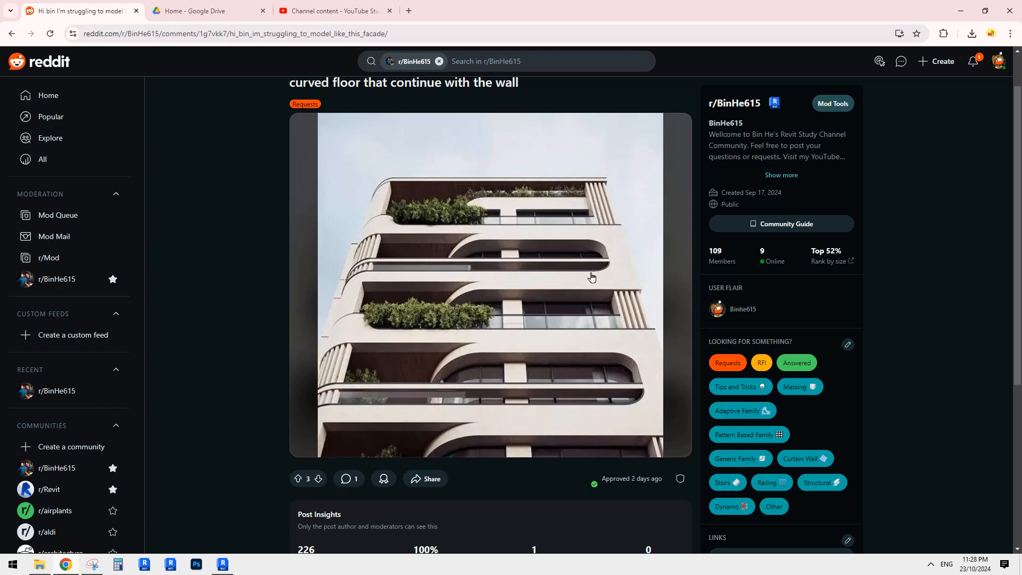
mouse_move(510, 236)
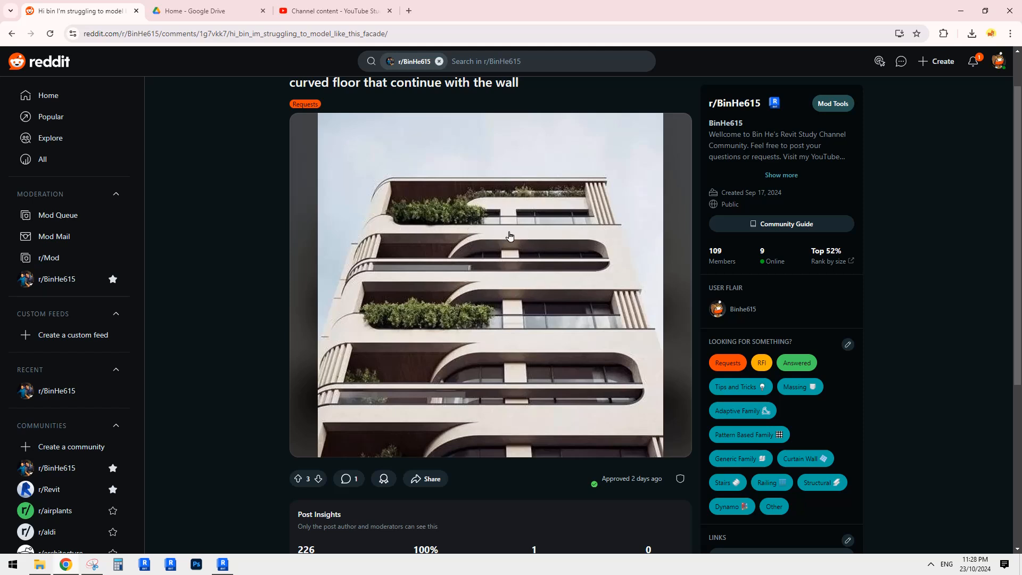
mouse_move(223, 564)
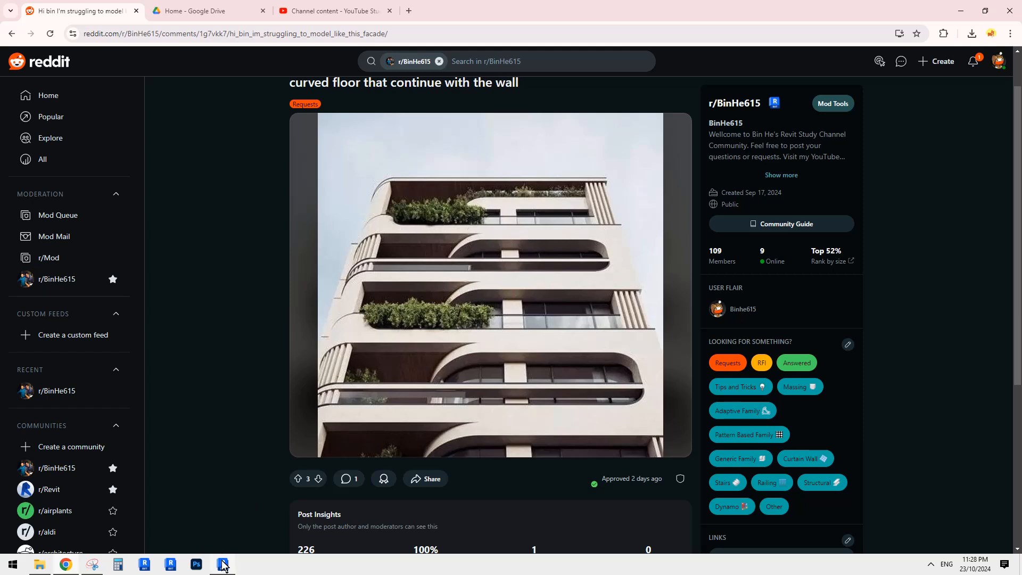
Select the ground floor slab and junction walls, then orbit to view the whole tower.
left_click(222, 565)
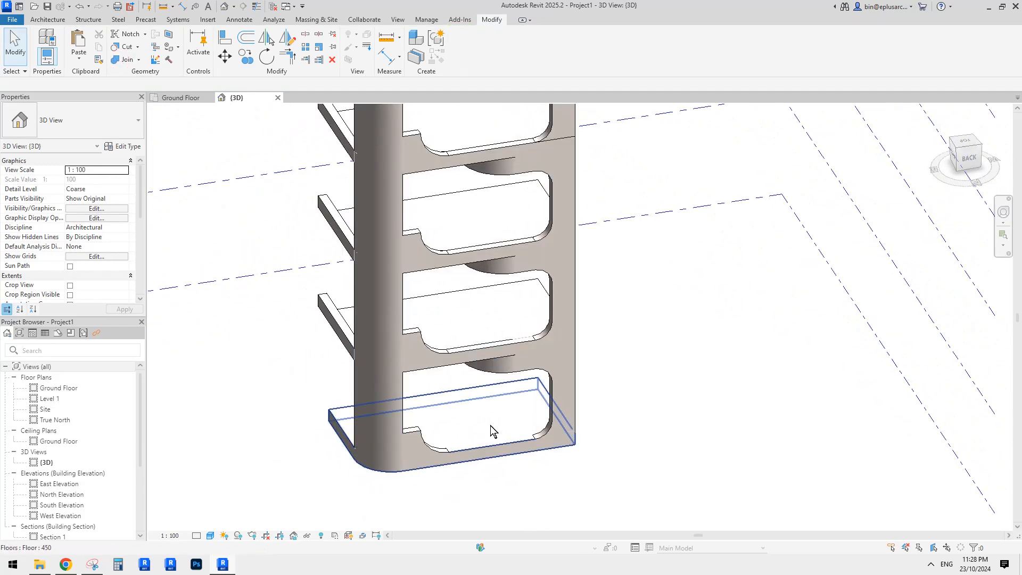
left_click(493, 430)
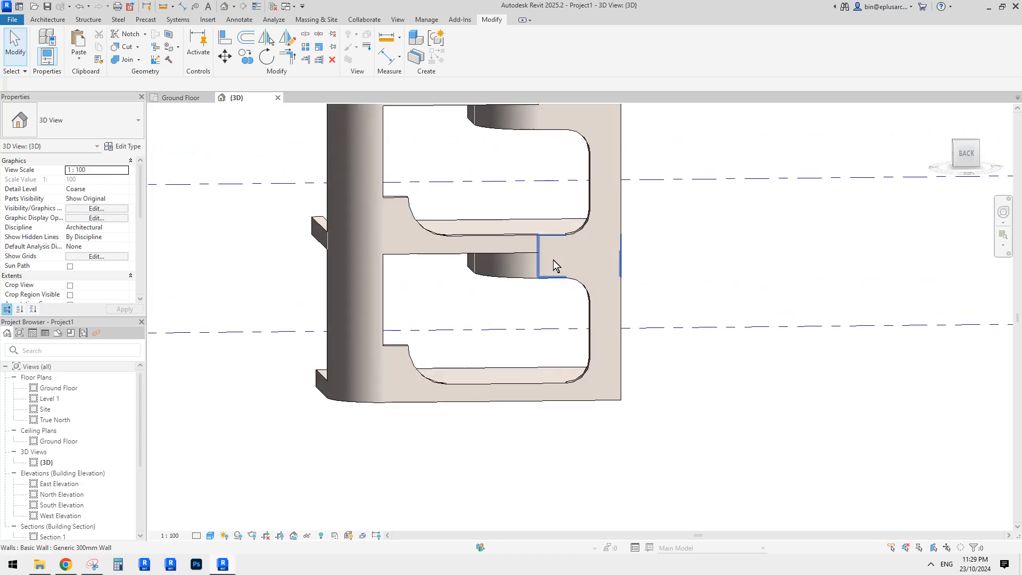
left_click(579, 262)
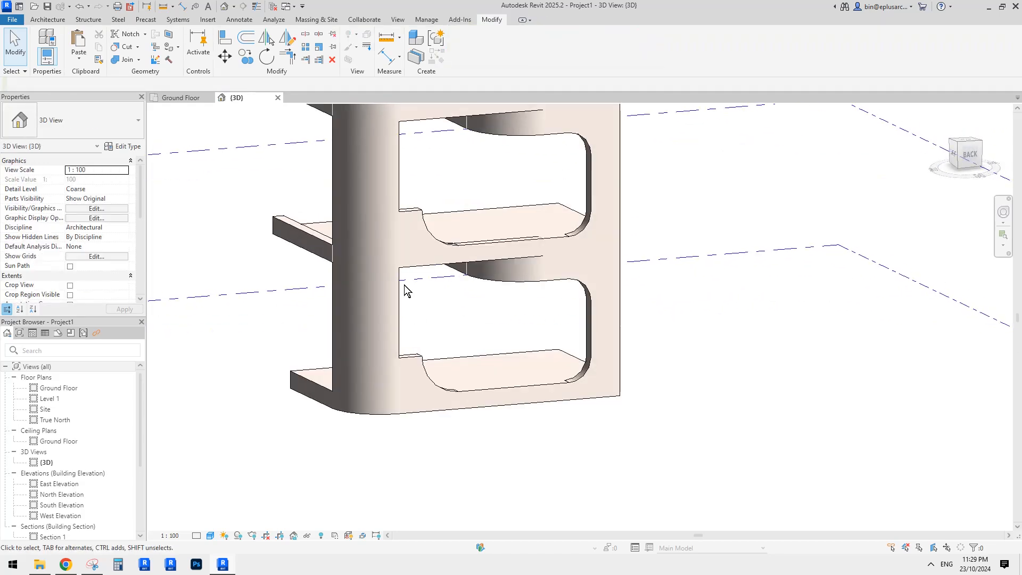
left_click(376, 305)
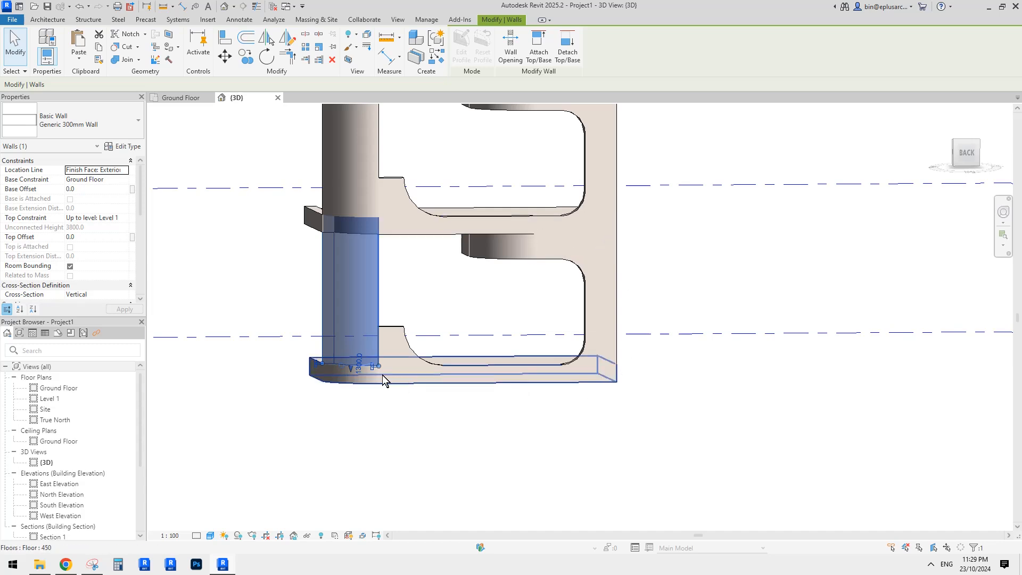
mouse_move(571, 388)
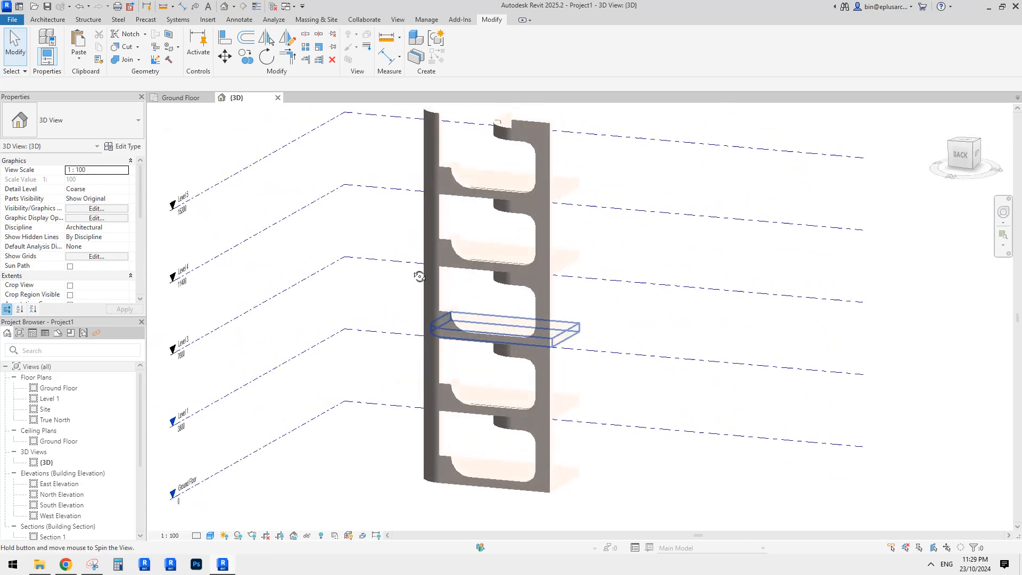
left_click_drag(421, 273, 545, 271)
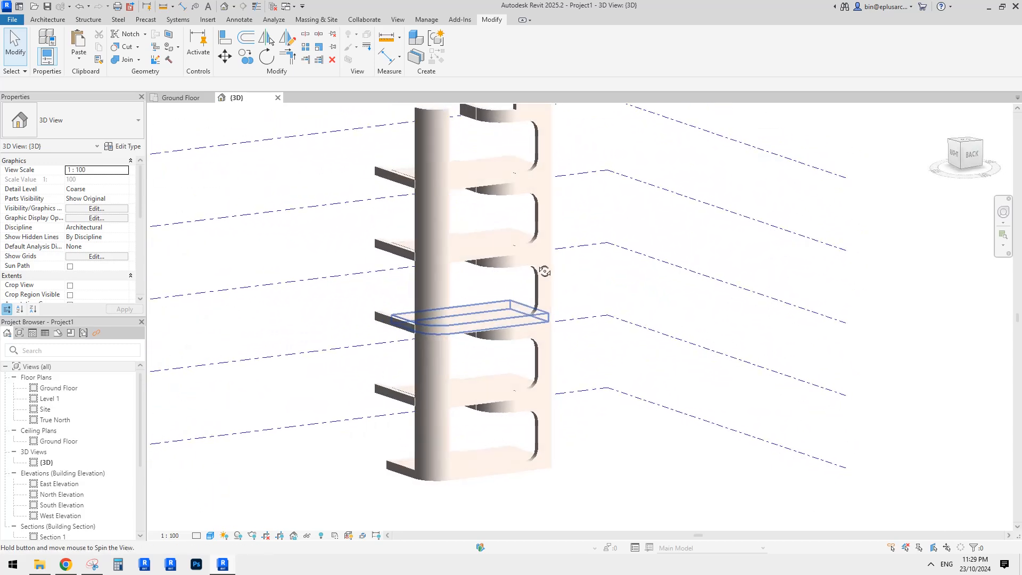